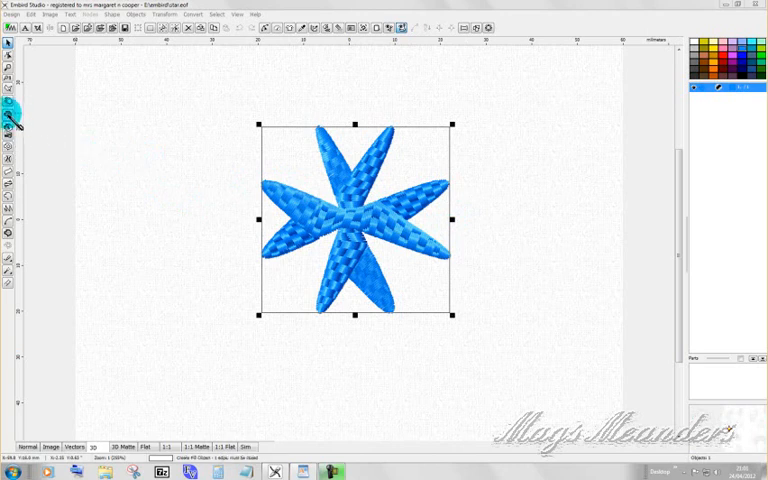
mouse_move(160, 116)
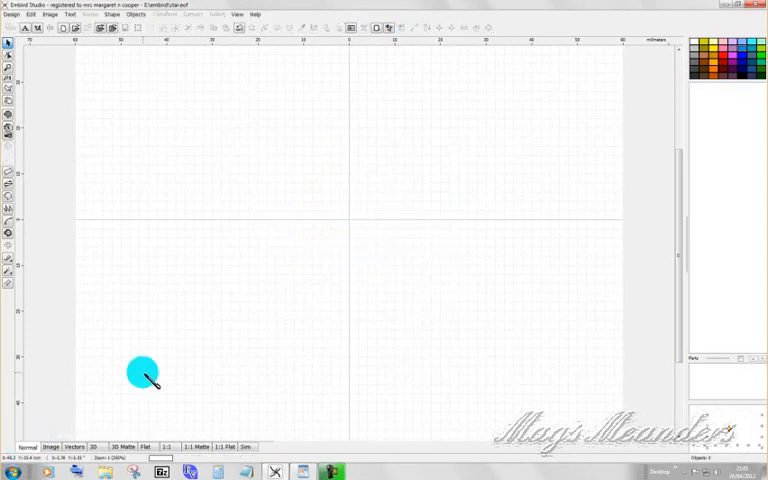
Change the fill type from Plain Fill to Motif and pick a motif pattern from the list.
left_click_drag(142, 372, 108, 82)
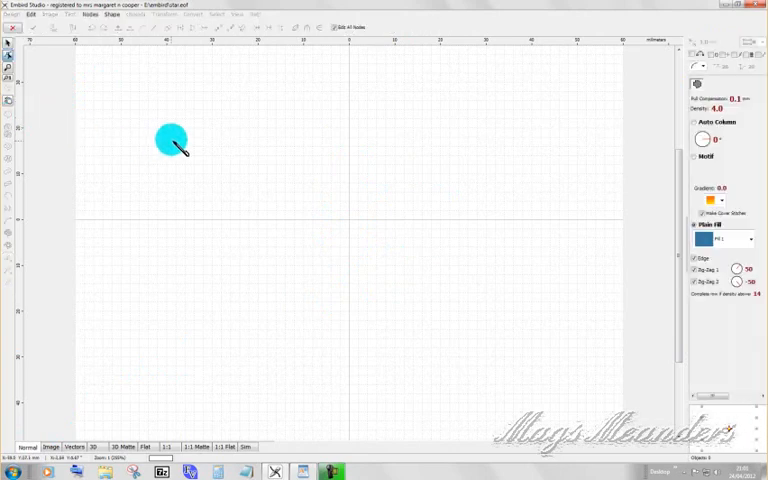
left_click_drag(170, 140, 704, 150)
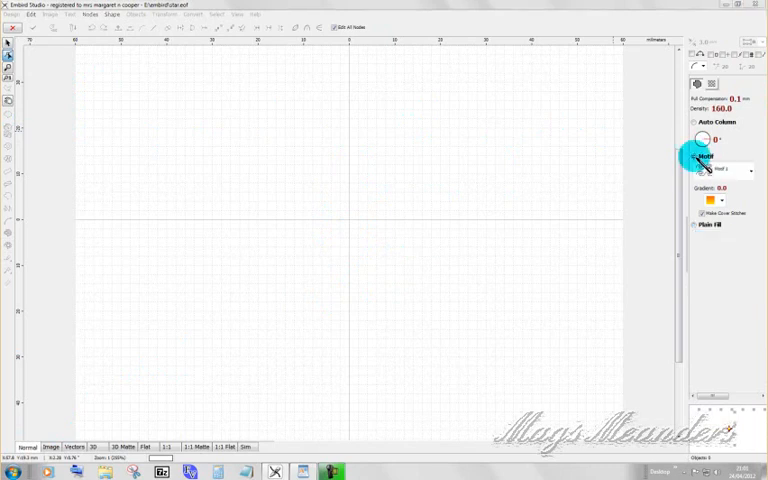
mouse_move(760, 172)
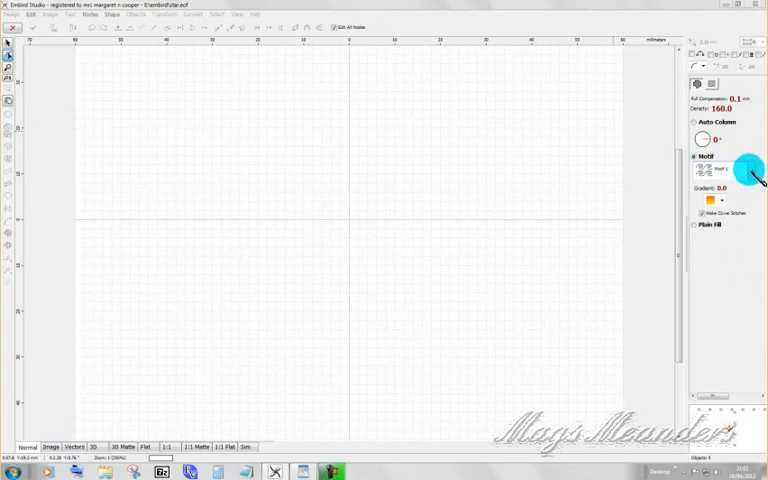
left_click(722, 168)
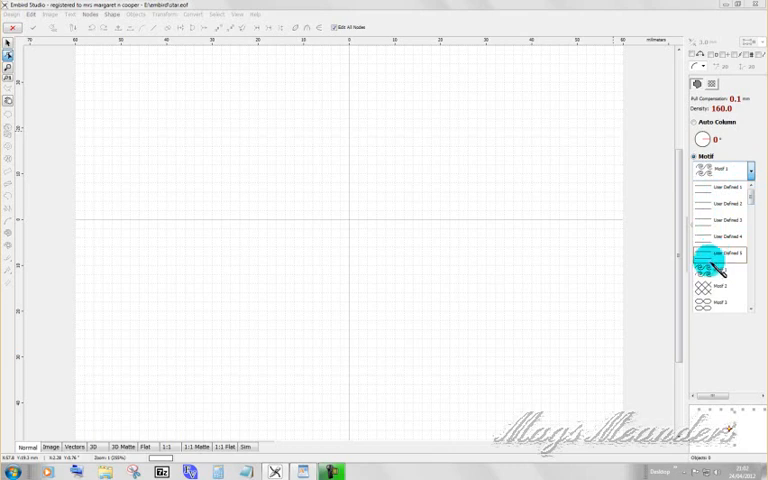
left_click(718, 288)
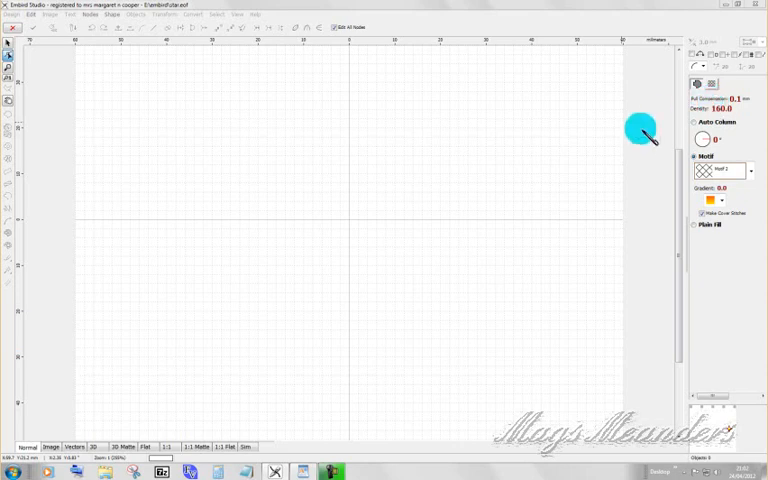
Select Ellipse as the shape type to draw.
left_click_drag(640, 130, 258, 164)
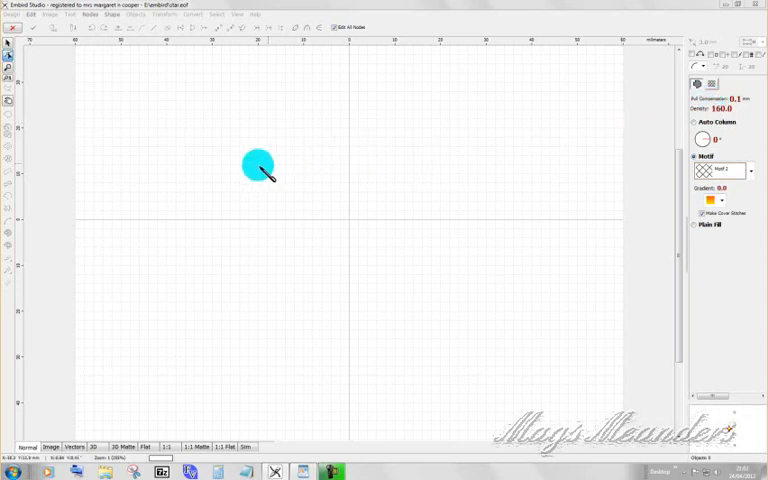
left_click_drag(258, 164, 212, 144)
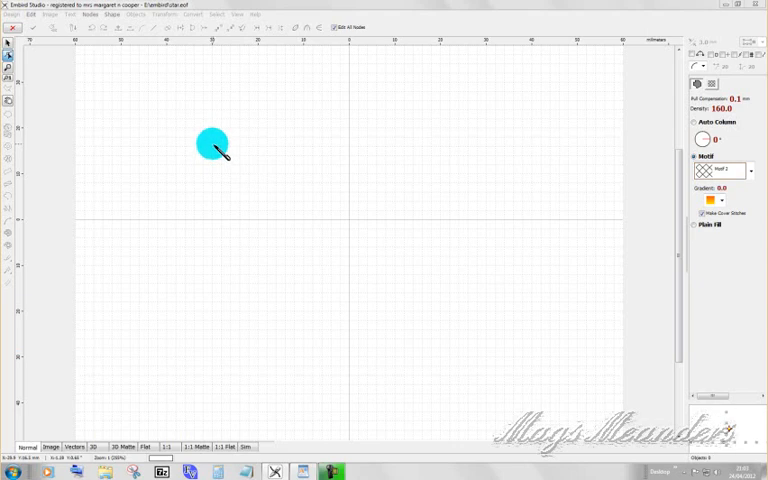
left_click_drag(212, 144, 348, 158)
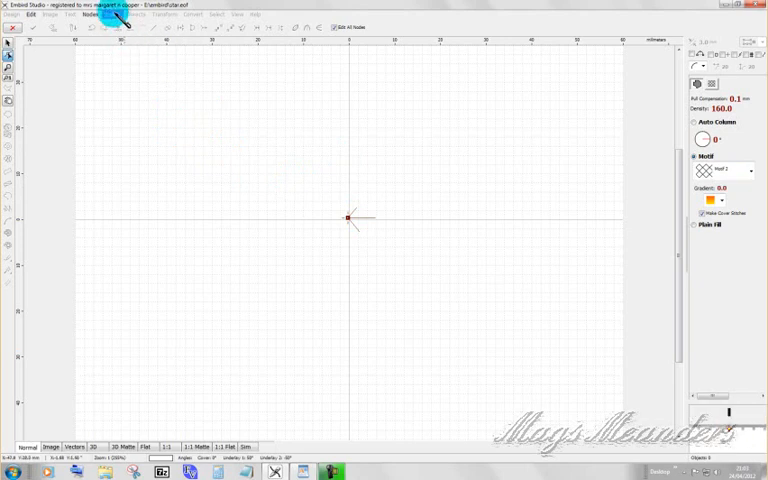
left_click(114, 16)
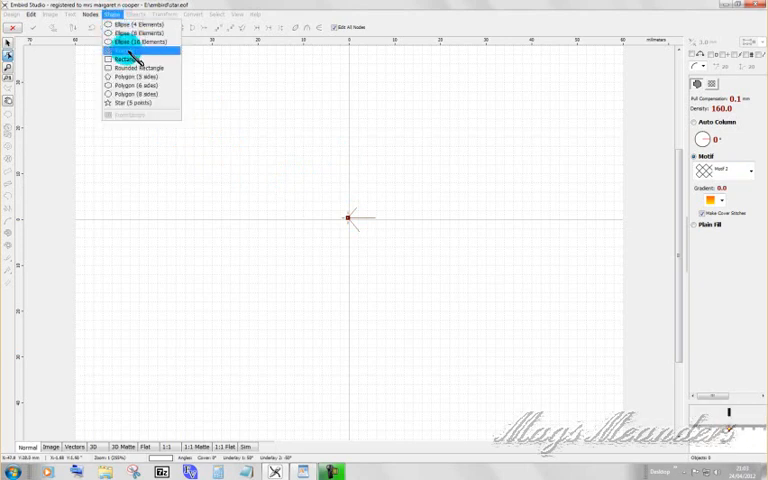
left_click(138, 42)
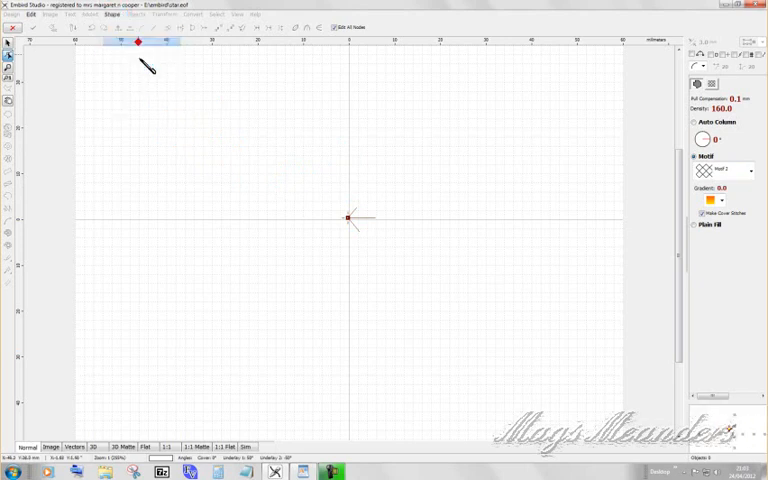
Draw a large oval stretched wide and tall across the page and finish its outline.
left_click(348, 216)
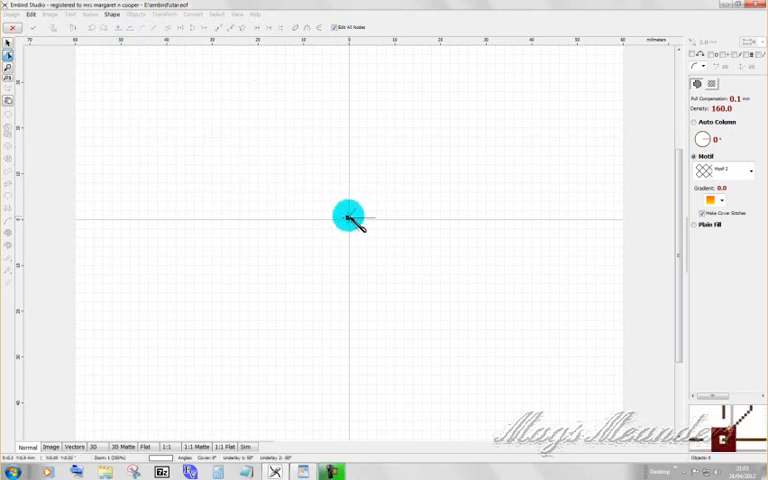
left_click_drag(348, 216, 328, 206)
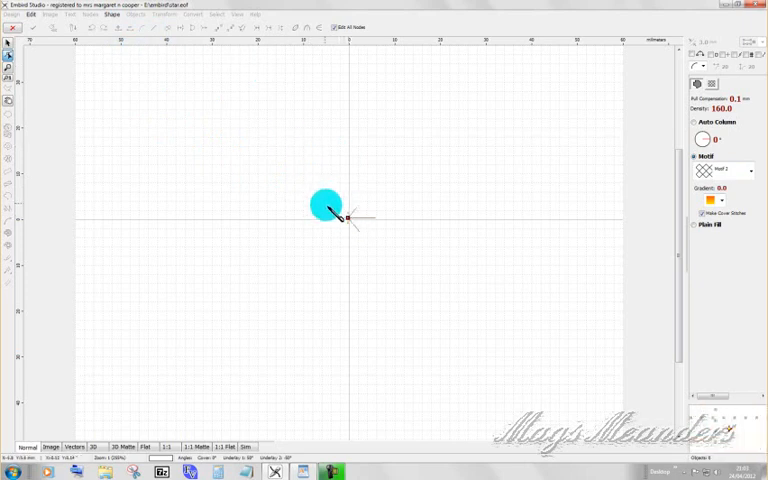
left_click_drag(328, 208, 216, 216)
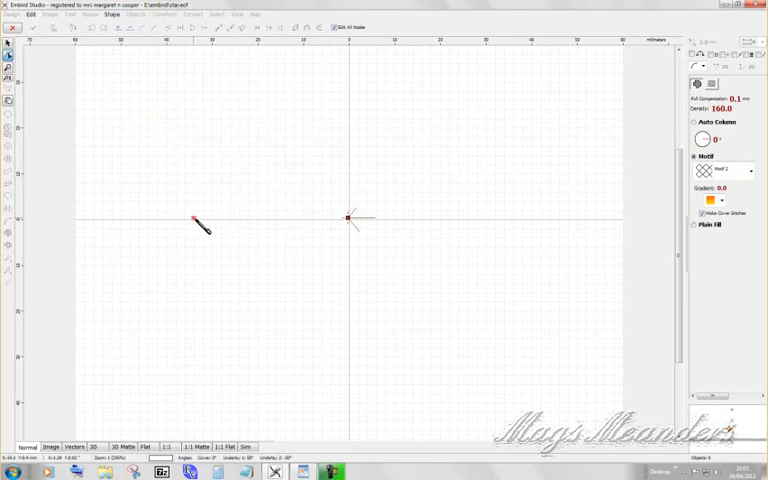
left_click_drag(194, 218, 398, 124)
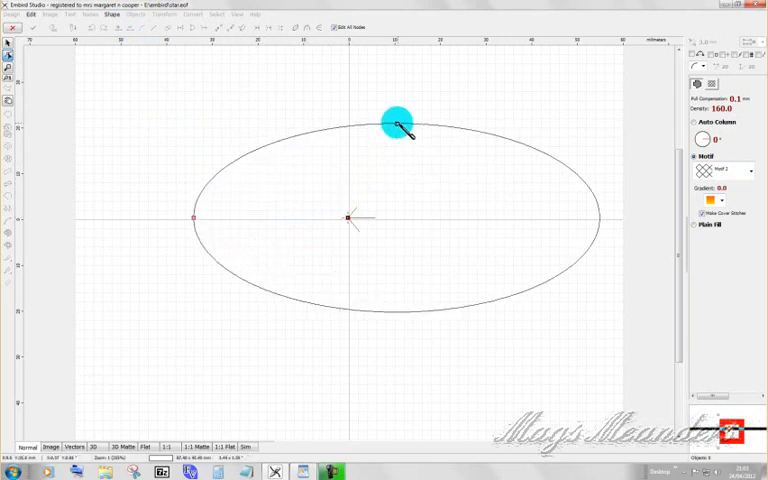
left_click_drag(398, 122, 370, 122)
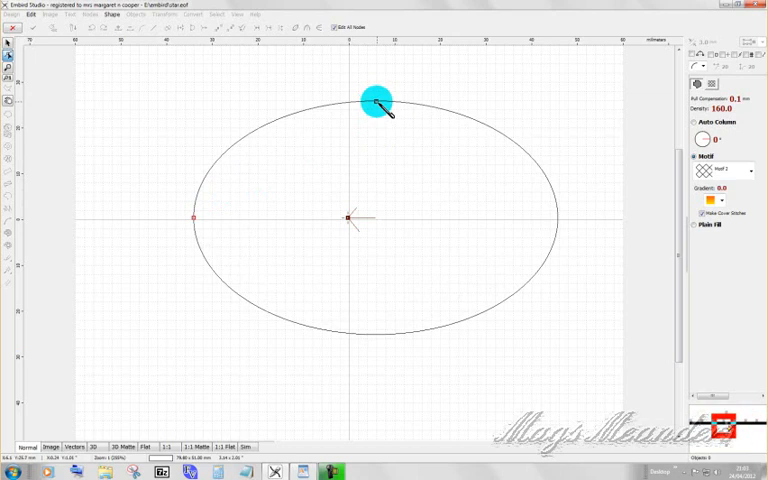
right_click(376, 104)
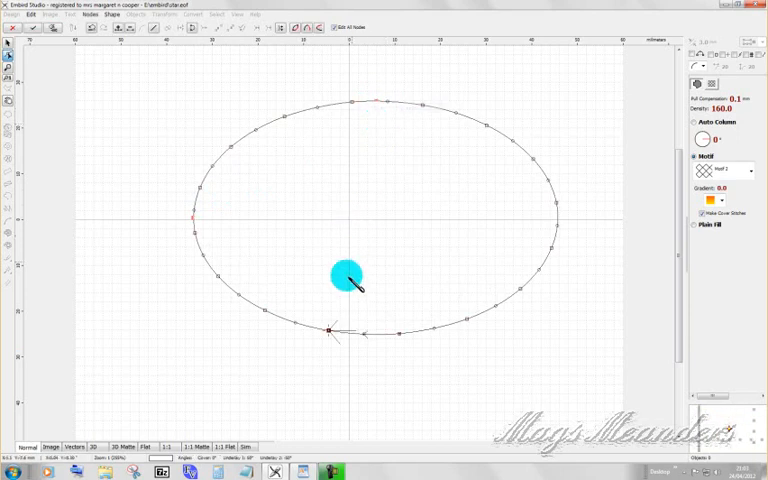
Generate the oval as a filled object with the diamond motif inside a red outline.
left_click_drag(344, 278, 328, 330)
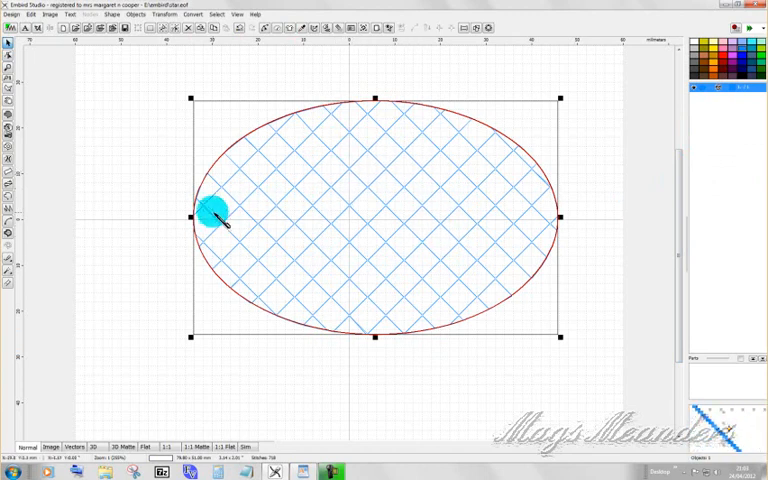
left_click_drag(212, 216, 332, 248)
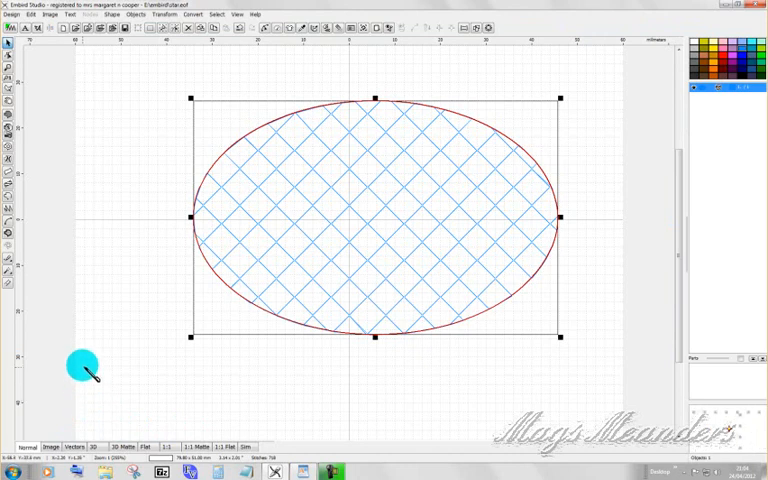
mouse_move(276, 268)
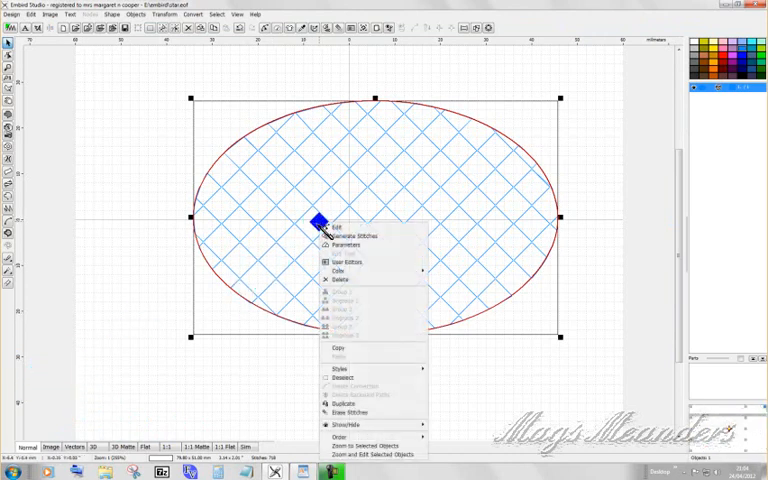
Re-enter outline editing and pull curved bulges out of the oval's left side and lower right.
left_click(332, 228)
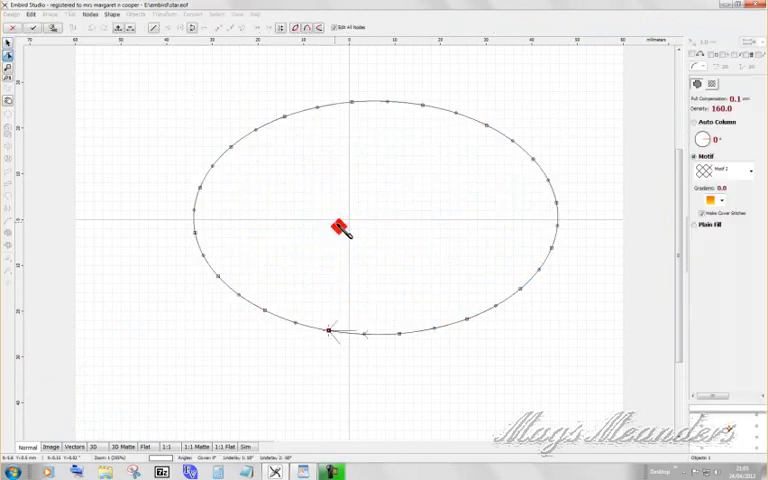
left_click(336, 226)
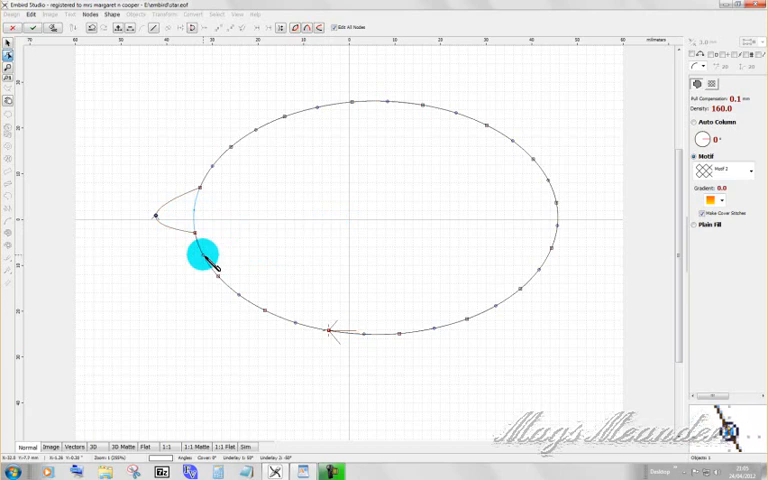
left_click_drag(204, 256, 160, 244)
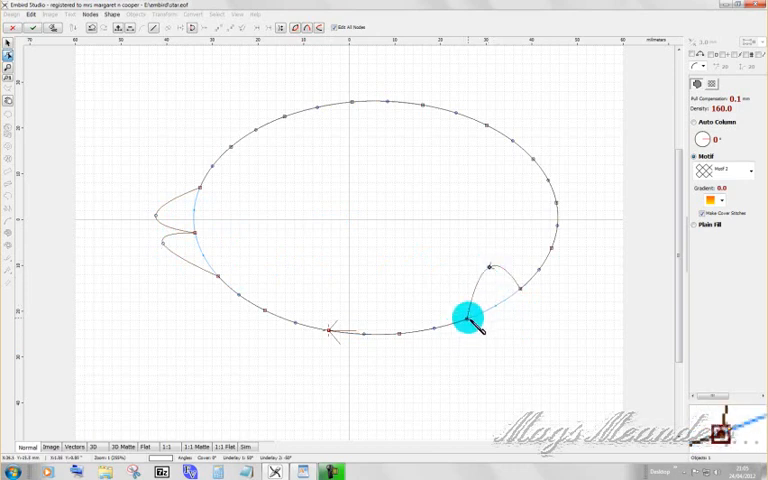
left_click_drag(470, 318, 460, 300)
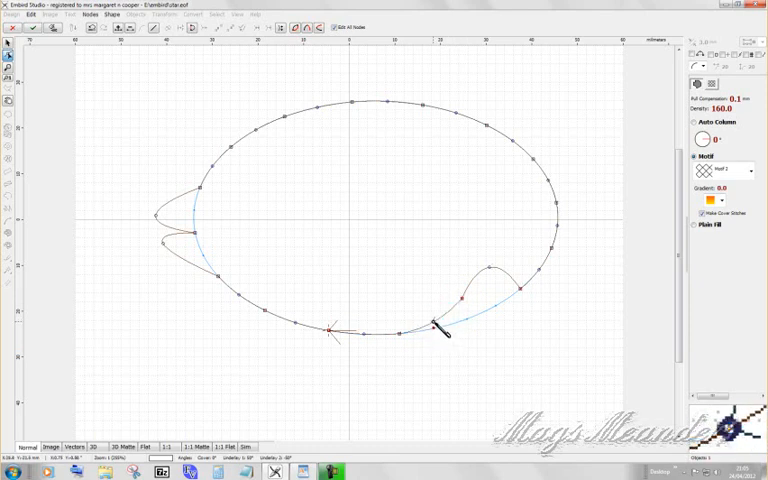
left_click(540, 276)
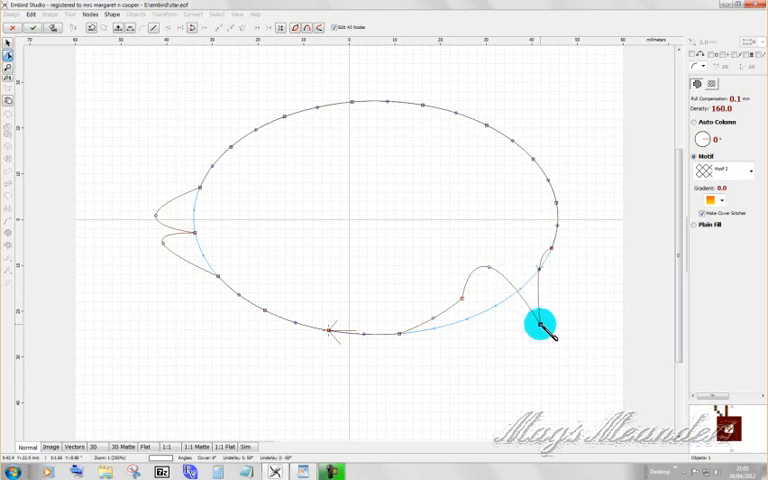
left_click_drag(544, 324, 490, 264)
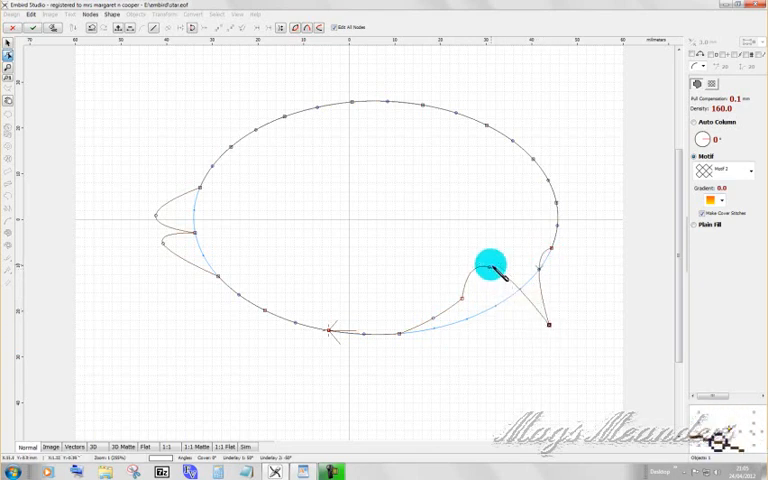
left_click_drag(488, 264, 504, 276)
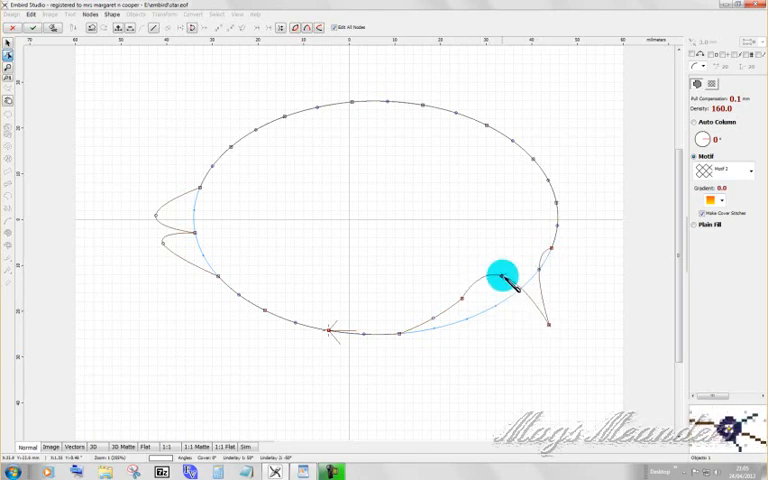
left_click_drag(504, 276, 536, 268)
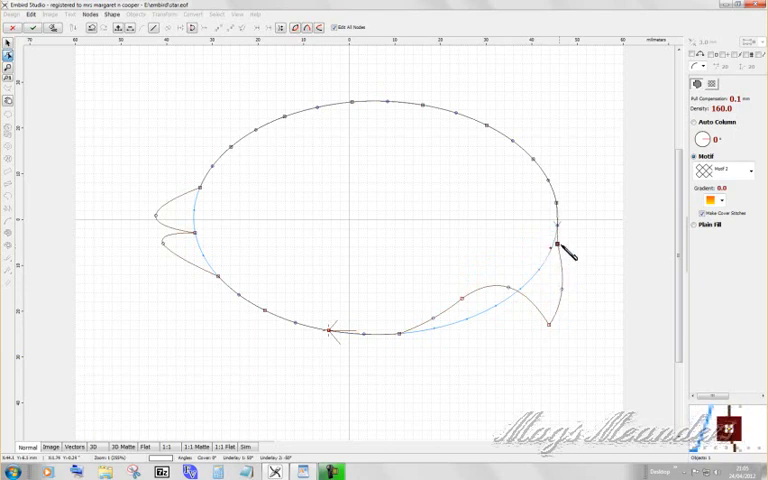
Stretch the upper-right edge into a pointed fin and add nodes where it meets the body.
left_click(560, 260)
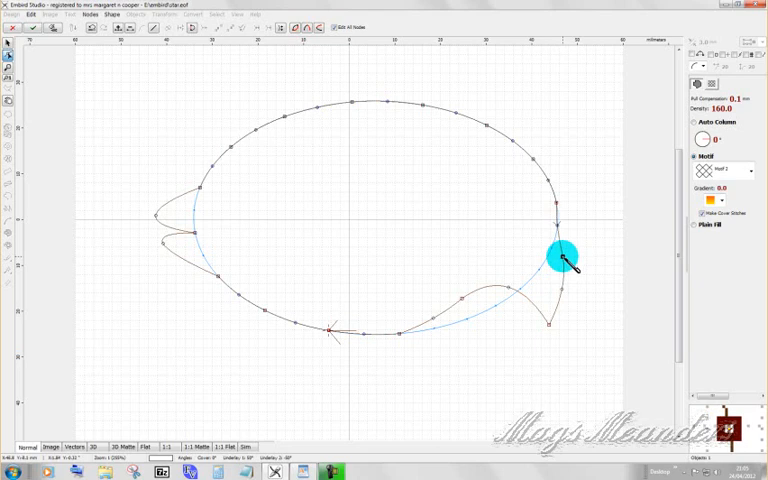
left_click_drag(560, 258, 556, 200)
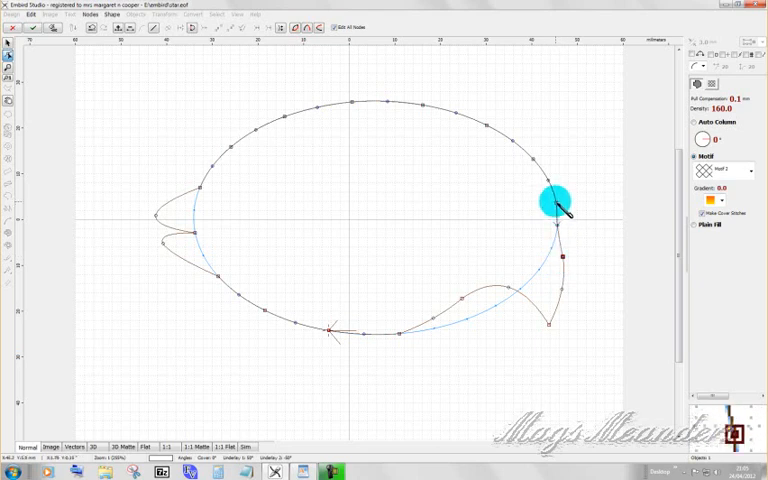
left_click_drag(556, 200, 544, 178)
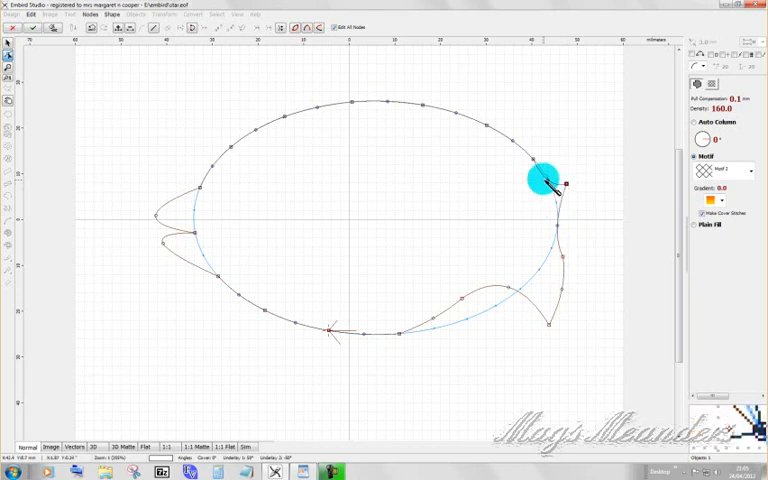
left_click_drag(540, 178, 576, 136)
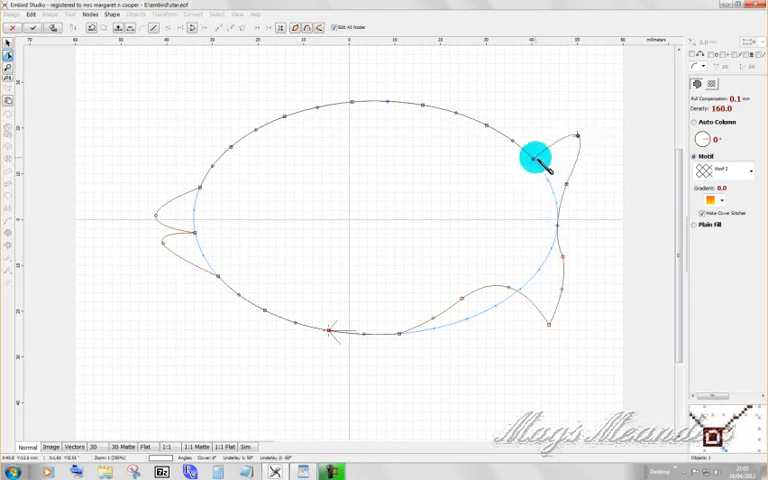
left_click_drag(530, 156, 590, 96)
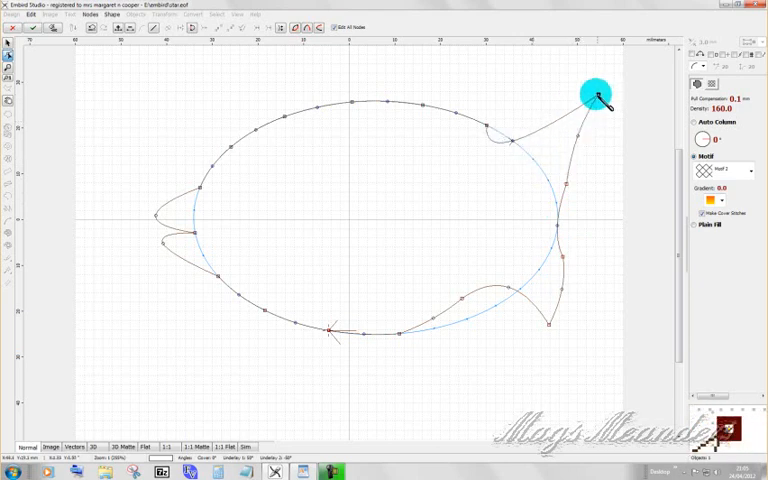
left_click_drag(596, 96, 510, 136)
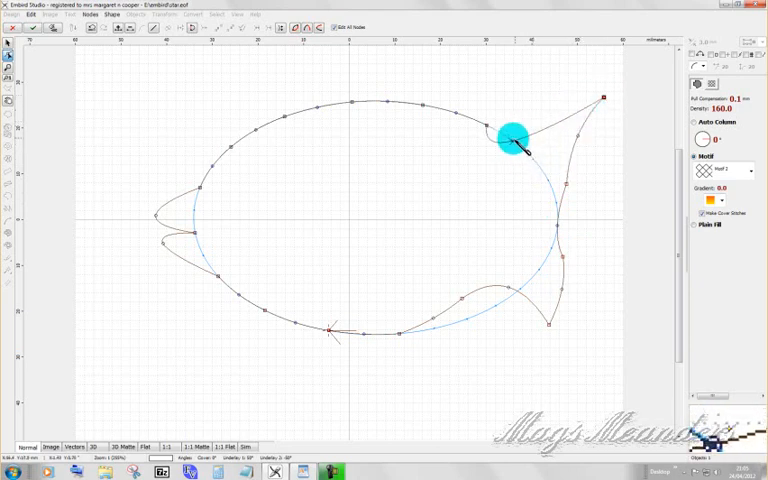
left_click_drag(510, 136, 570, 110)
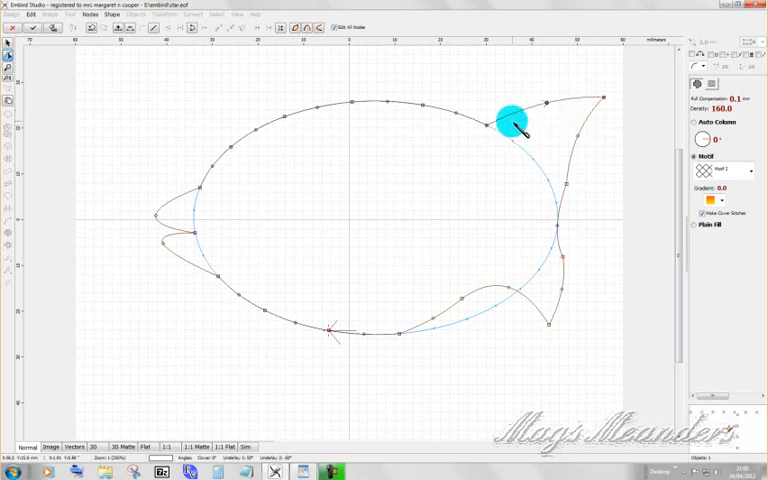
left_click(504, 126)
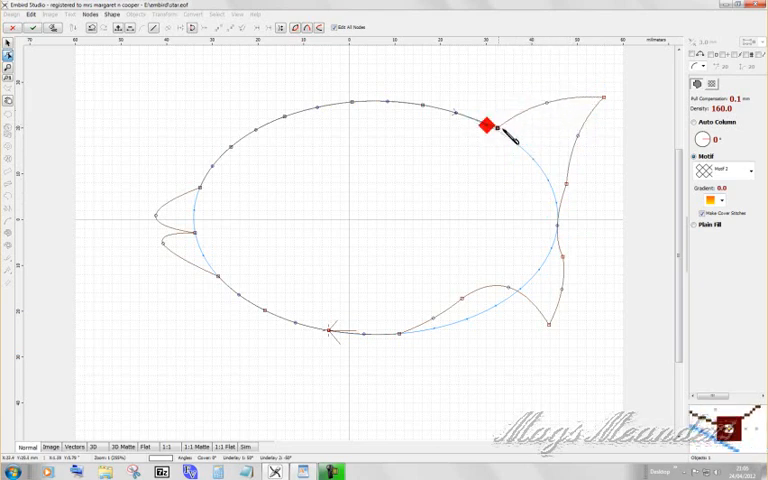
left_click(488, 128)
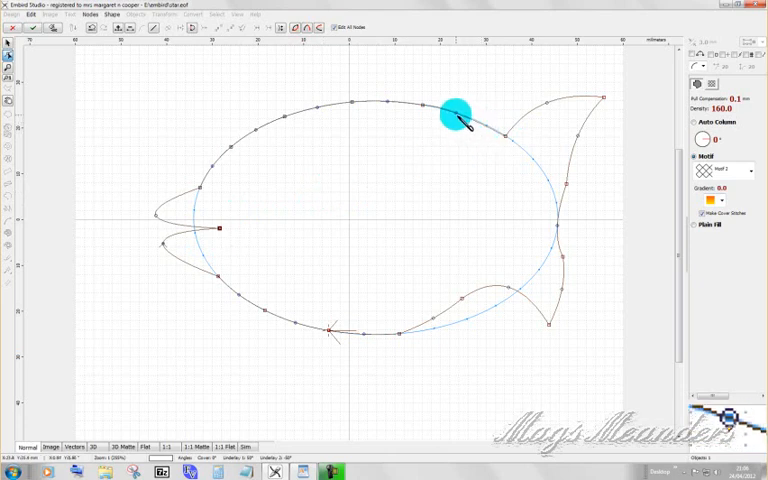
mouse_move(372, 104)
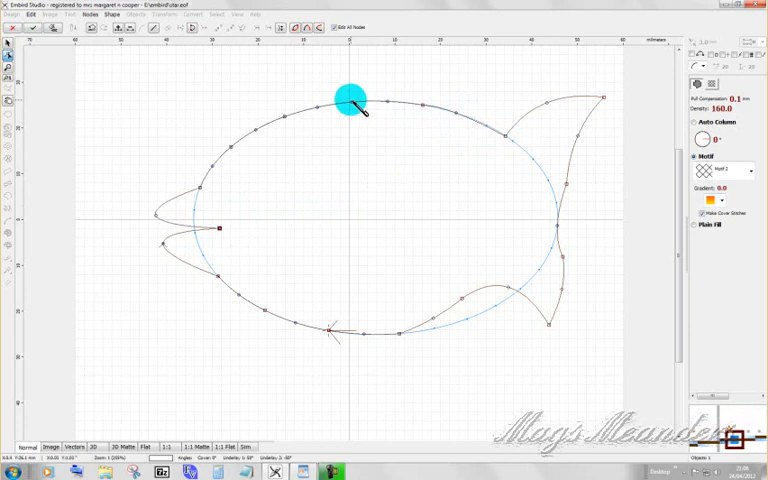
mouse_move(384, 104)
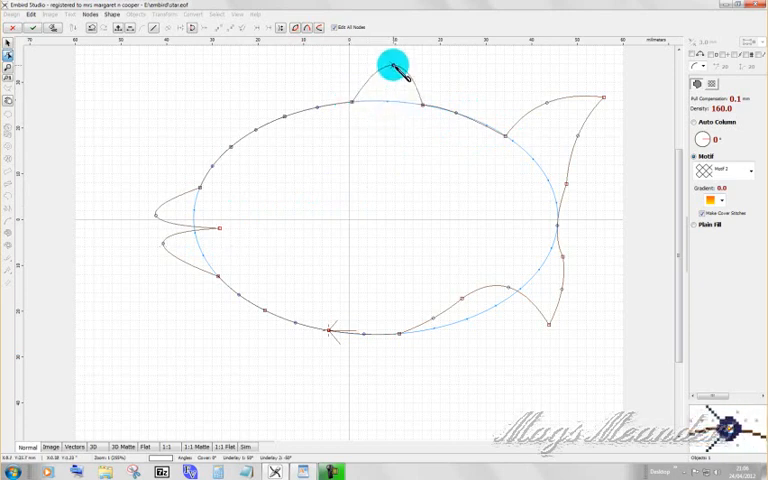
Adjust the top curve, insert a node on the lower edge and pull a flipper down below the fish.
left_click_drag(392, 64, 422, 104)
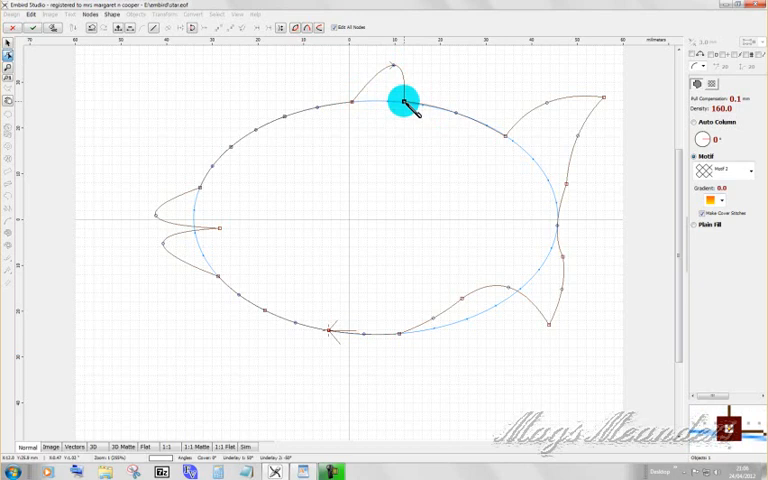
right_click(400, 104)
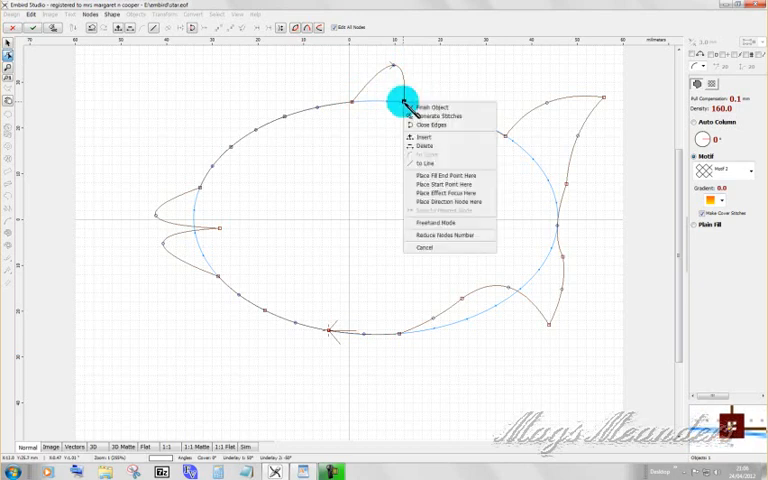
mouse_move(428, 136)
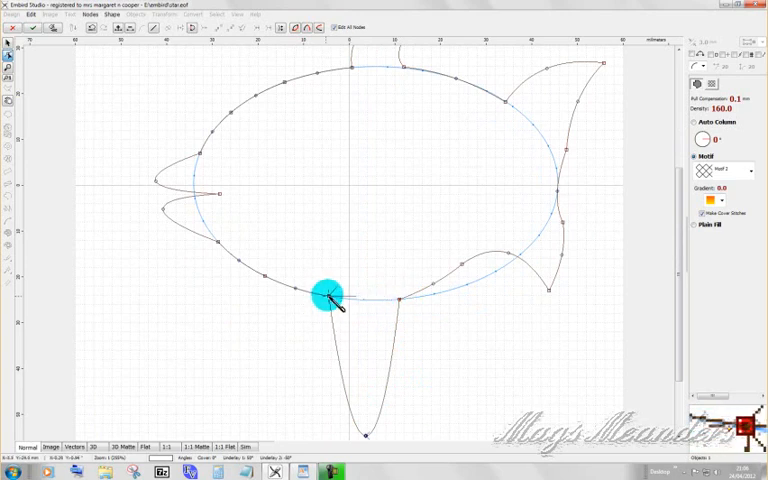
right_click(328, 296)
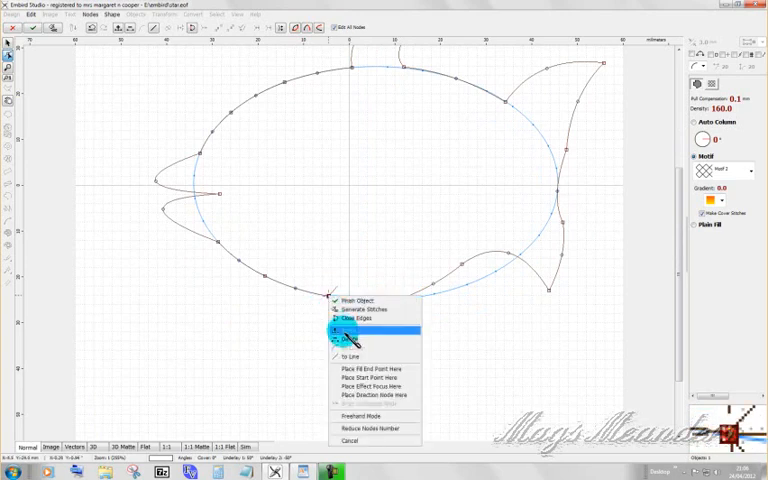
left_click(350, 332)
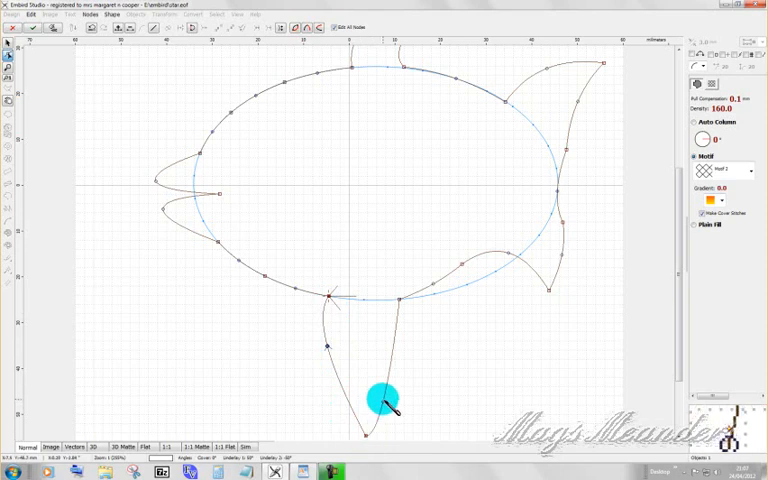
left_click_drag(384, 400, 370, 440)
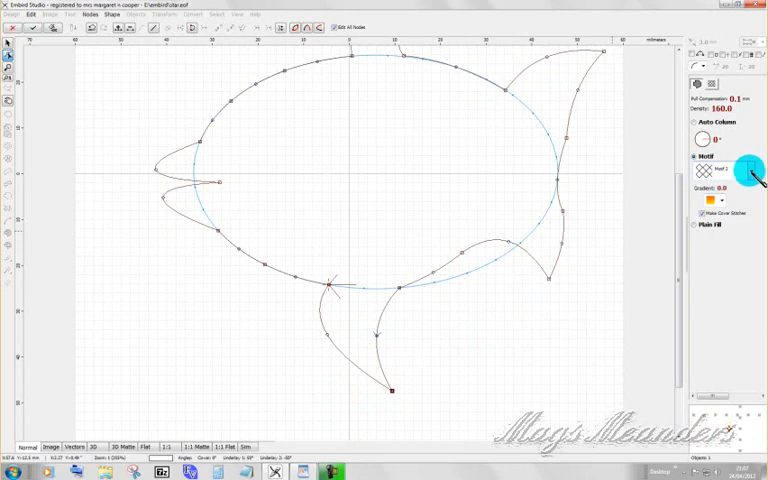
Choose the fish-scale motif at scale 75 and finish the object to show the fill.
left_click(748, 170)
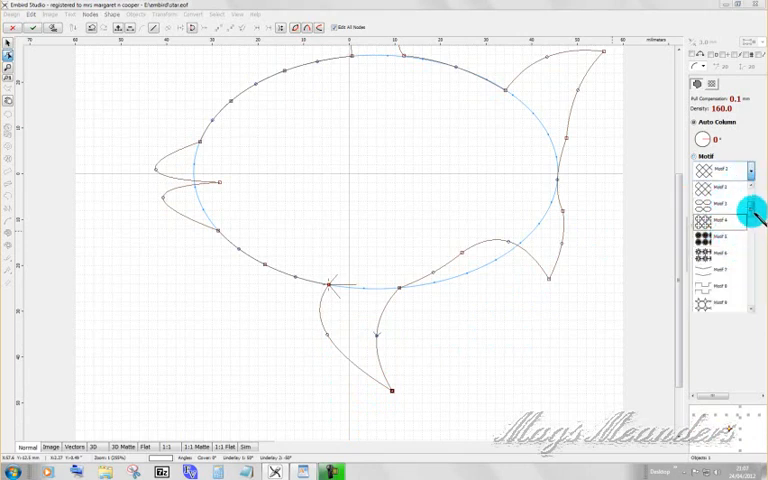
scroll("down", 3)
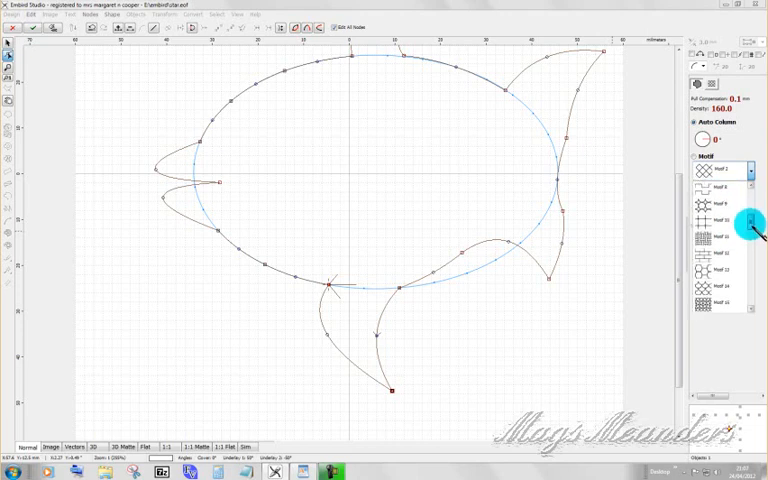
scroll("down", 3)
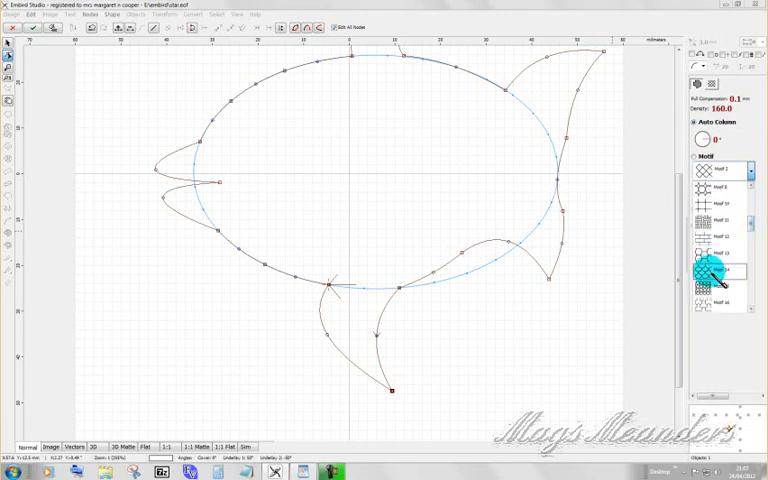
left_click(720, 284)
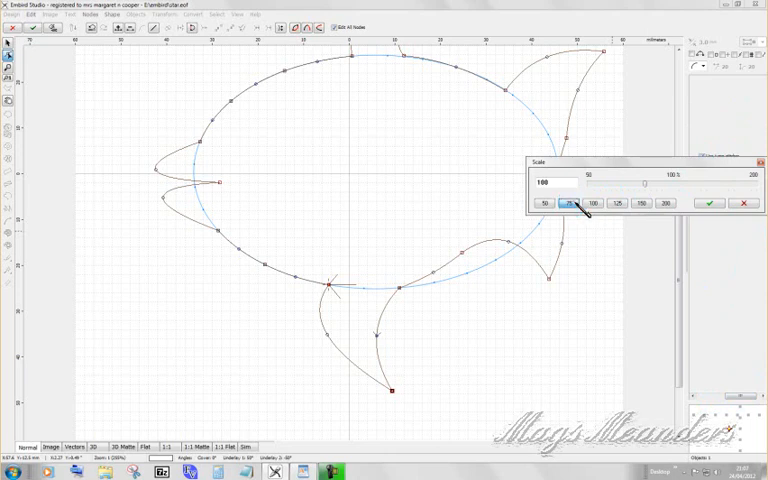
left_click(570, 204)
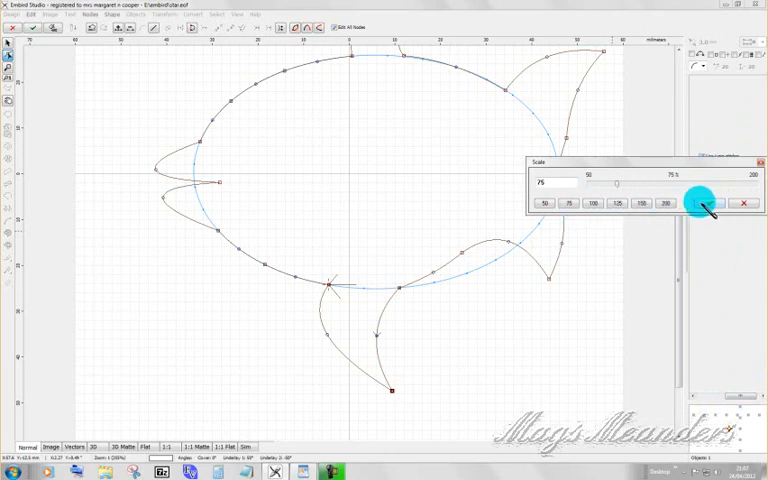
left_click(700, 204)
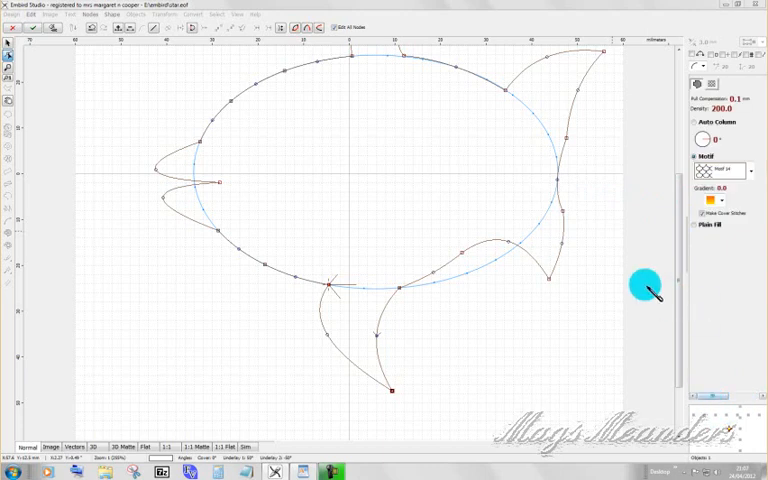
mouse_move(450, 204)
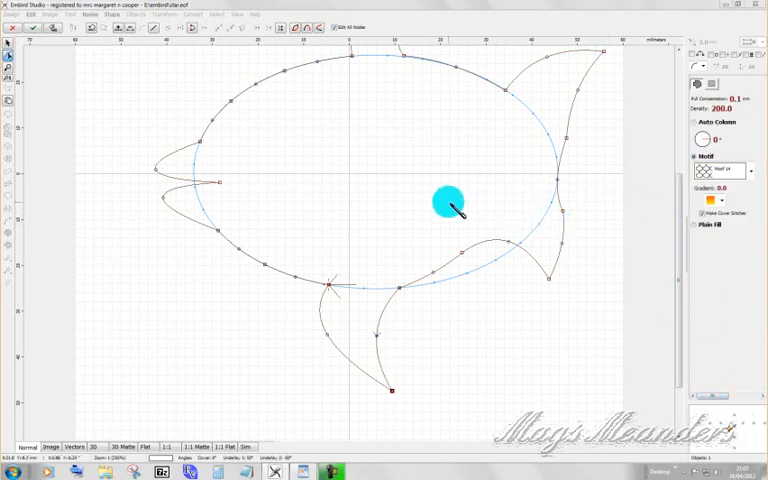
right_click(450, 204)
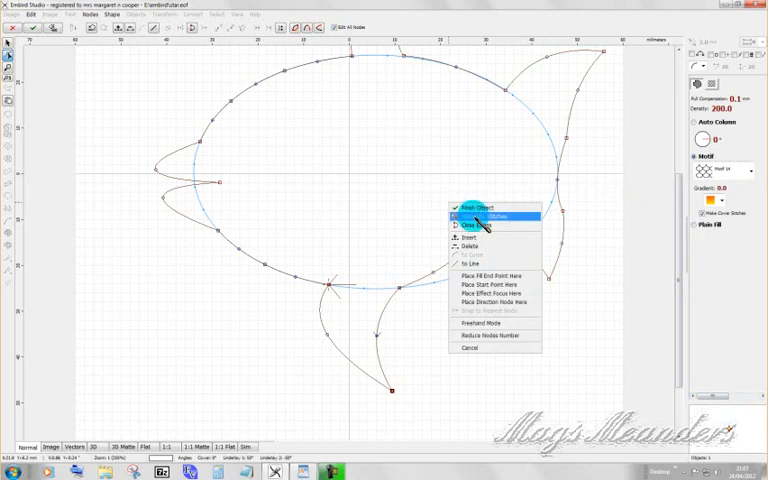
left_click(474, 208)
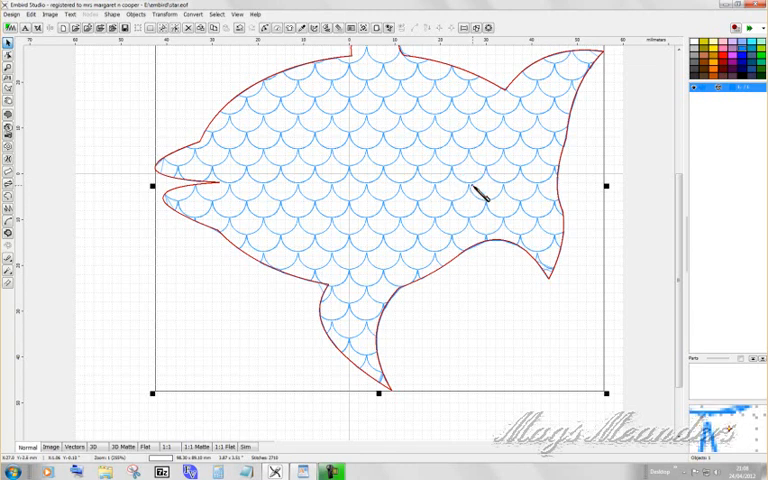
Finish the outline edit and regenerate the scale-pattern stitches, leaving no separate border.
right_click(480, 194)
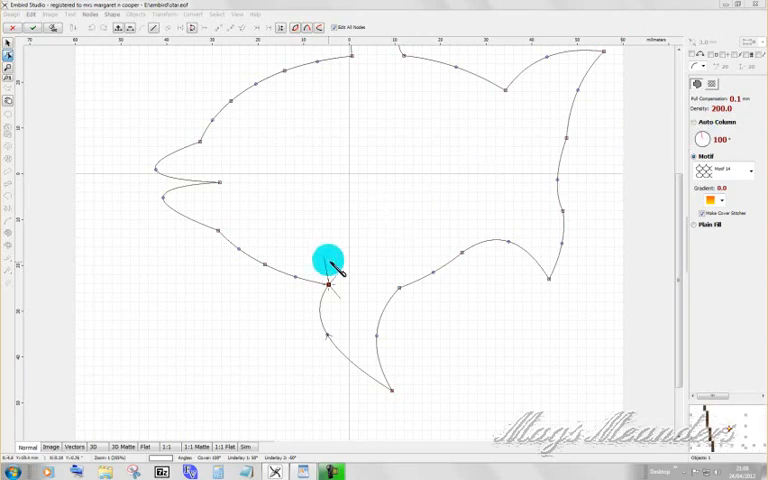
right_click(328, 284)
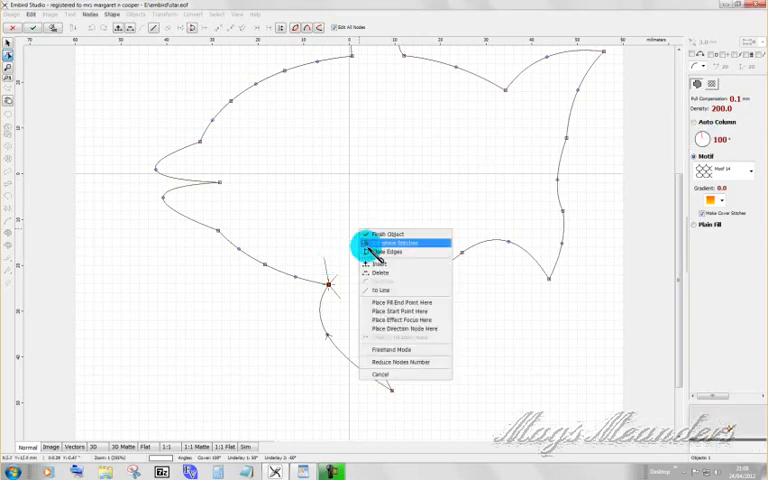
left_click(390, 244)
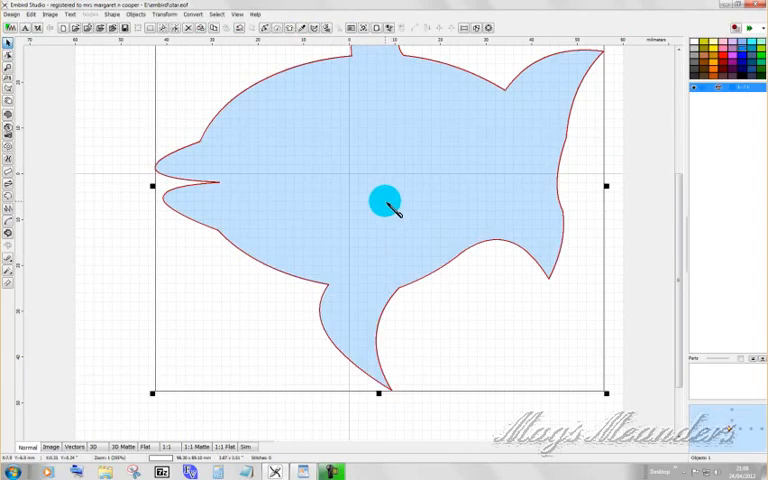
right_click(384, 200)
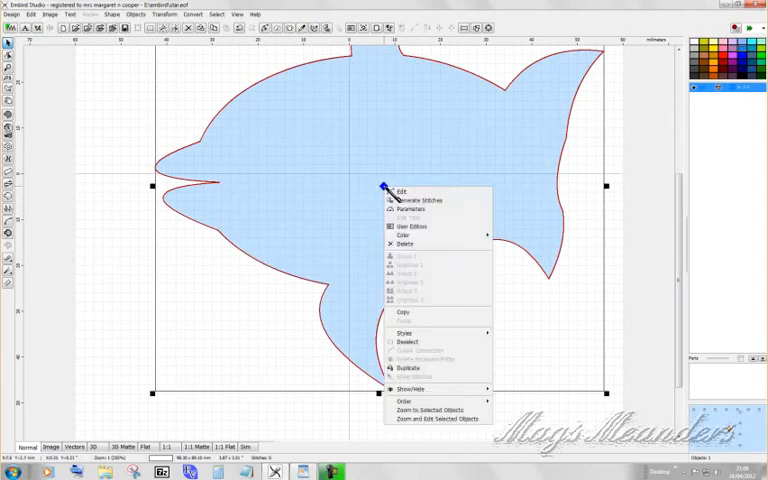
left_click(400, 192)
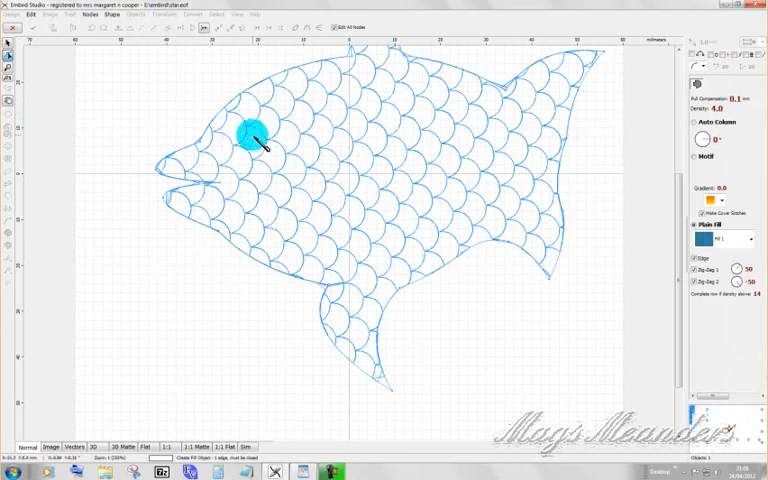
Create a small yellow-filled circle over the fish's head as its eye.
left_click_drag(248, 138, 220, 136)
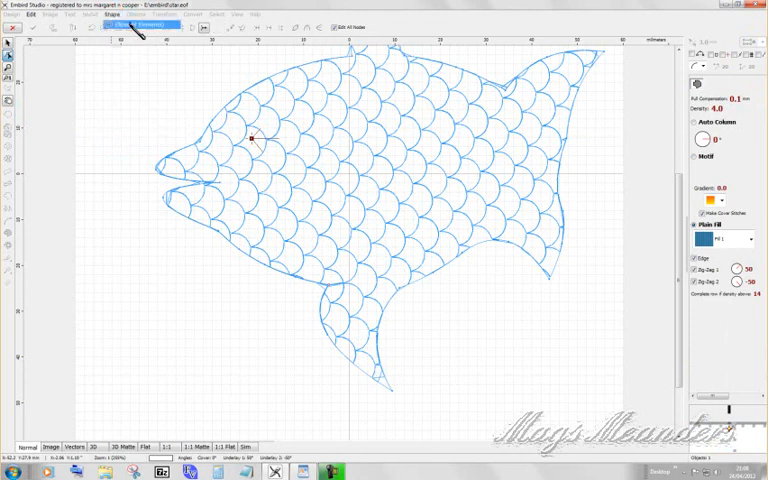
left_click(252, 140)
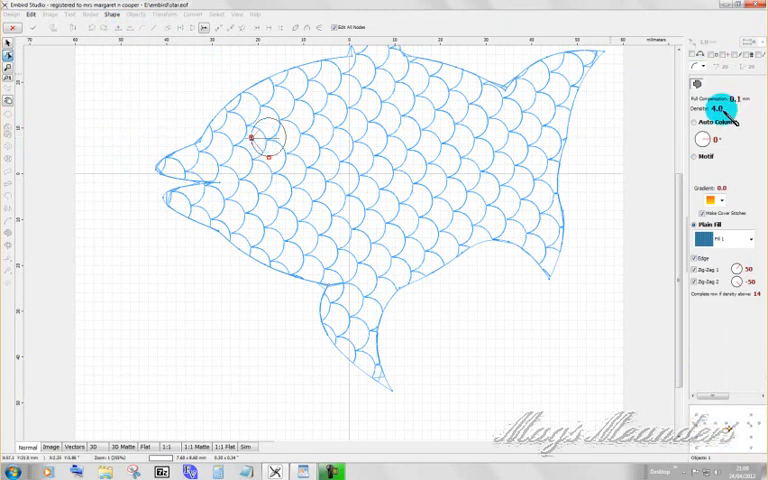
left_click(716, 108)
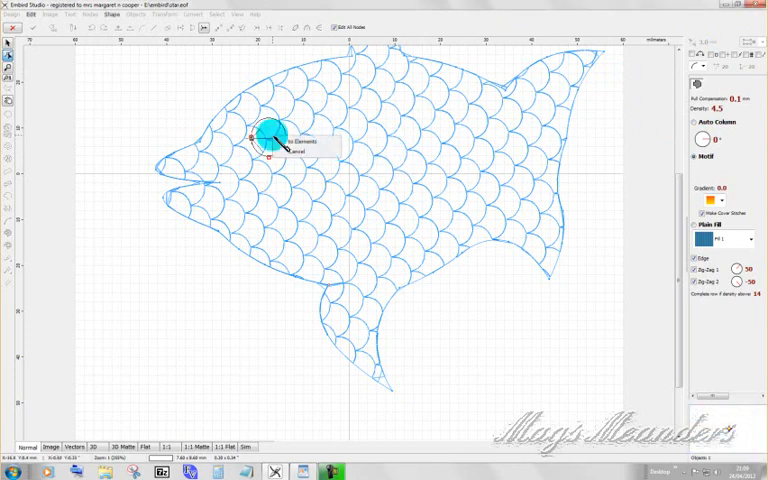
left_click_drag(268, 136, 300, 144)
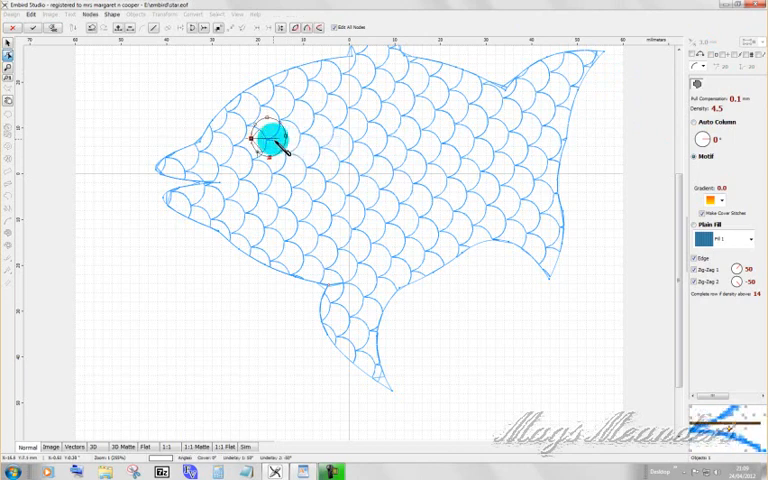
right_click(270, 142)
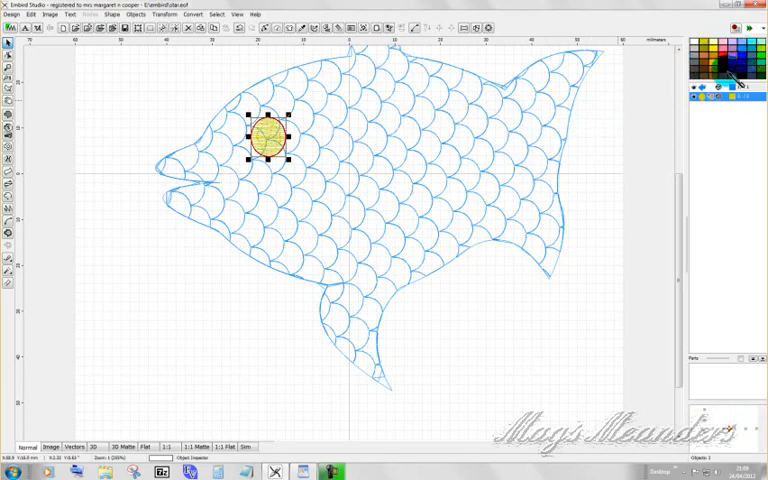
Show the design as stitches, with the scales in magenta thread and the eye in yellow.
left_click(710, 92)
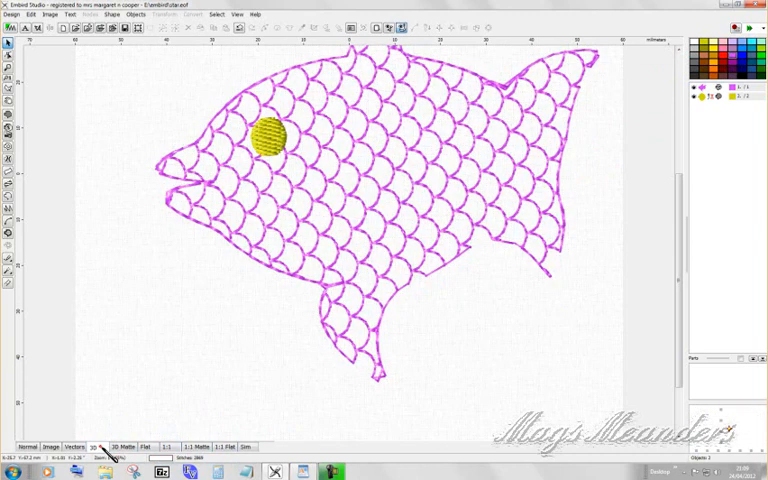
left_click(120, 446)
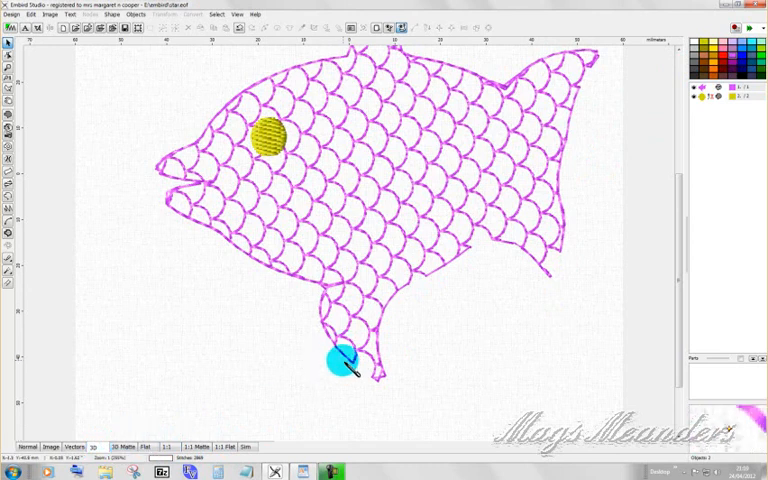
left_click_drag(336, 362, 490, 270)
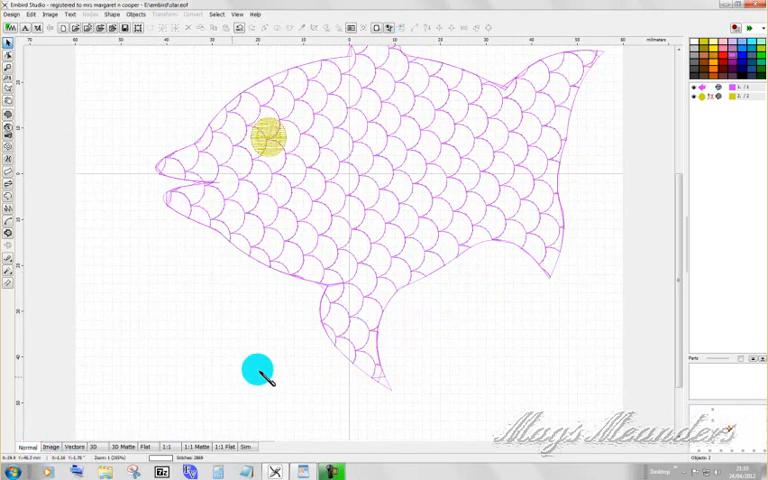
left_click_drag(258, 372, 488, 292)
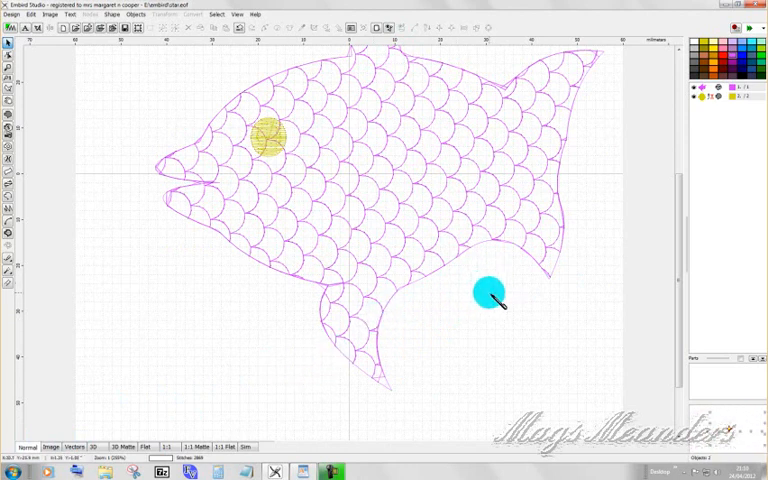
left_click_drag(488, 292, 690, 100)
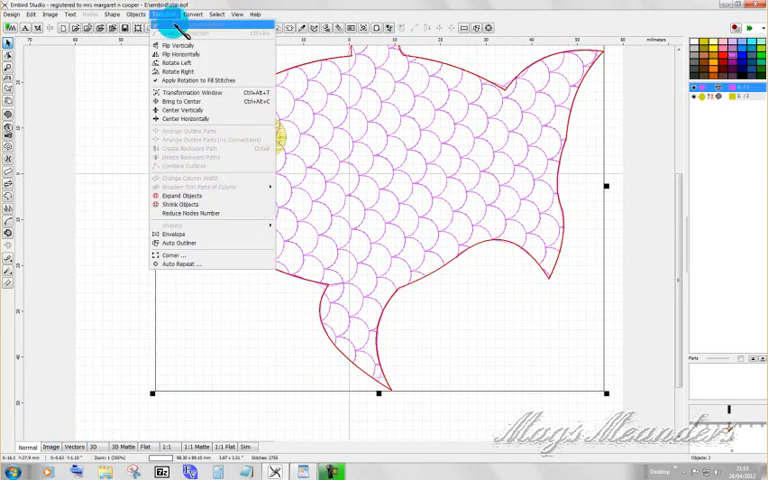
mouse_move(182, 110)
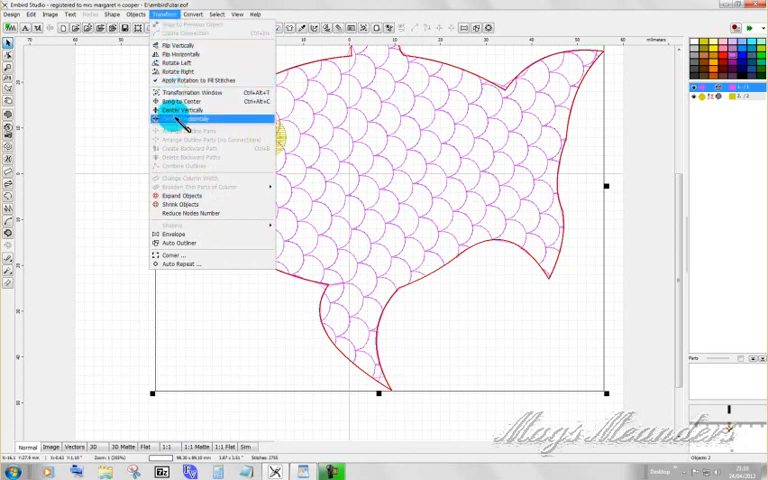
Apply a heavier stitch type to the fish via Transform stitch editing, giving it a thick border.
left_click(220, 14)
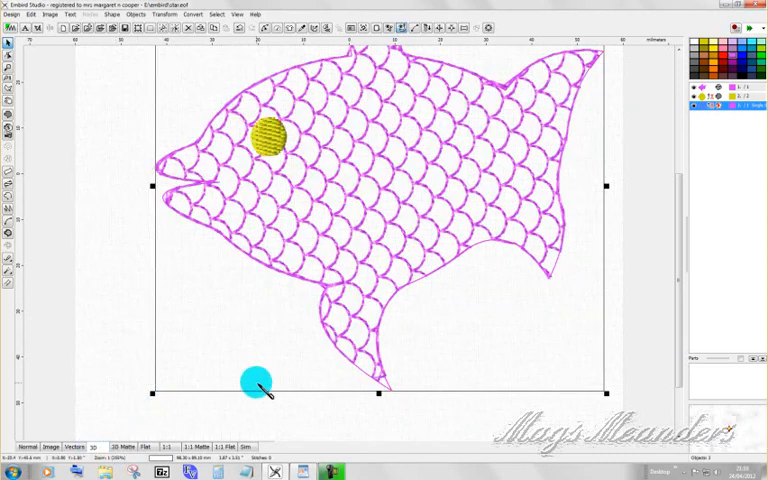
left_click_drag(256, 384, 564, 264)
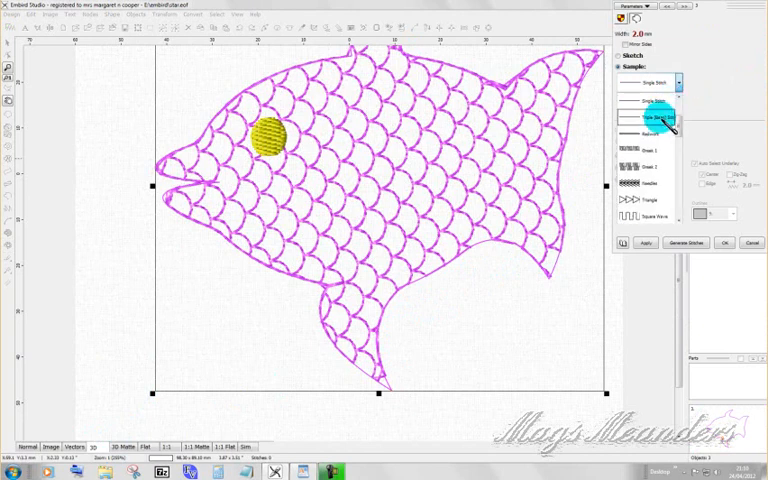
left_click(650, 84)
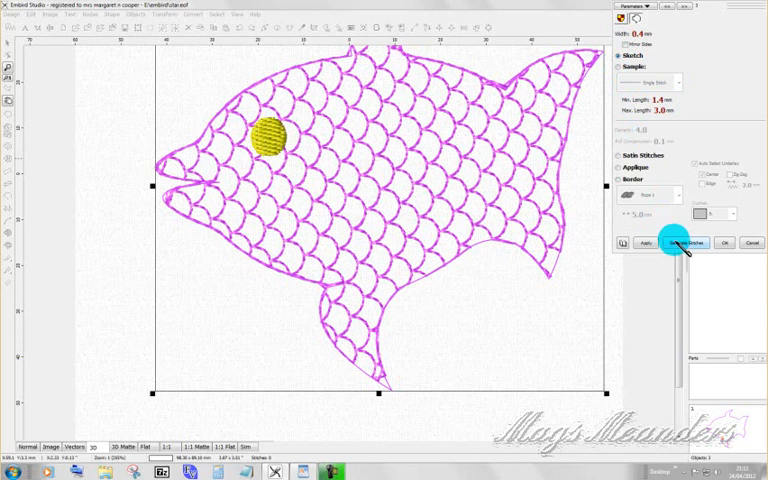
left_click(678, 244)
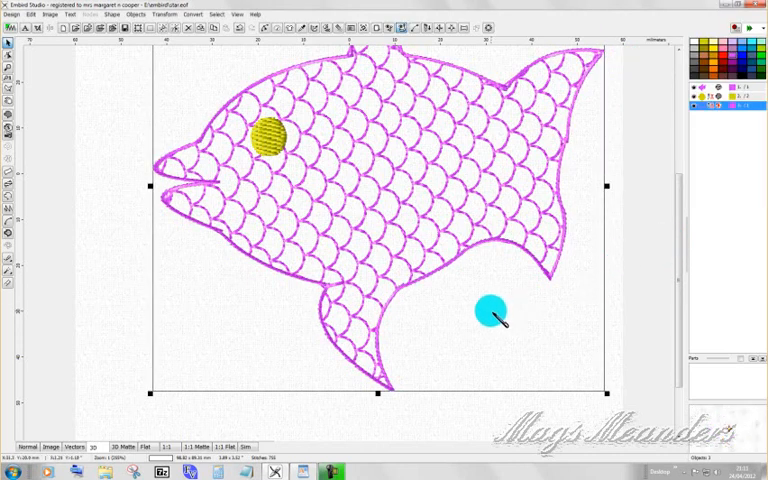
left_click_drag(490, 310, 358, 300)
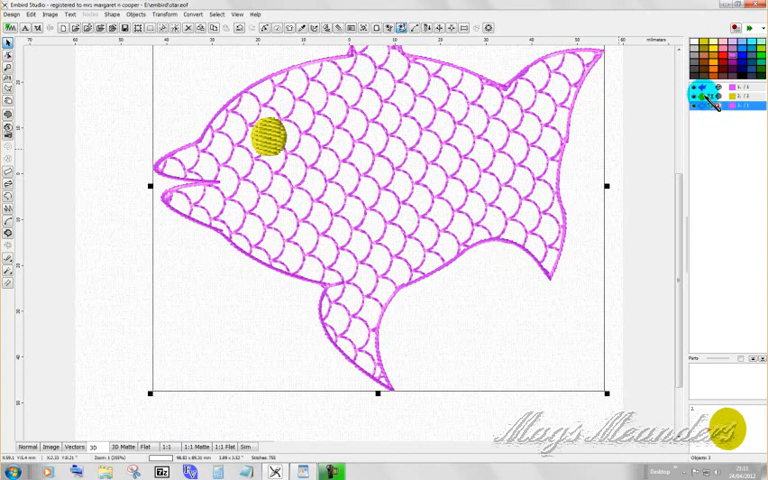
right_click(720, 104)
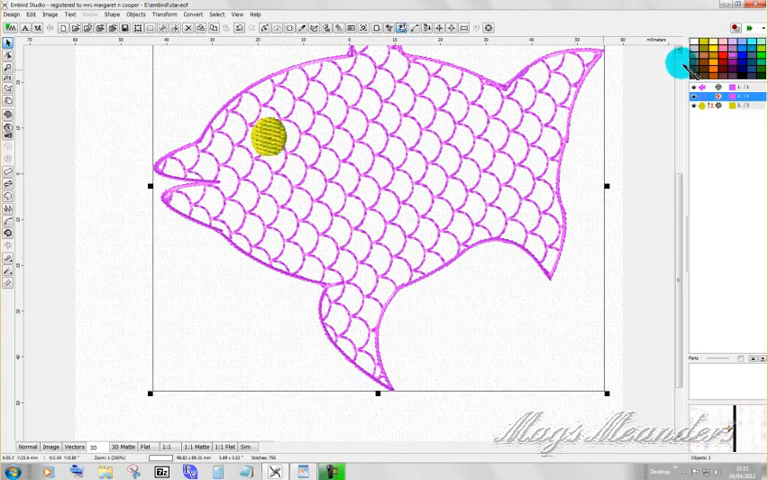
left_click(268, 138)
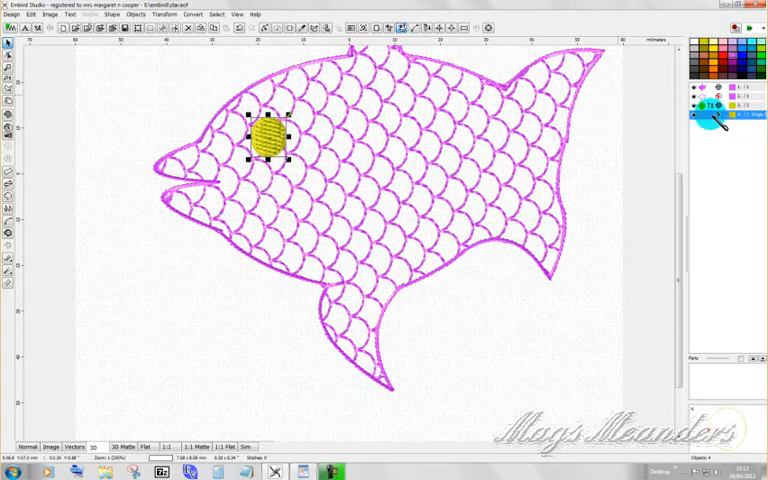
Apply new stitch settings to the yellow eye via its object-list options.
right_click(718, 120)
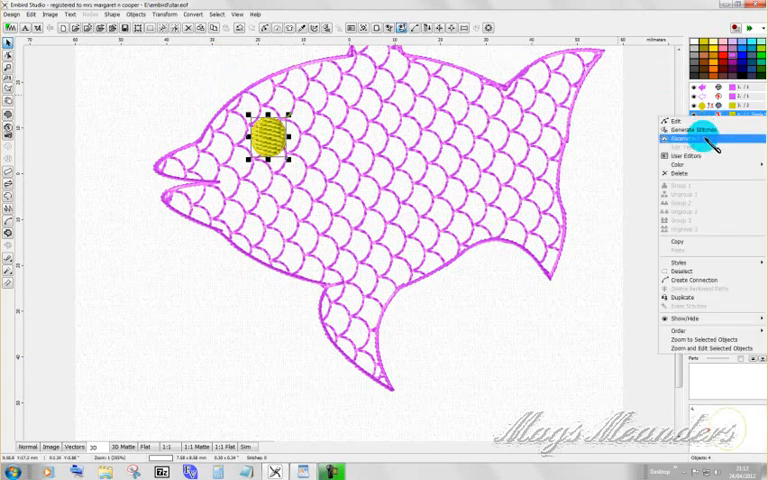
left_click(680, 132)
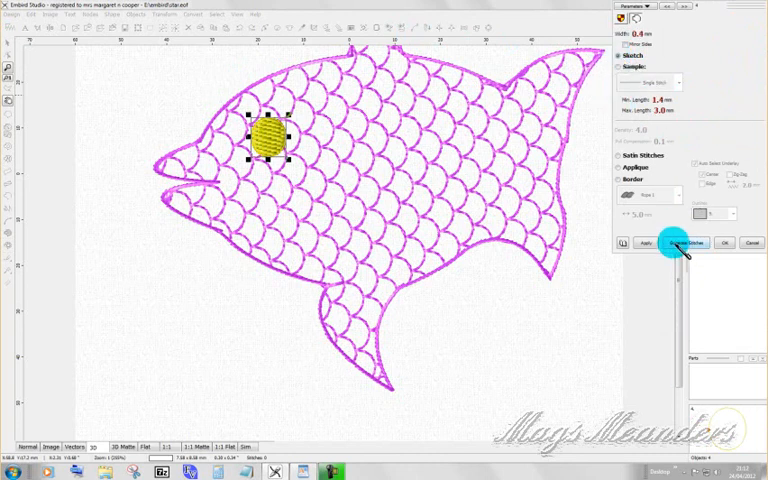
left_click(678, 244)
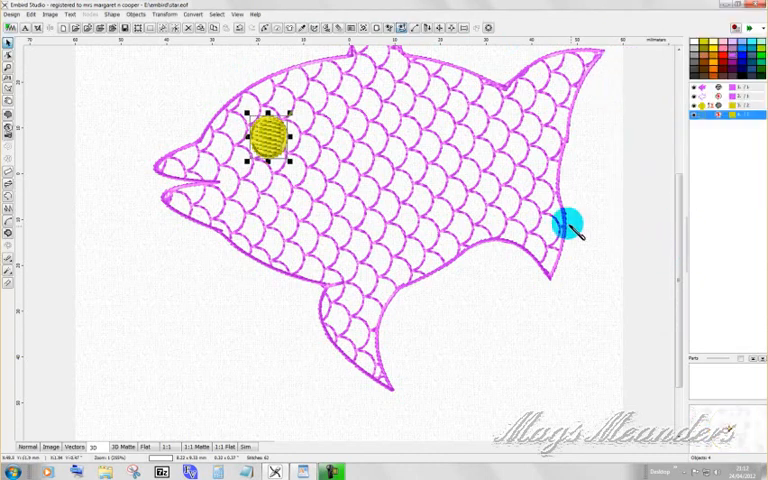
Adjust the eye object on the canvas and bring its yellow thread colour up for editing.
left_click_drag(570, 224, 360, 178)
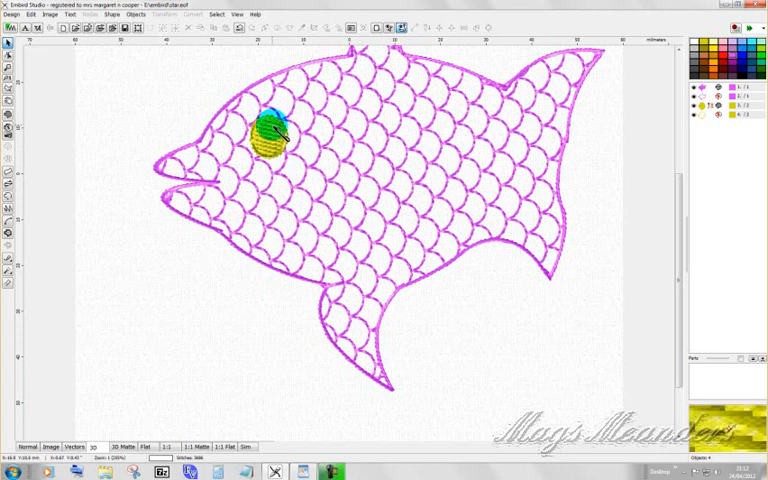
left_click_drag(268, 132, 250, 98)
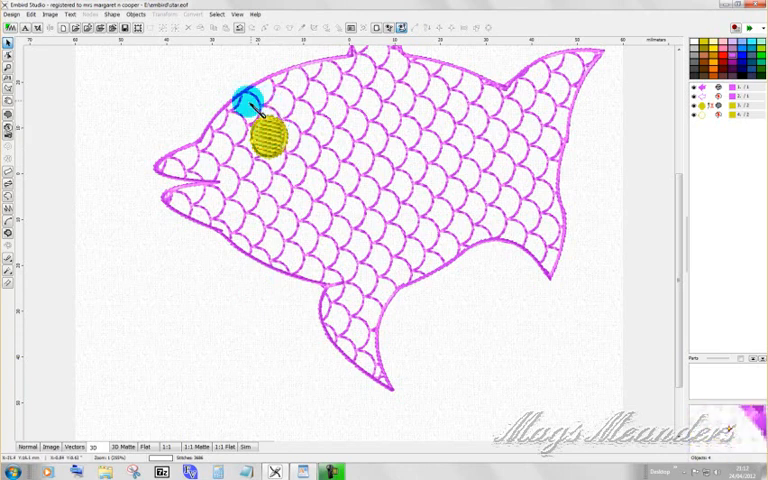
left_click_drag(250, 96, 356, 56)
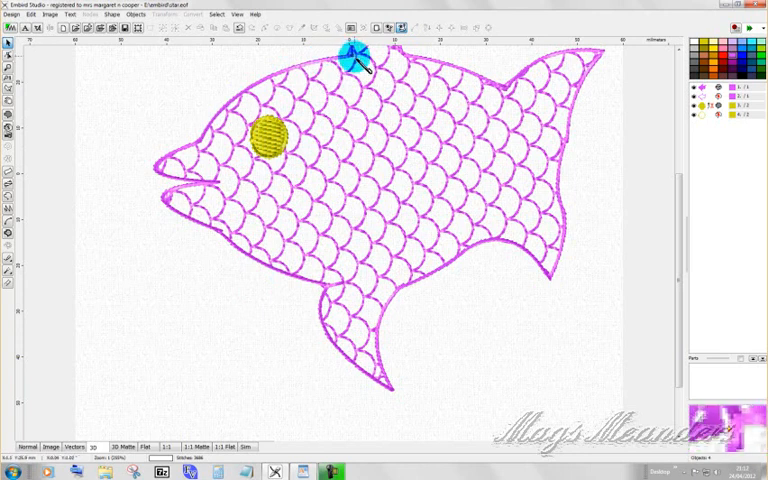
left_click_drag(356, 58, 330, 240)
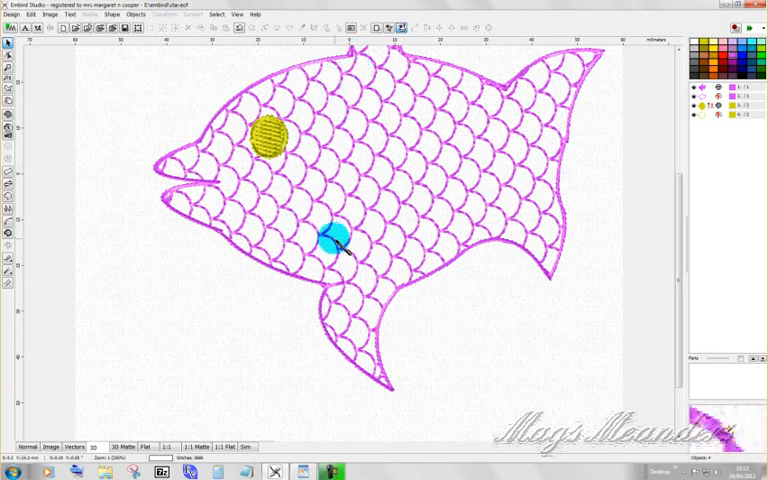
left_click_drag(328, 238, 304, 208)
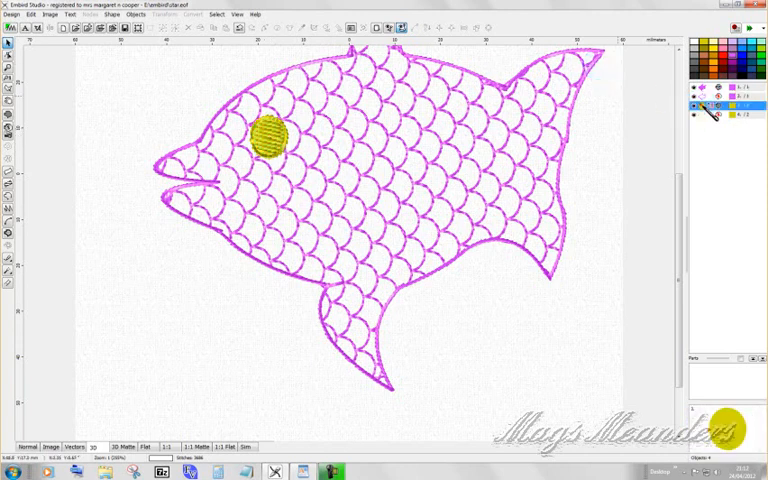
left_click(268, 136)
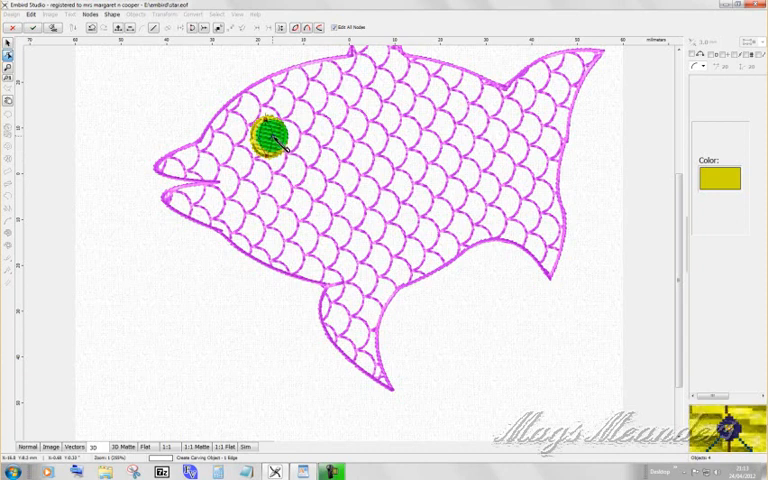
Bring up the eye's colour property showing the yellow Color swatch.
right_click(278, 148)
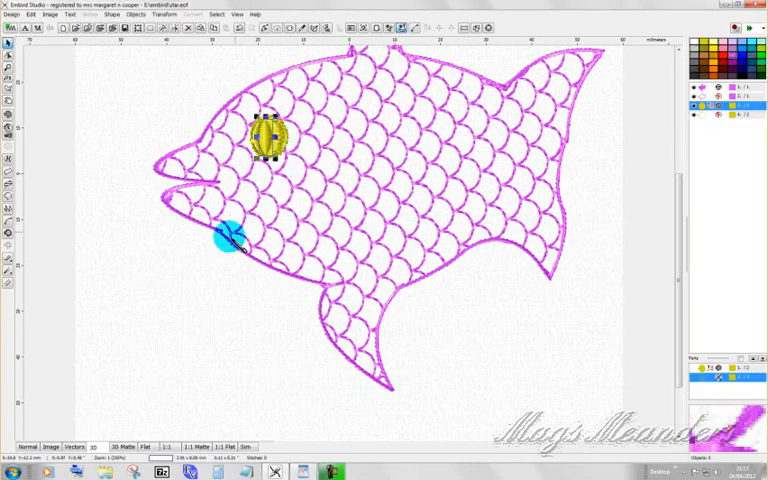
left_click_drag(228, 236, 170, 290)
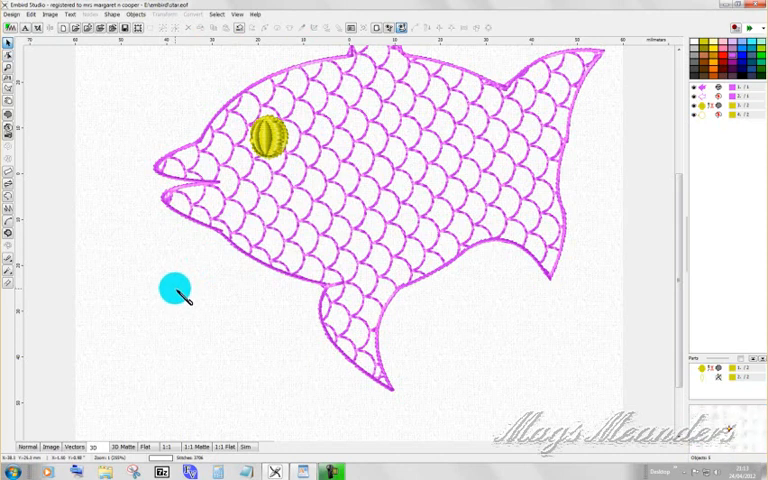
left_click_drag(172, 290, 268, 152)
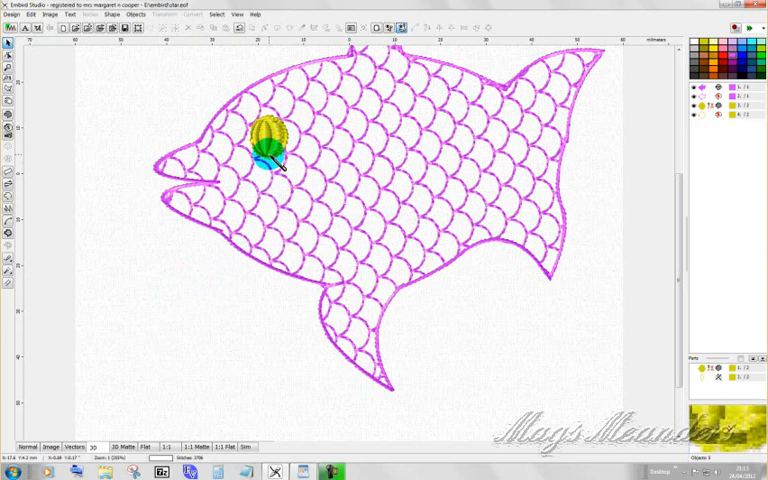
left_click_drag(268, 150, 362, 176)
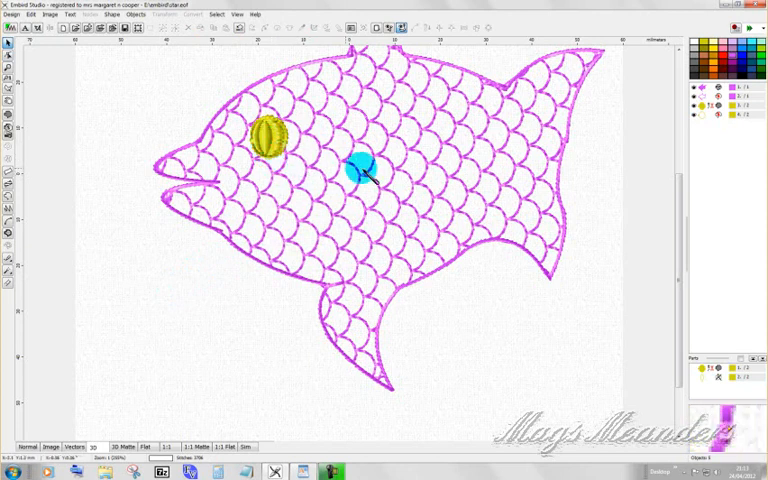
left_click_drag(360, 170, 702, 280)
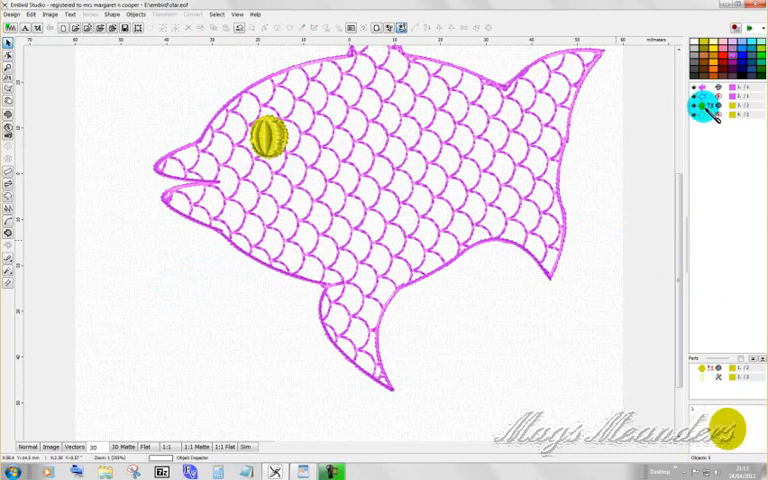
left_click(268, 136)
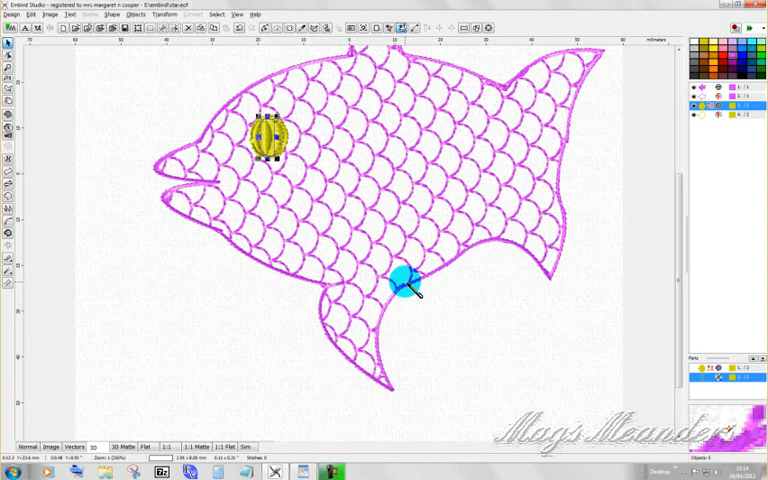
left_click_drag(404, 284, 372, 272)
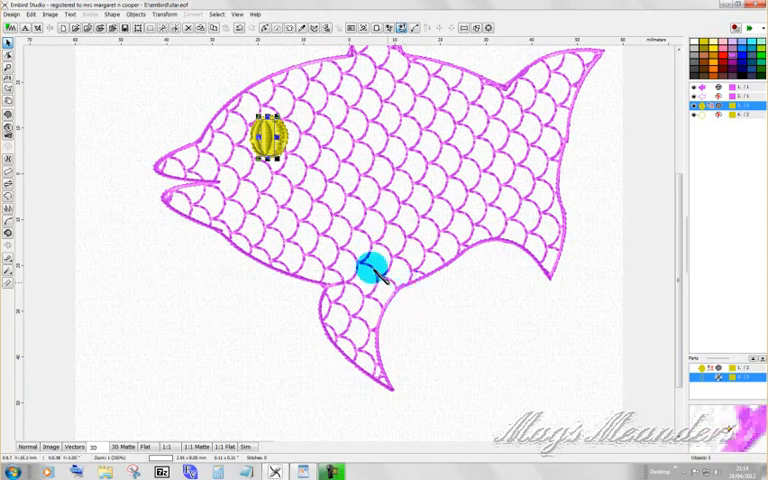
left_click_drag(370, 270, 244, 164)
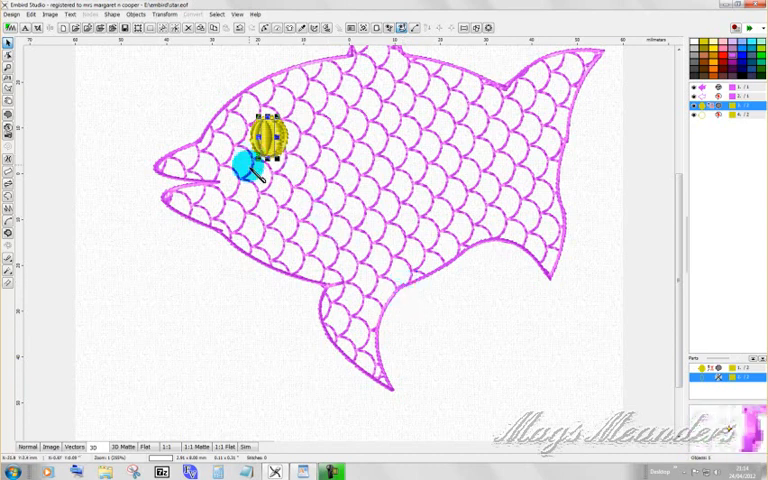
right_click(256, 170)
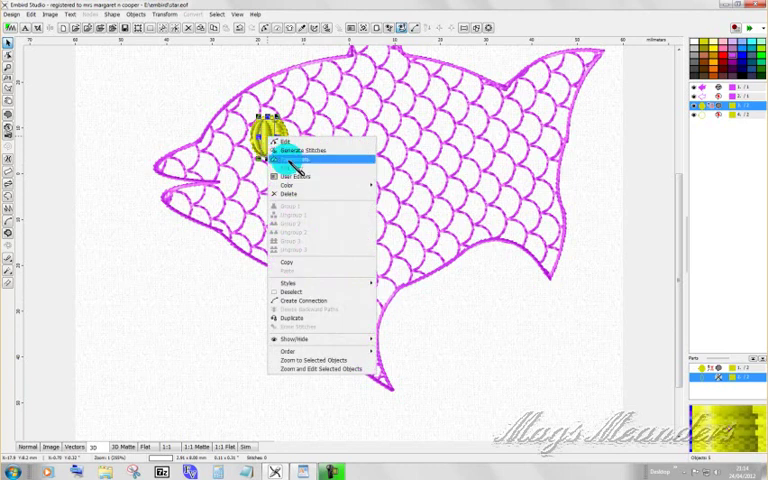
left_click(292, 150)
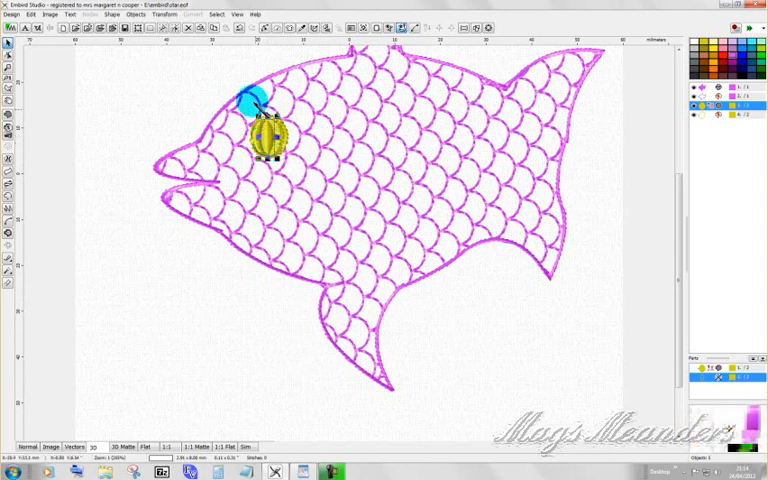
left_click_drag(256, 100, 176, 88)
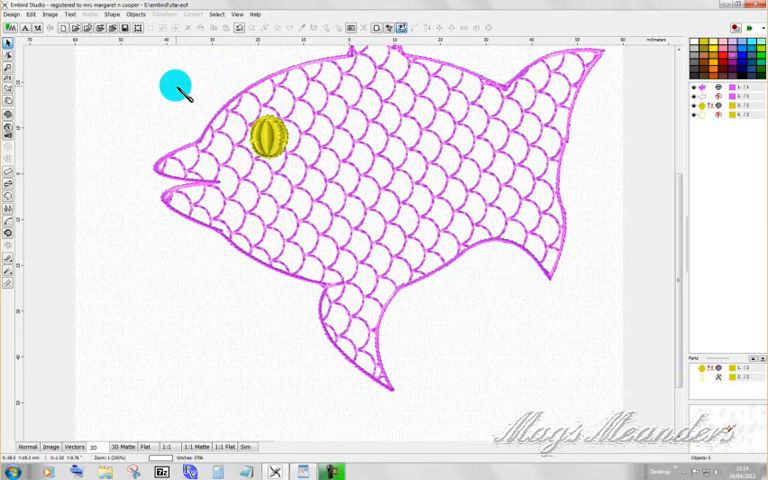
left_click_drag(176, 88, 276, 130)
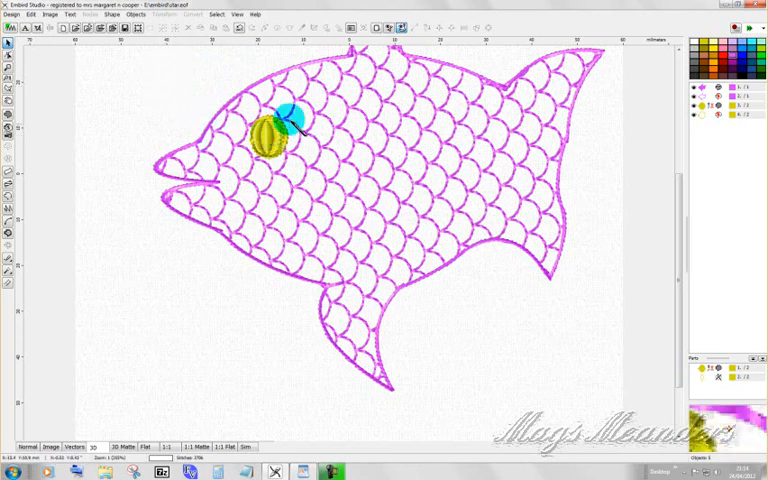
left_click_drag(288, 126, 284, 92)
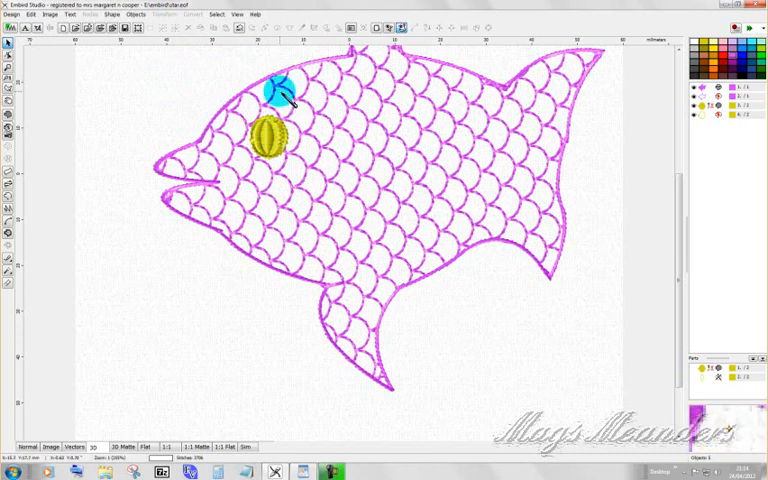
left_click_drag(280, 90, 500, 136)
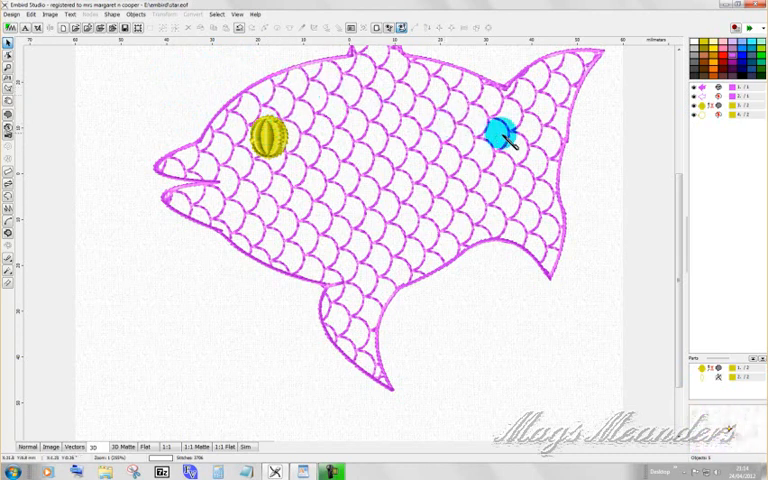
left_click_drag(500, 136, 288, 196)
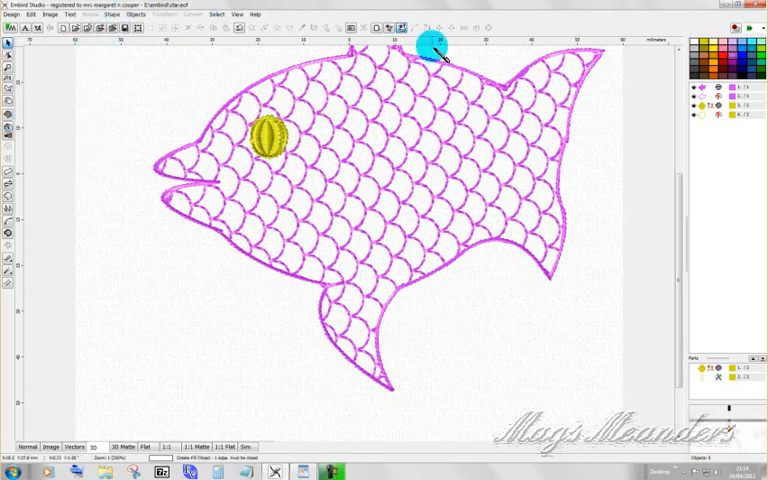
left_click_drag(428, 48, 570, 136)
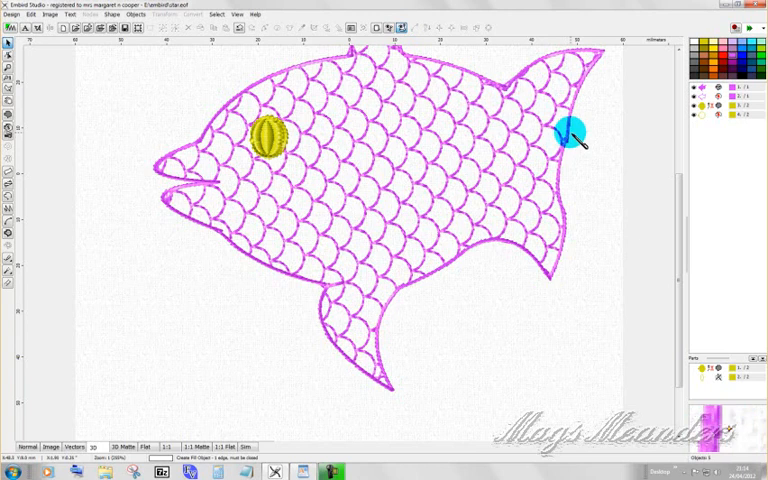
left_click_drag(576, 132, 450, 150)
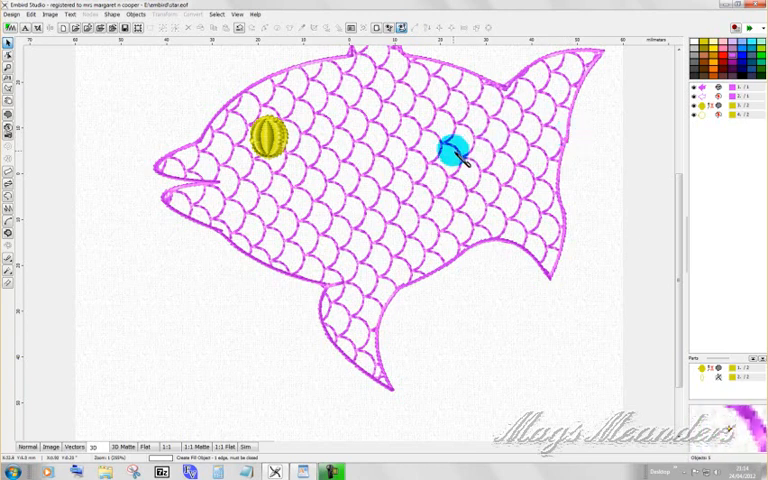
left_click(270, 140)
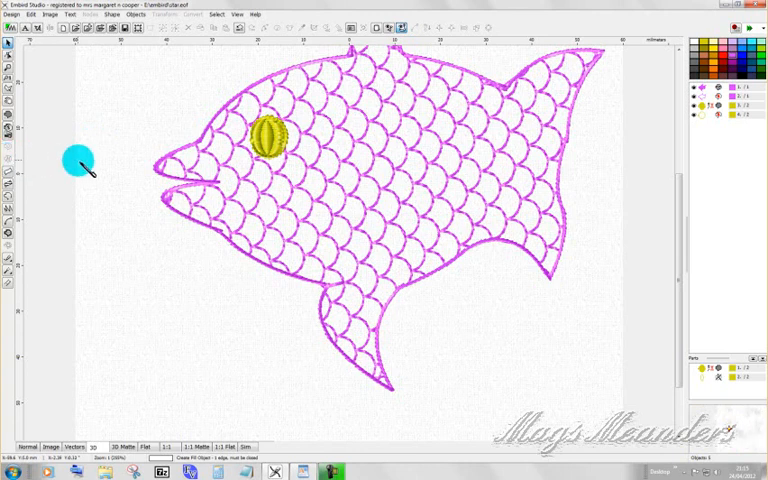
left_click_drag(78, 160, 500, 220)
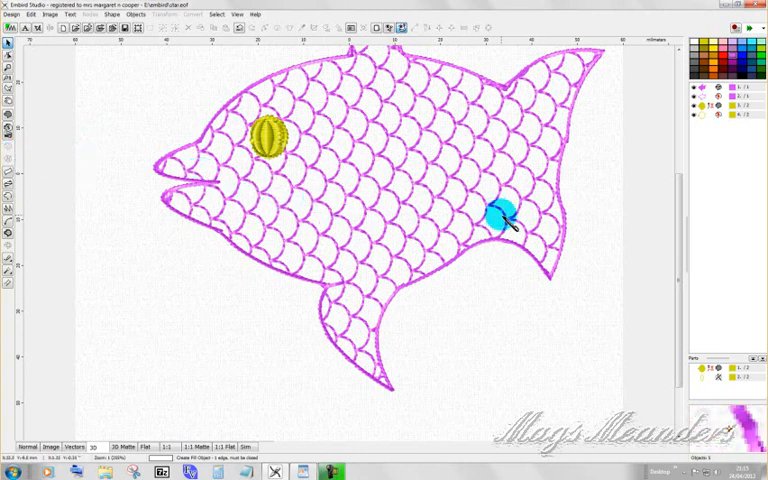
left_click_drag(500, 218, 678, 184)
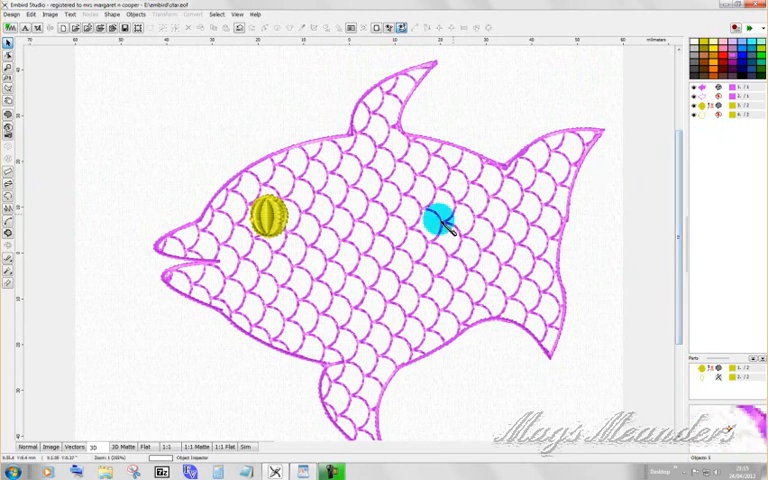
left_click_drag(440, 220, 350, 248)
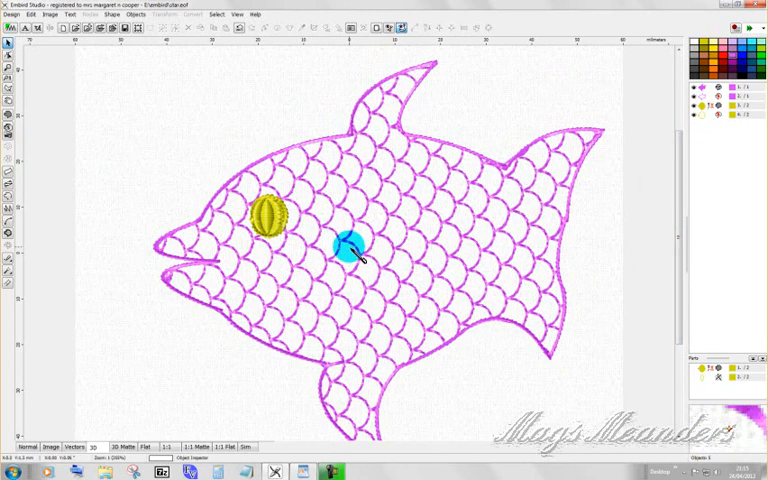
left_click_drag(350, 250, 350, 208)
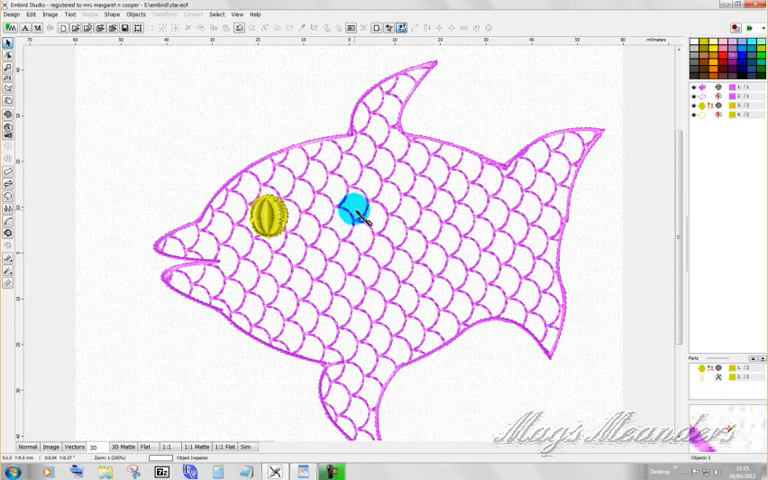
left_click_drag(356, 210, 400, 212)
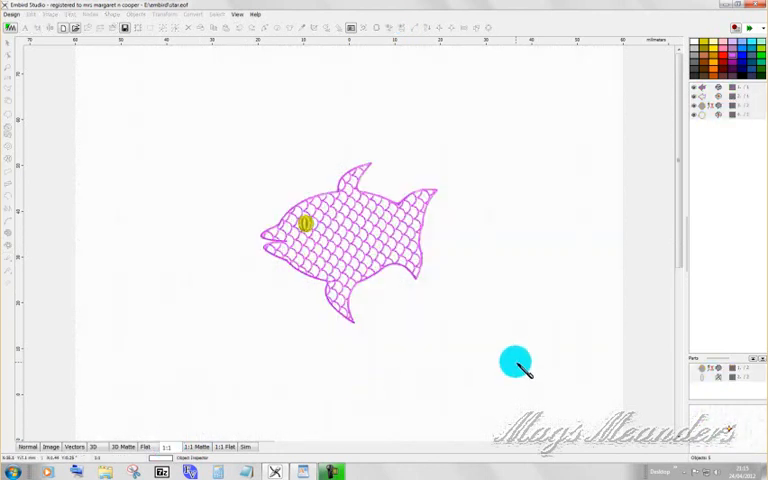
Leave the fish design and start a new, empty design canvas.
left_click_drag(516, 362, 398, 276)
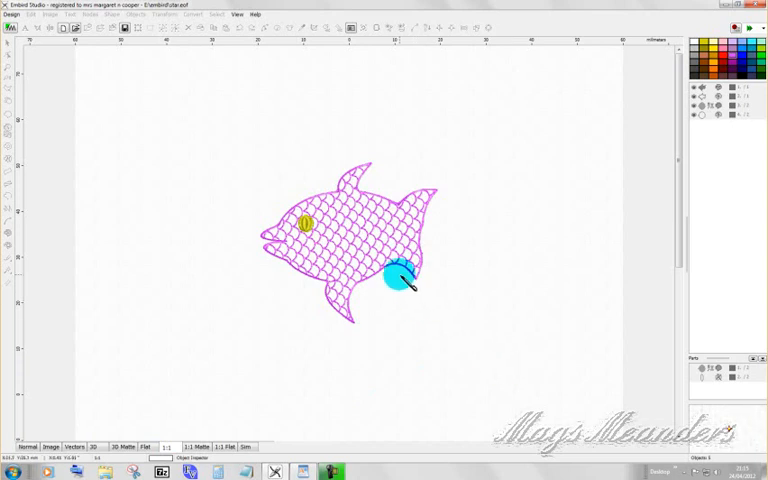
left_click_drag(396, 276, 356, 246)
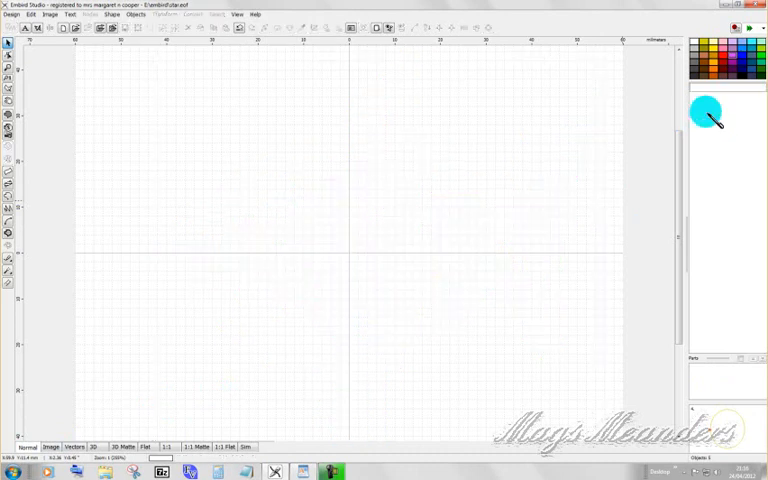
Raise the Pull Compensation in the fill settings to 0.3 and confirm it.
left_click_drag(704, 110, 410, 168)
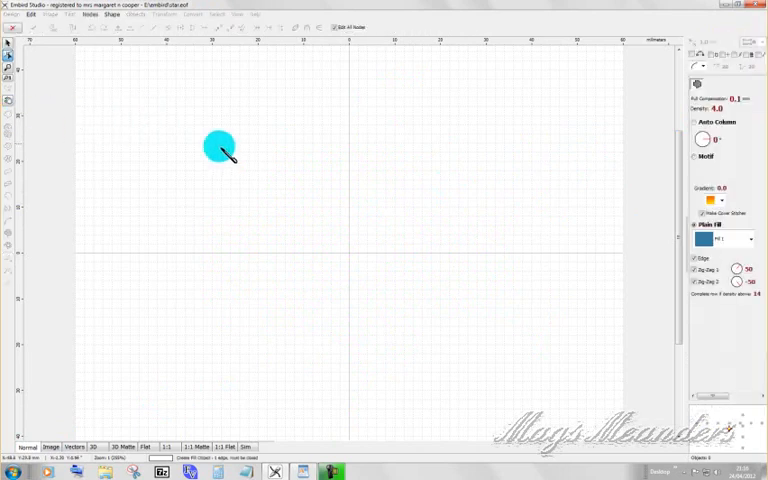
left_click_drag(220, 148, 182, 168)
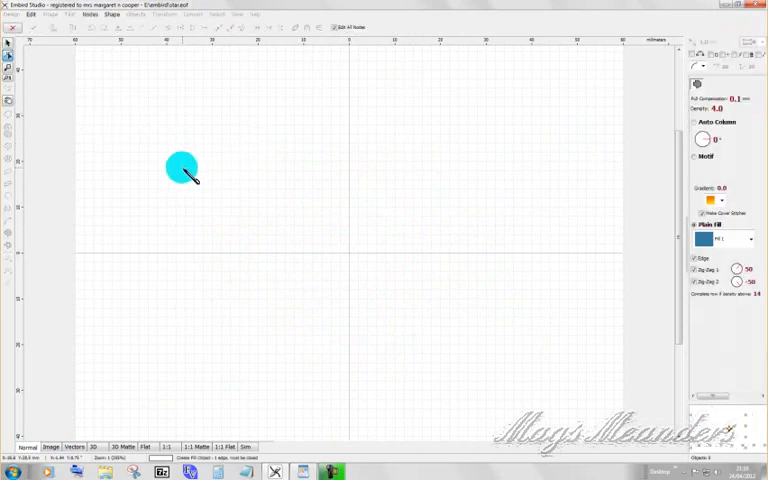
left_click_drag(182, 168, 174, 188)
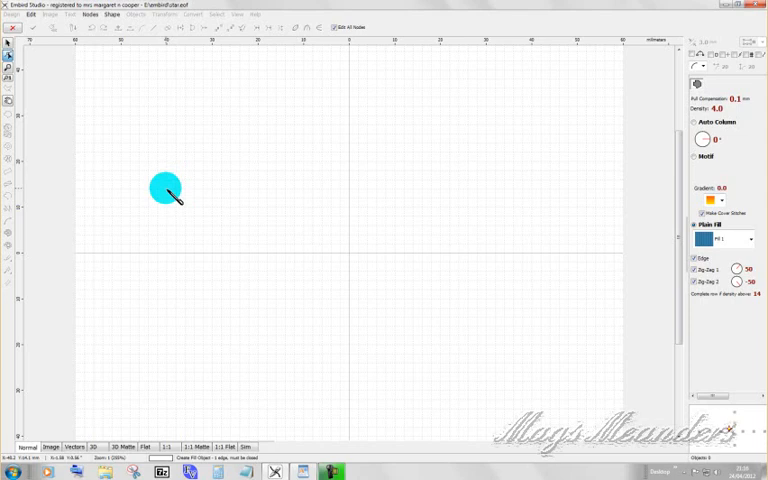
left_click_drag(166, 190, 558, 84)
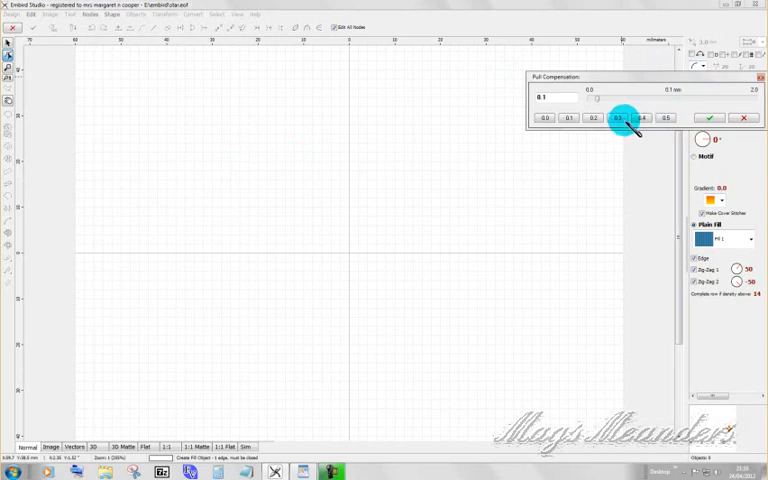
left_click(616, 116)
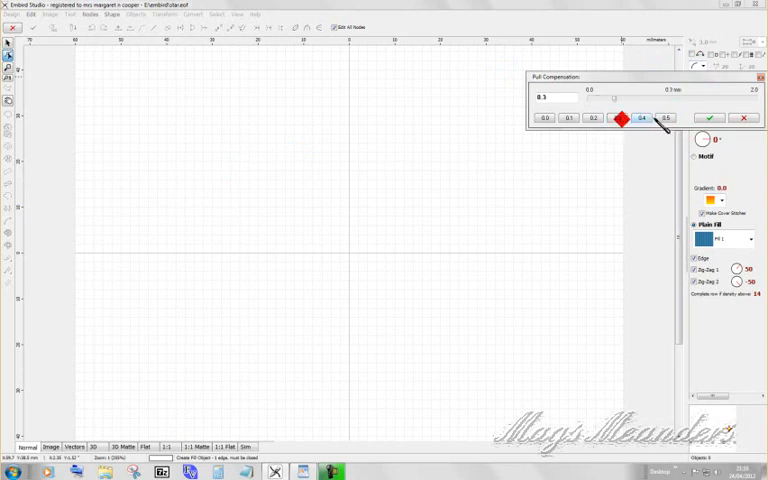
left_click(710, 116)
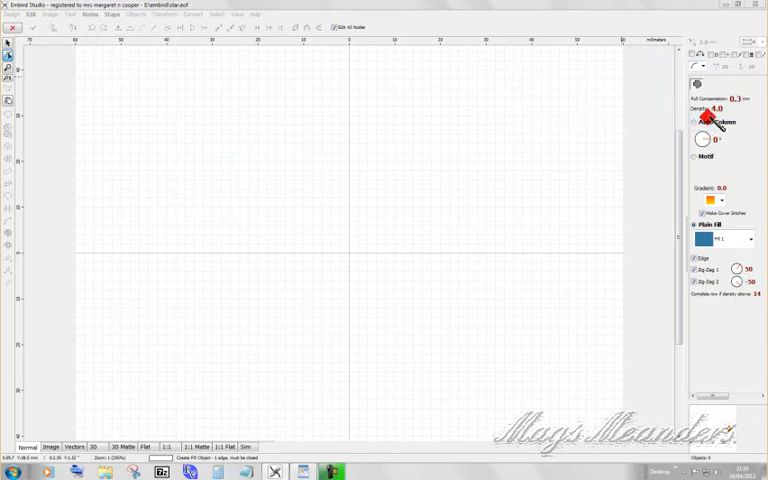
left_click(712, 112)
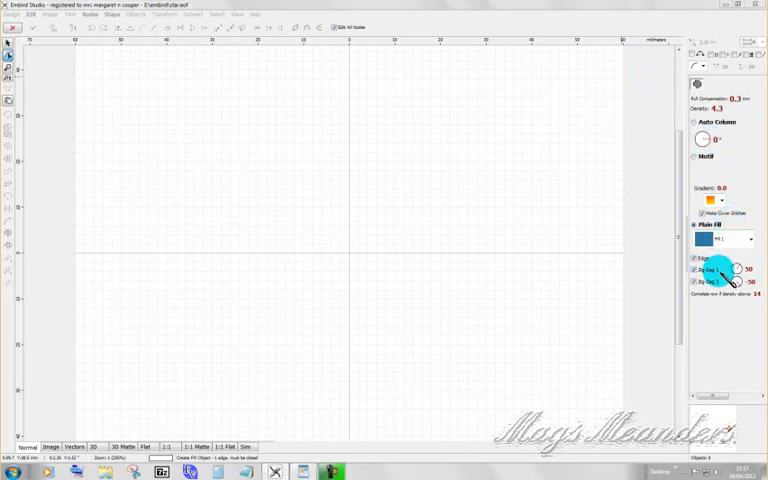
mouse_move(712, 396)
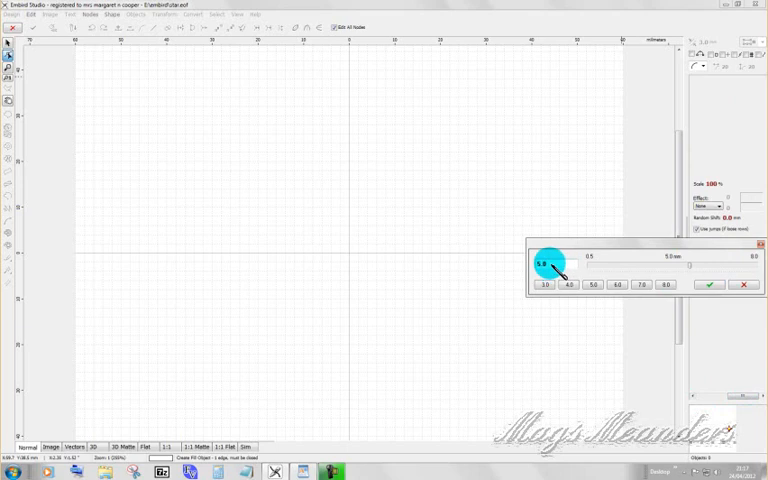
Set the size slider value, choose a sizing option and apply the settings to the empty grid.
left_click_drag(556, 268, 540, 272)
type("2.5")
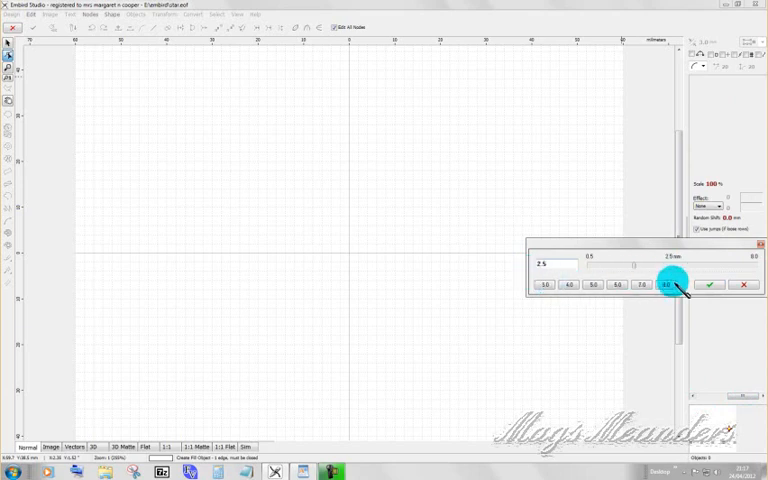
left_click(708, 284)
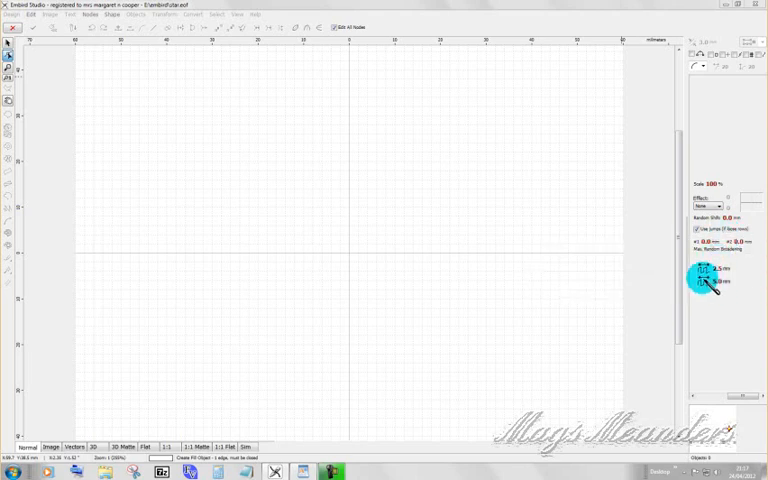
left_click(704, 268)
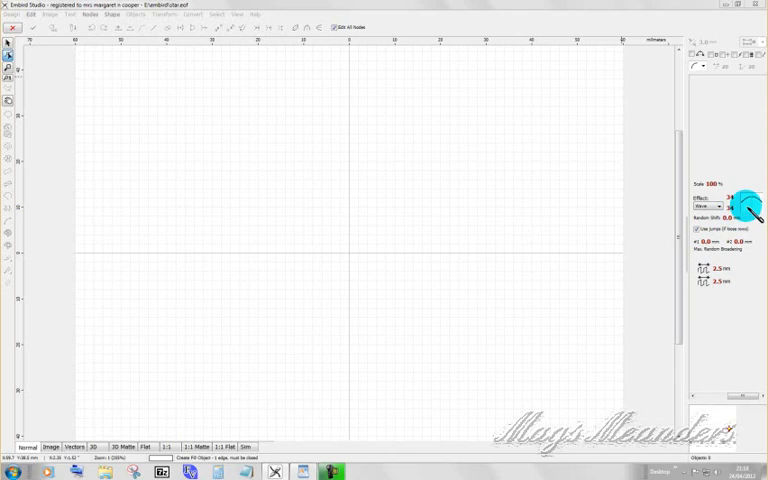
mouse_move(648, 244)
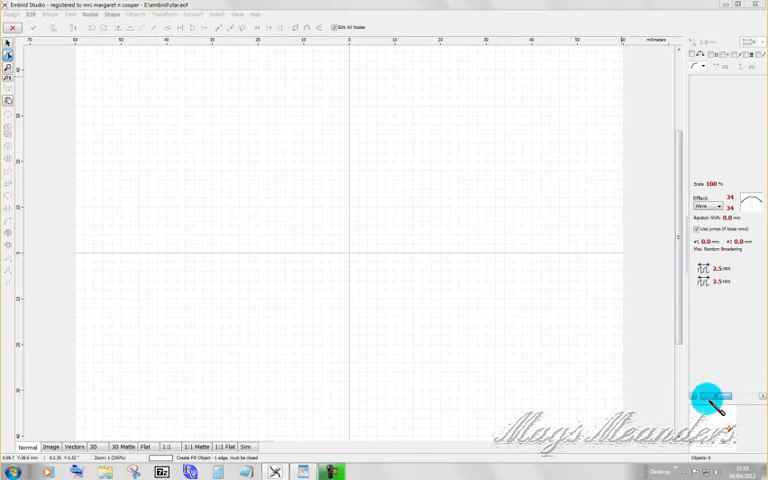
left_click(696, 84)
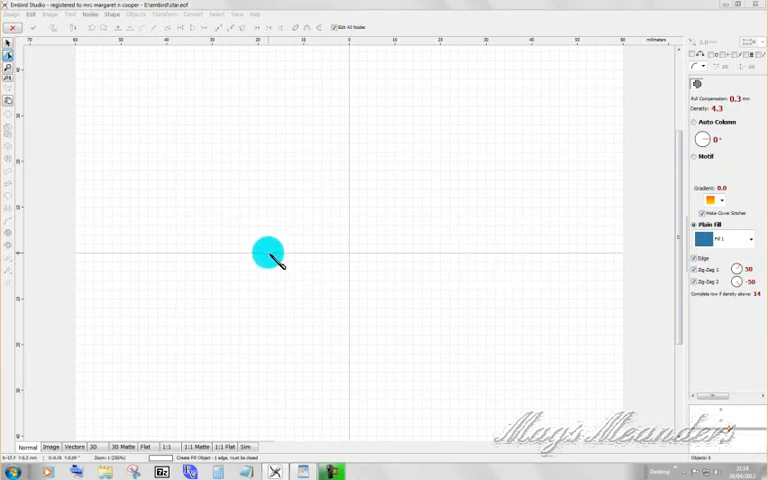
left_click_drag(268, 252, 424, 246)
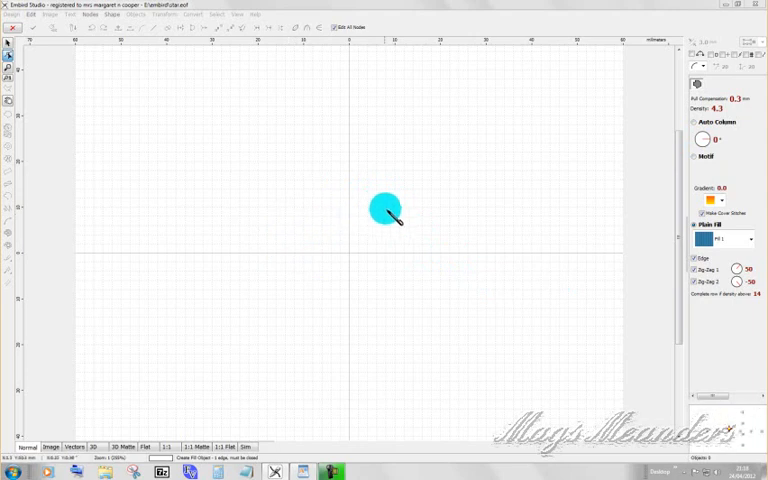
left_click_drag(384, 210, 344, 248)
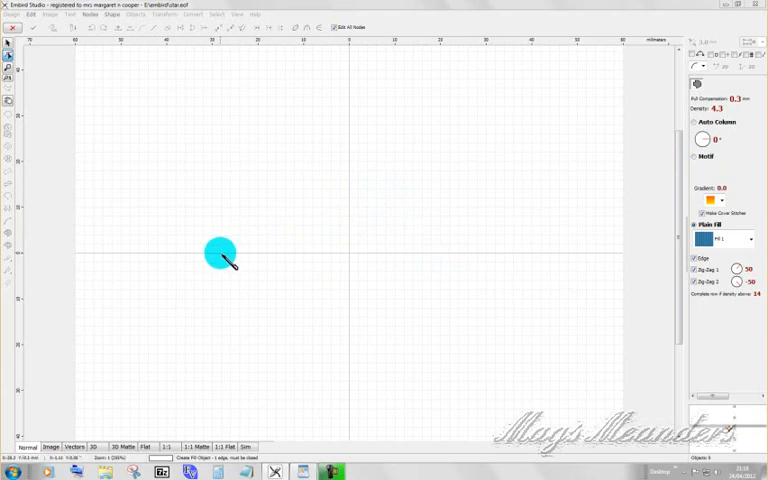
left_click(220, 252)
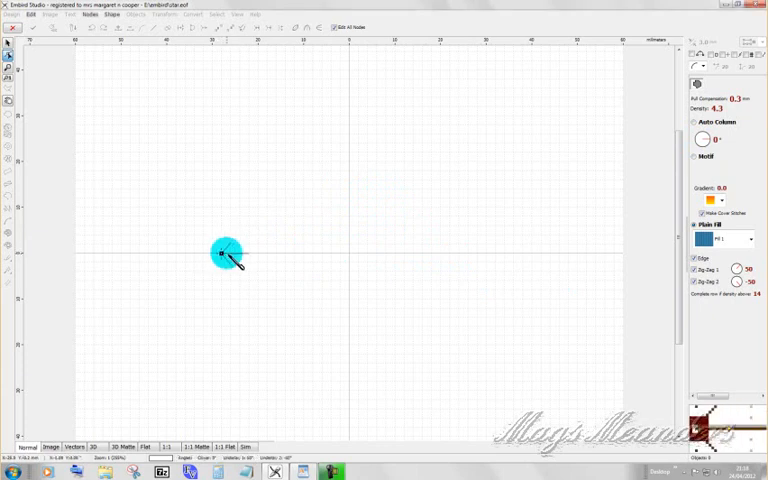
left_click_drag(224, 252, 270, 200)
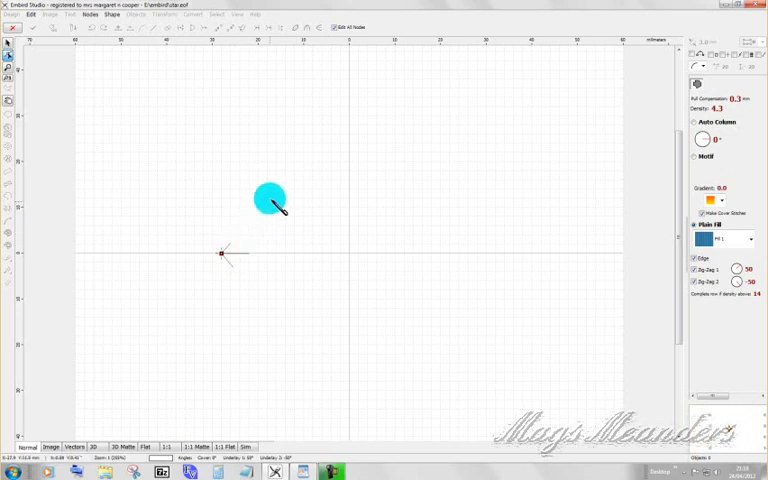
left_click_drag(270, 198, 336, 182)
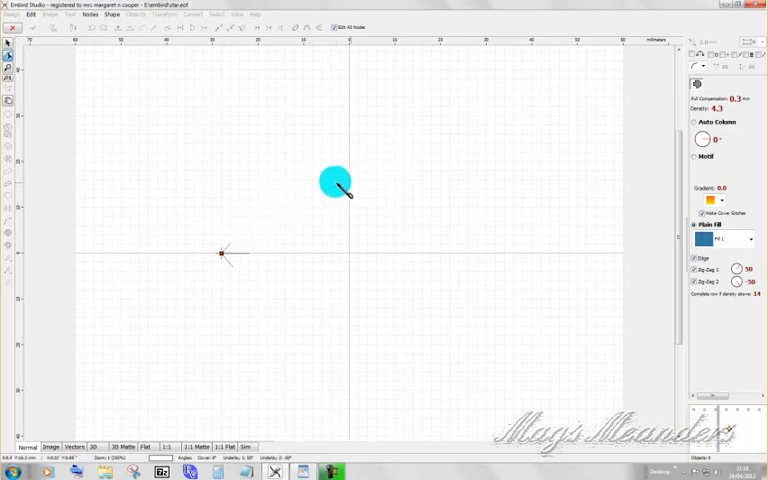
left_click_drag(336, 184, 30, 100)
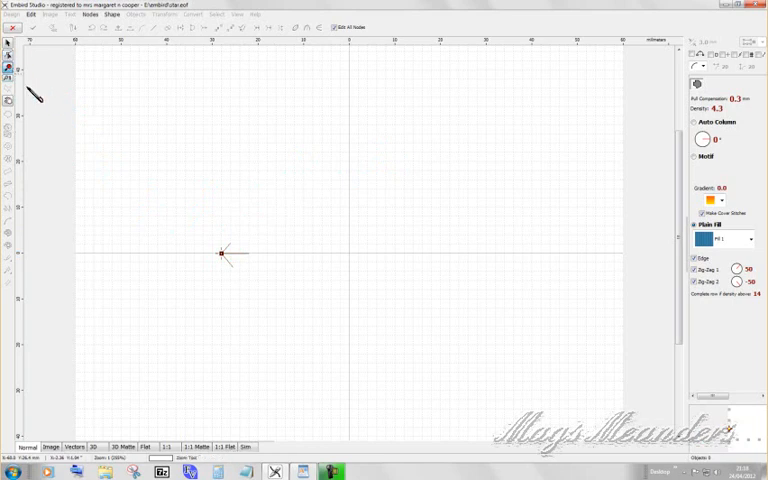
mouse_move(256, 208)
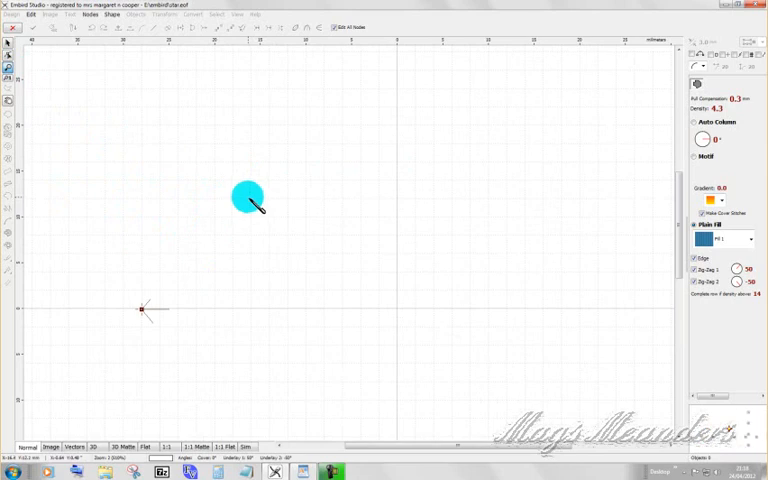
left_click_drag(248, 196, 52, 76)
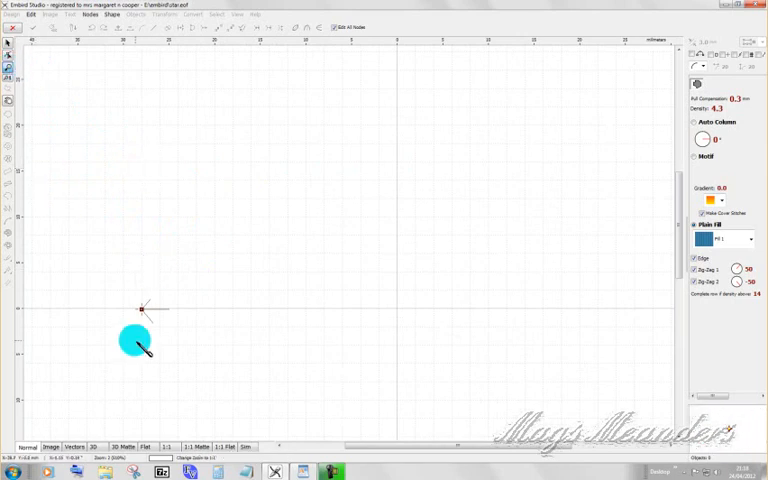
left_click_drag(136, 340, 64, 76)
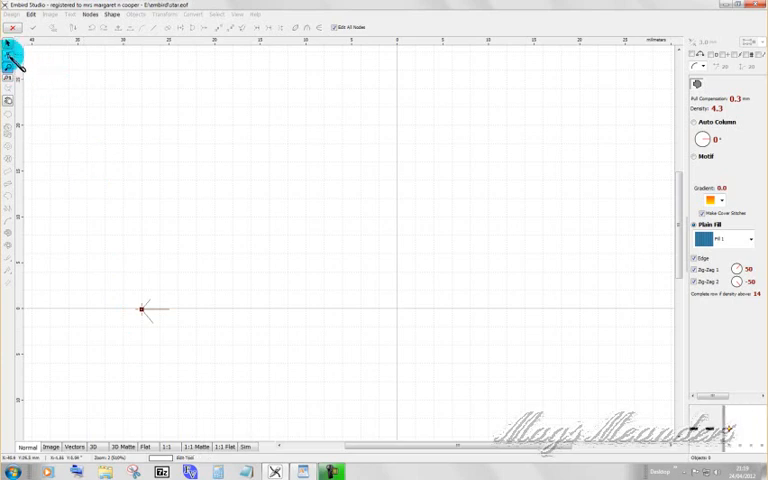
left_click(12, 50)
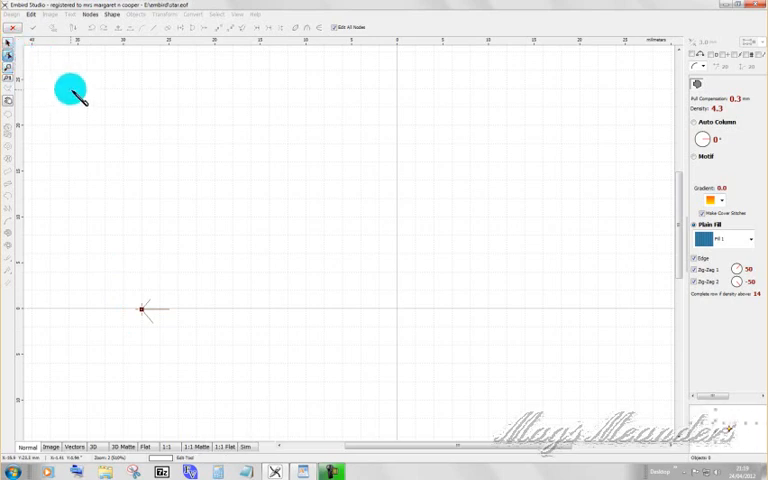
left_click_drag(70, 90, 148, 298)
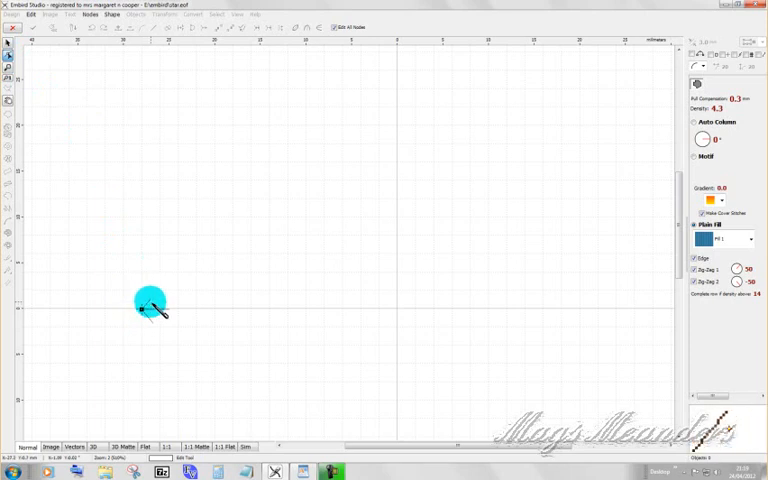
left_click_drag(150, 302, 216, 250)
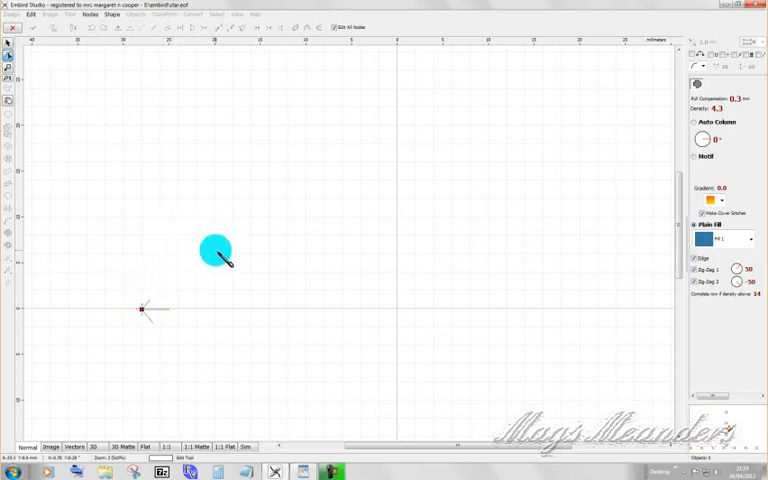
left_click_drag(216, 250, 150, 302)
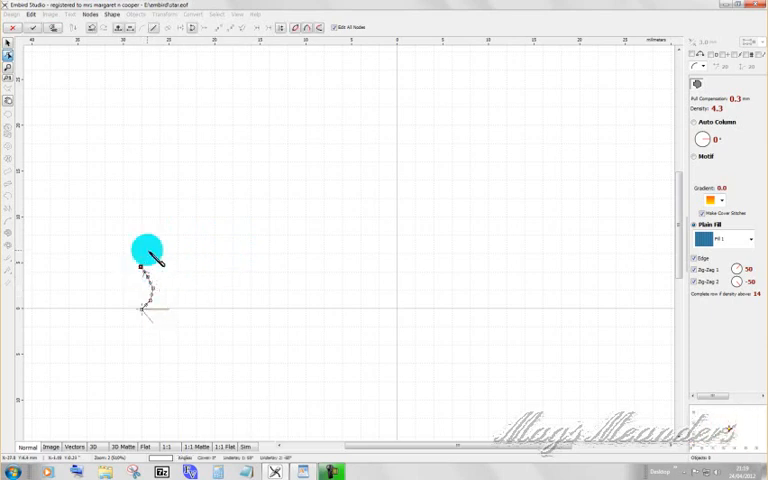
left_click_drag(148, 246, 162, 262)
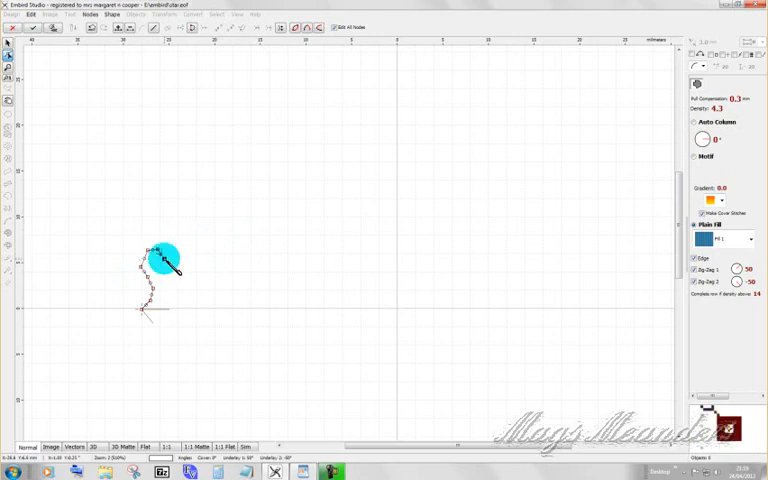
left_click_drag(164, 260, 132, 228)
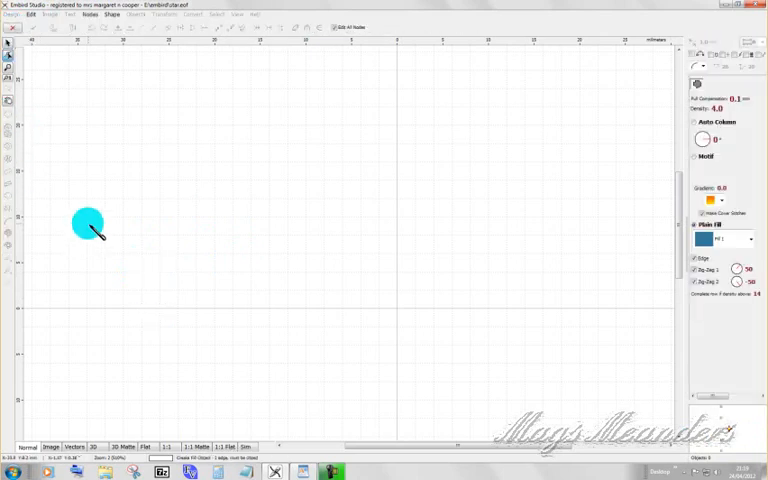
Place the outline's start point, the baseline running right and the ear's upper-edge points.
left_click_drag(88, 224, 122, 308)
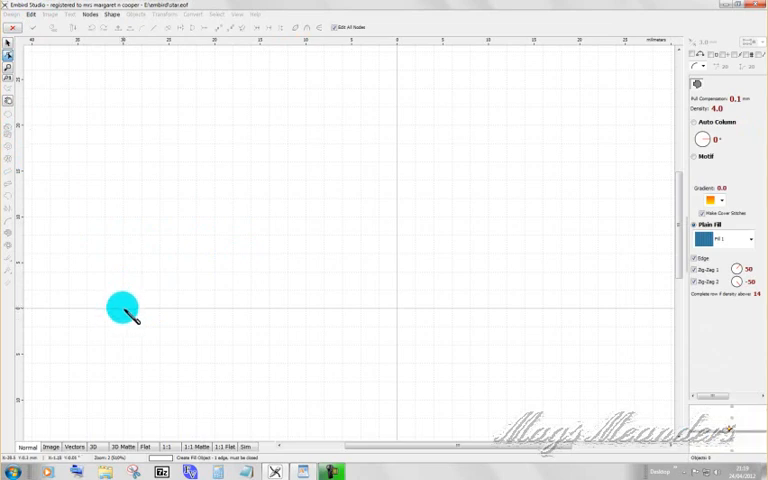
left_click_drag(122, 308, 132, 272)
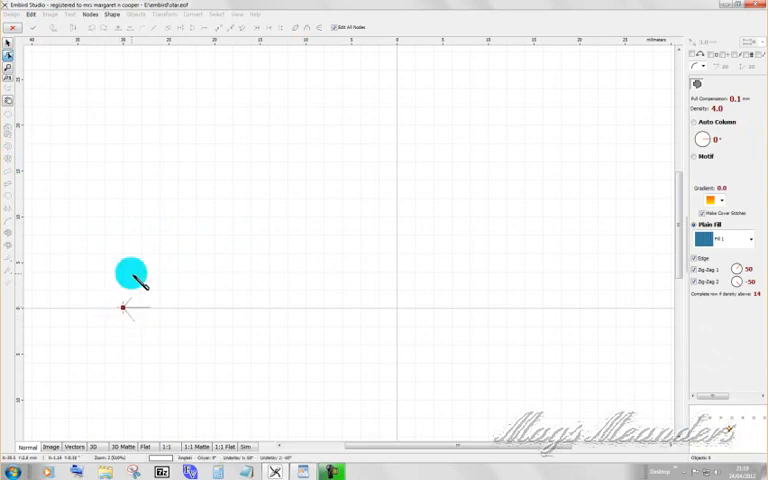
left_click_drag(132, 272, 164, 276)
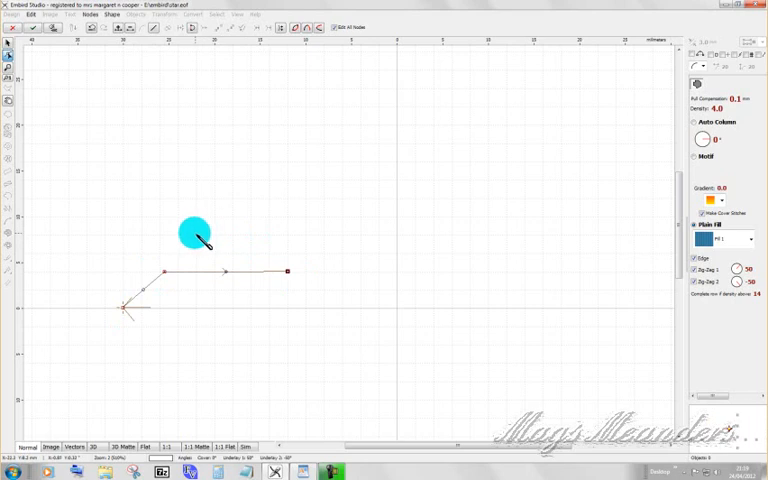
left_click_drag(196, 236, 192, 190)
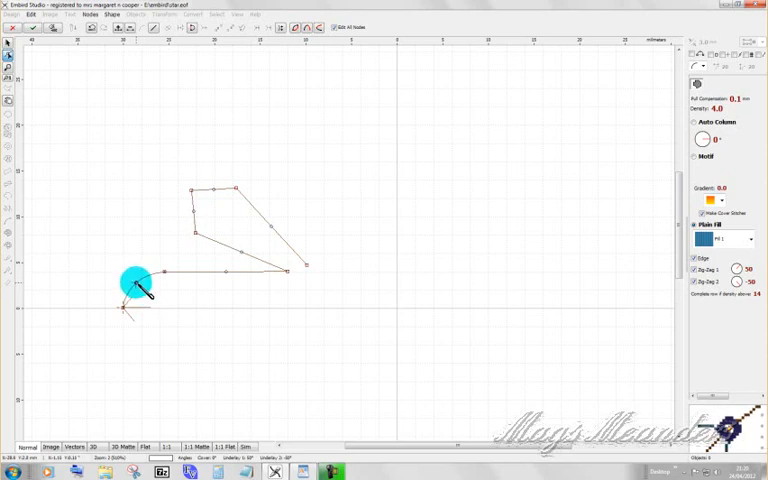
Round the ear tip into a smooth curve and begin the second ear to the right.
left_click_drag(136, 284, 196, 224)
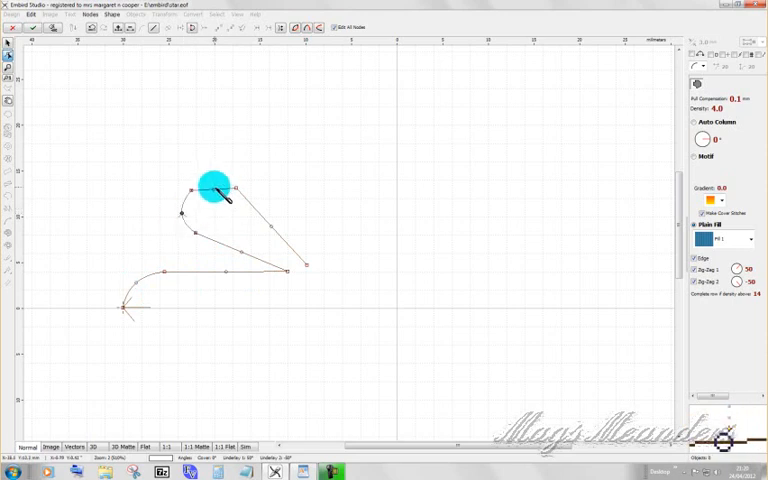
left_click_drag(216, 190, 184, 192)
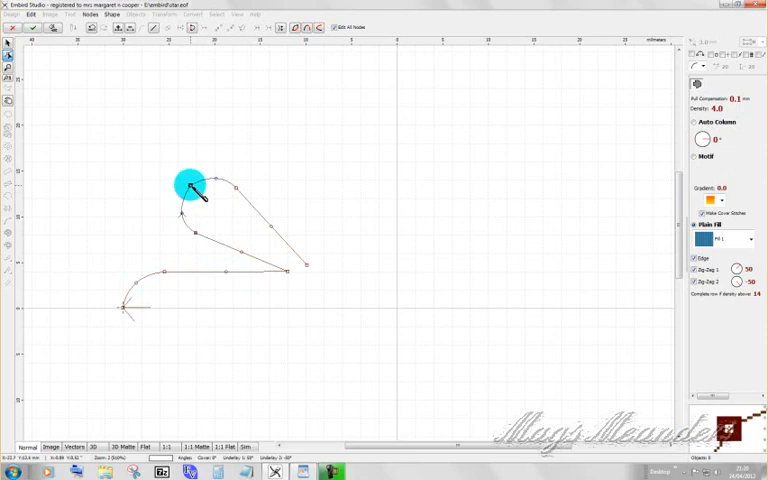
left_click_drag(184, 186, 216, 188)
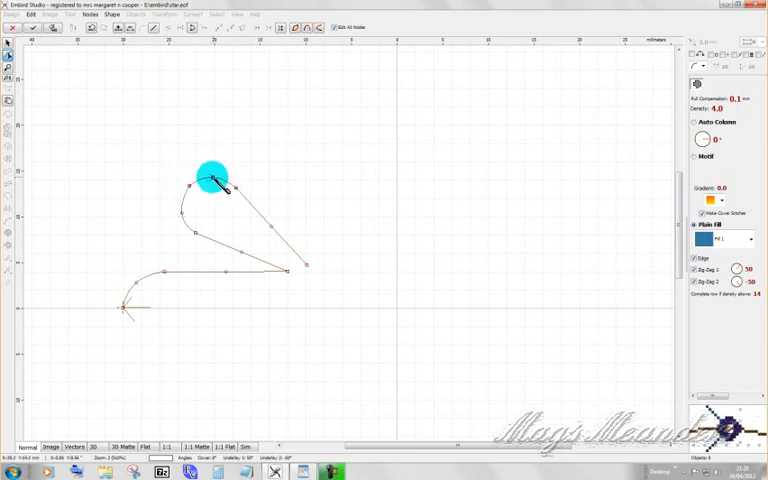
left_click_drag(210, 178, 180, 216)
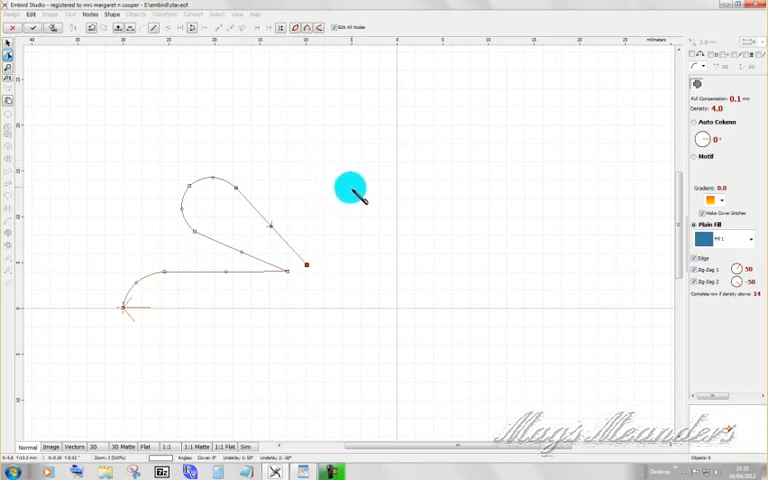
left_click_drag(306, 266, 340, 216)
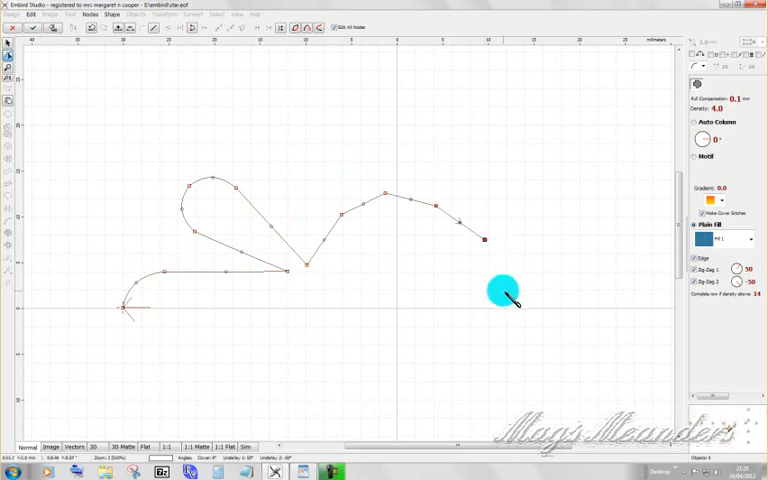
Bring the outline back toward the start point and curve its straight bottom edge.
left_click_drag(484, 240, 468, 368)
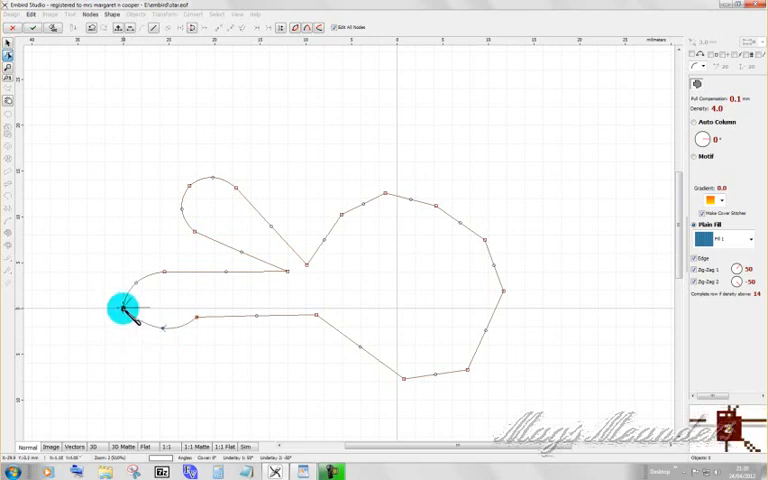
left_click_drag(120, 308, 162, 330)
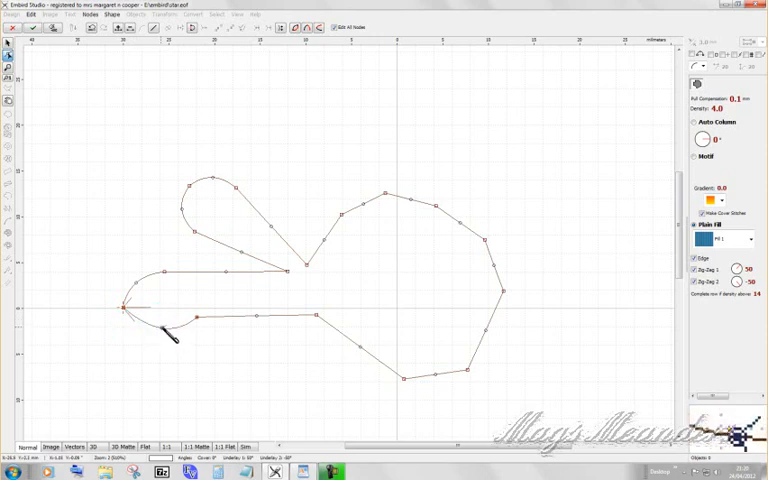
left_click(196, 314)
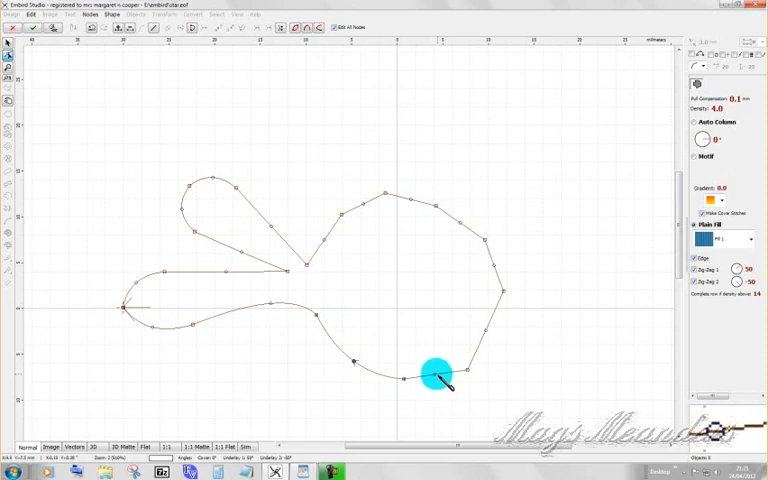
Reshape the lower-right nodes of the head outline using the node options.
left_click(434, 376)
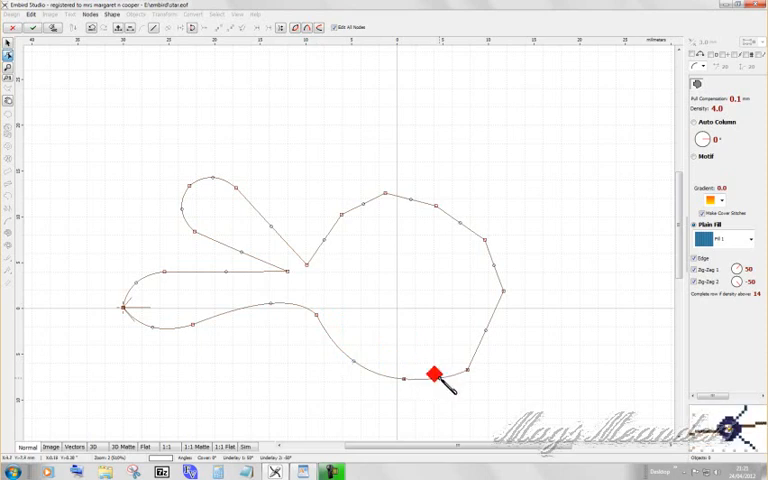
left_click_drag(432, 376, 484, 330)
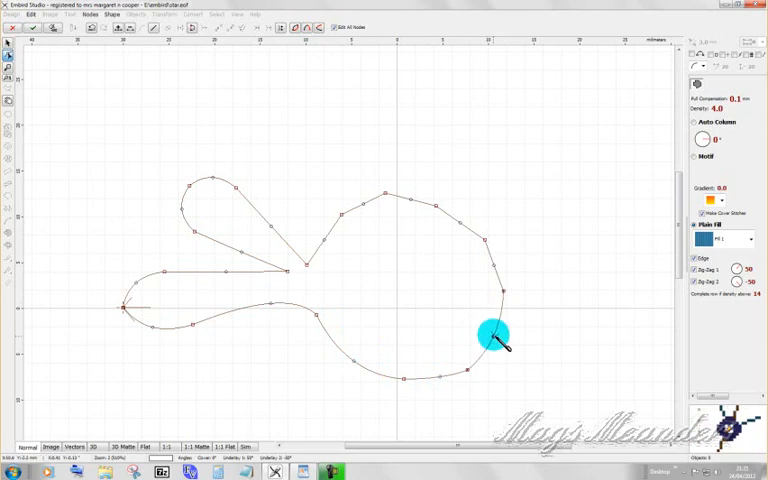
left_click_drag(492, 336, 492, 264)
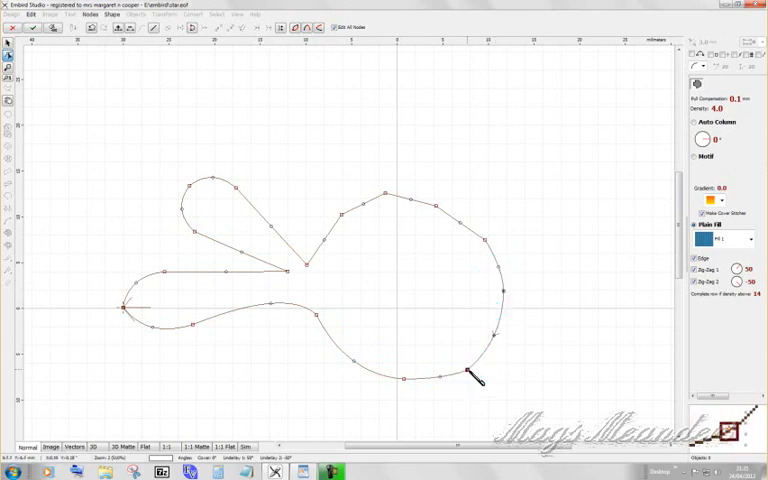
left_click(468, 370)
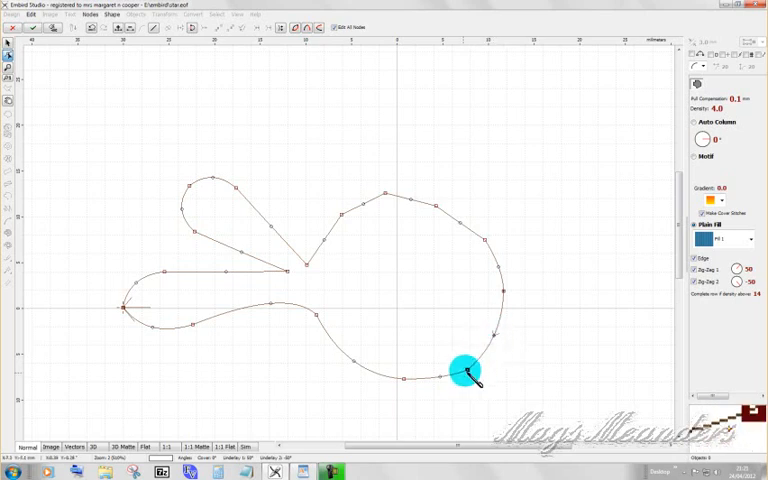
right_click(464, 372)
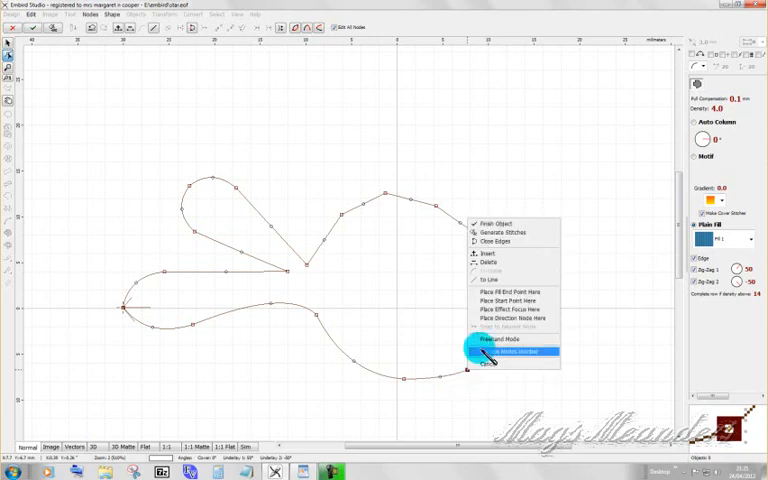
mouse_move(500, 252)
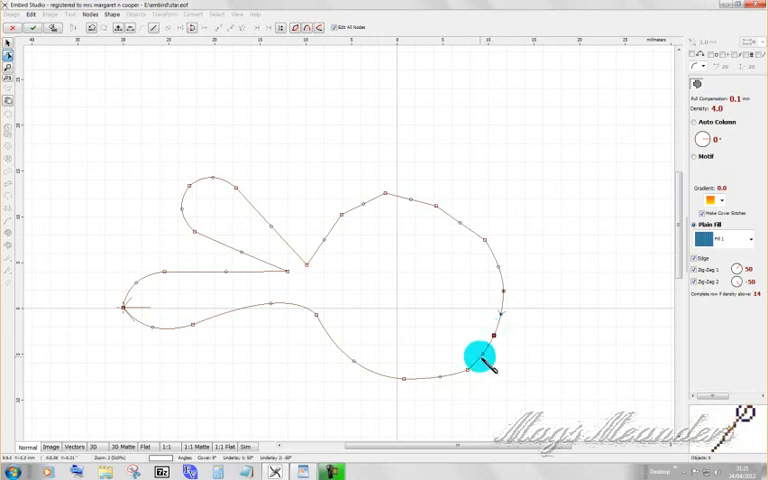
Smooth the lower-right and upper-right curves so the shape closes into a filled object.
left_click_drag(480, 356, 490, 296)
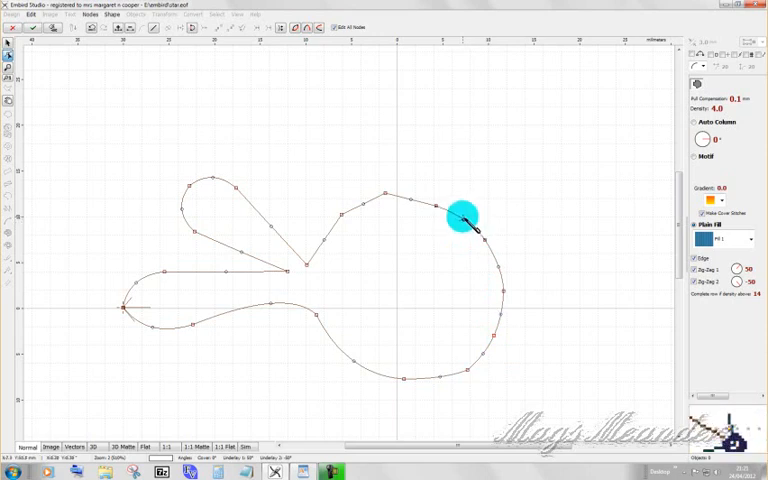
left_click_drag(462, 216, 414, 192)
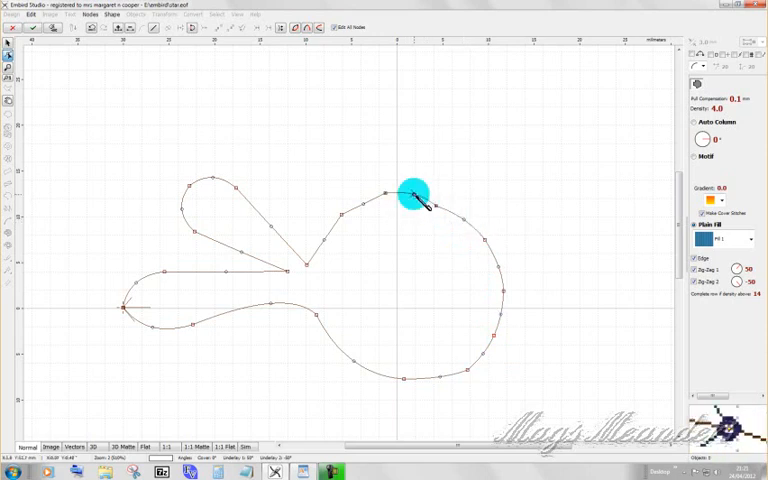
left_click_drag(416, 192, 360, 202)
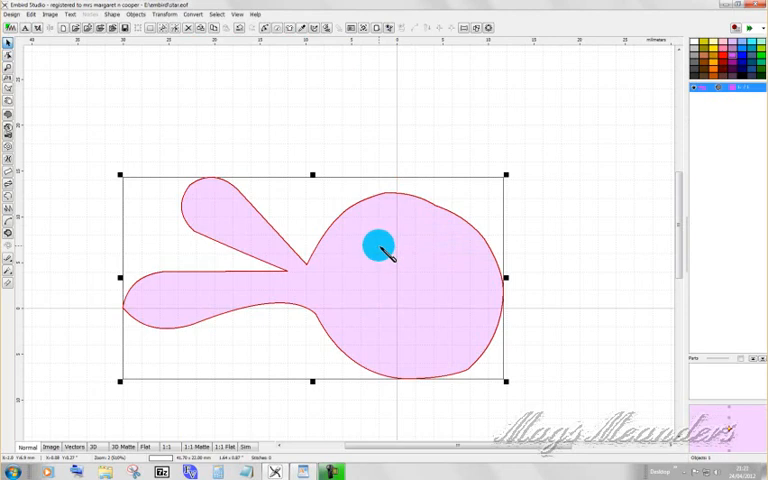
Choose the wave fill style for the rabbit shape in Object Params.
right_click(380, 248)
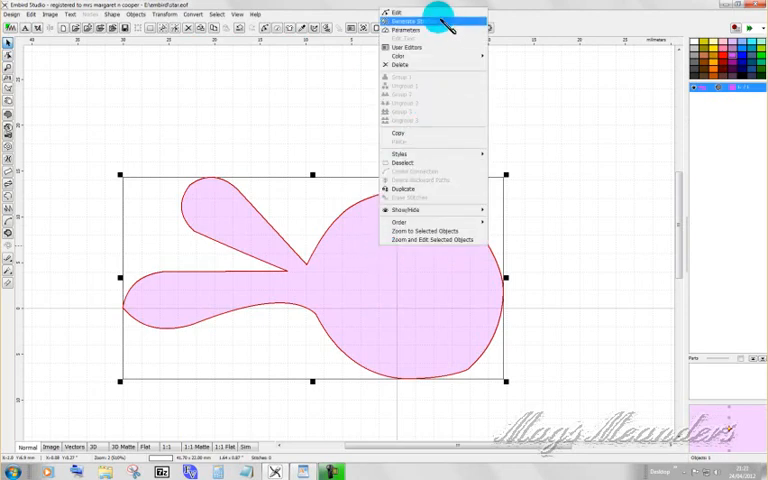
left_click(400, 24)
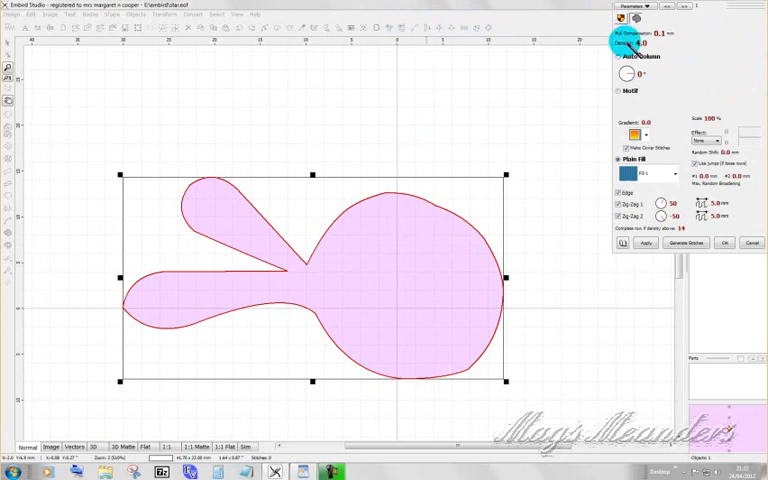
left_click(632, 44)
type("4.5")
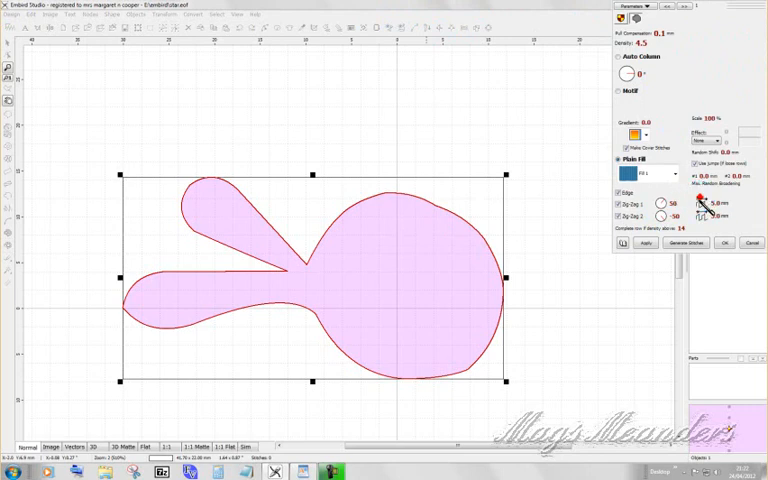
Set the fill values and generate the purple wave fill stitches.
left_click(712, 202)
type("2.5")
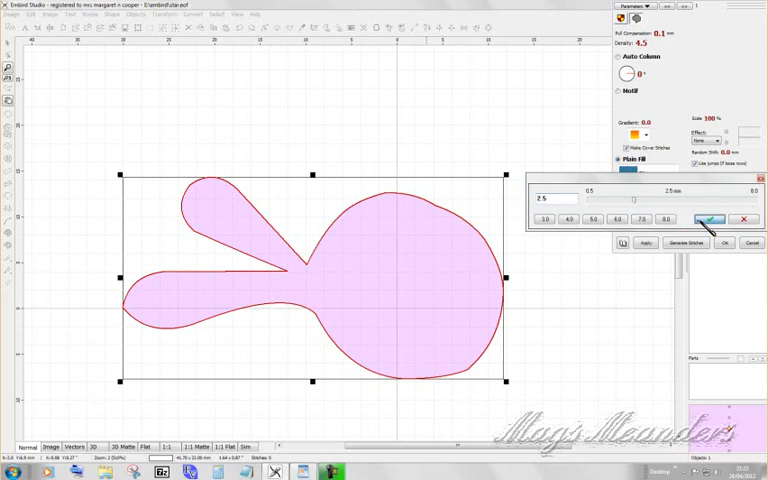
left_click(704, 218)
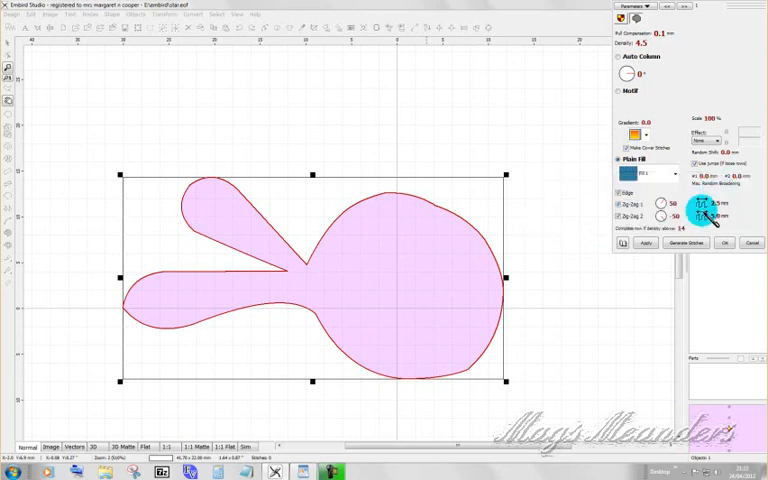
left_click(708, 208)
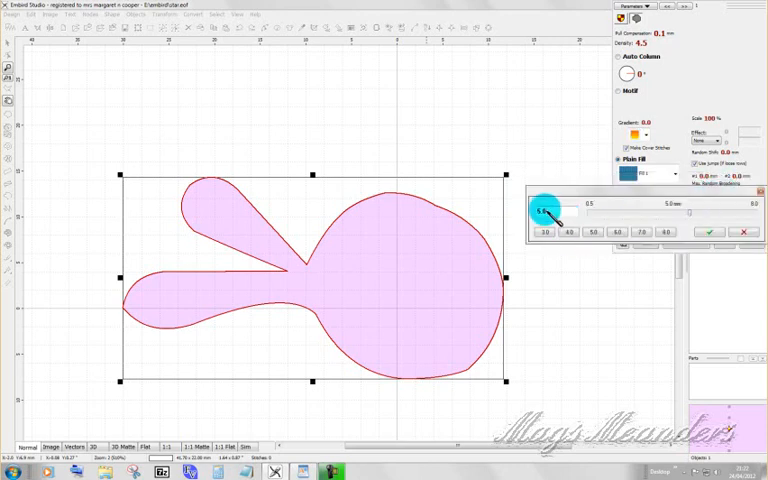
left_click_drag(548, 216, 536, 212)
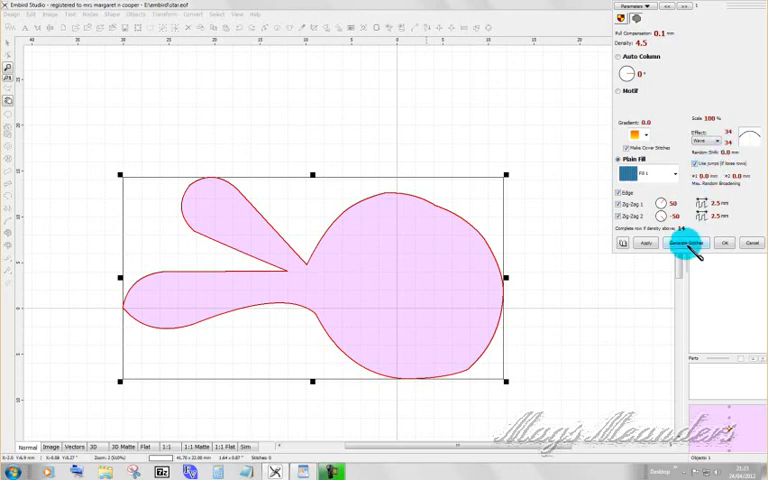
left_click(688, 242)
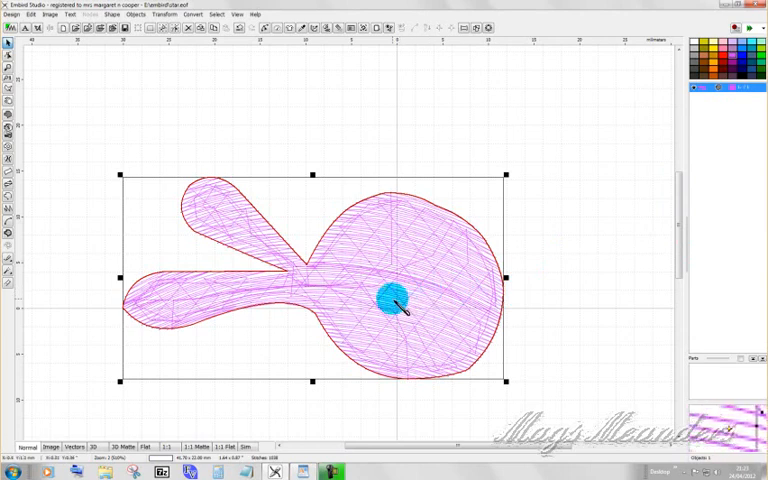
Reopen the shape's Object Params and regenerate its magenta wave fill stitches.
left_click_drag(392, 298, 438, 288)
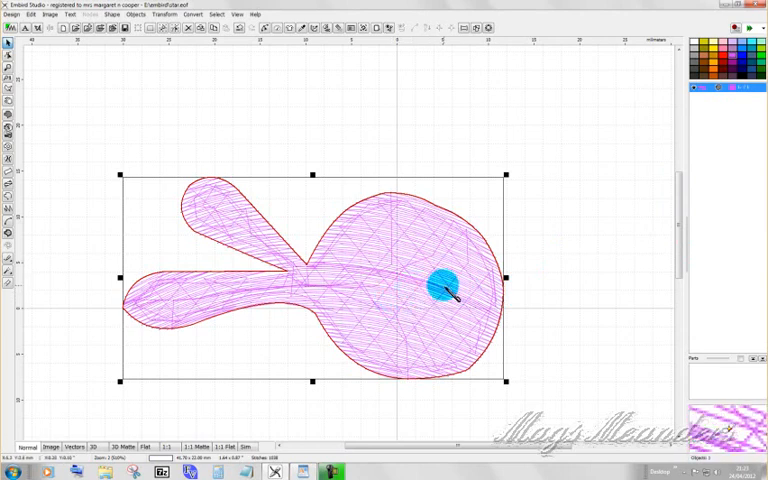
left_click_drag(440, 284, 364, 270)
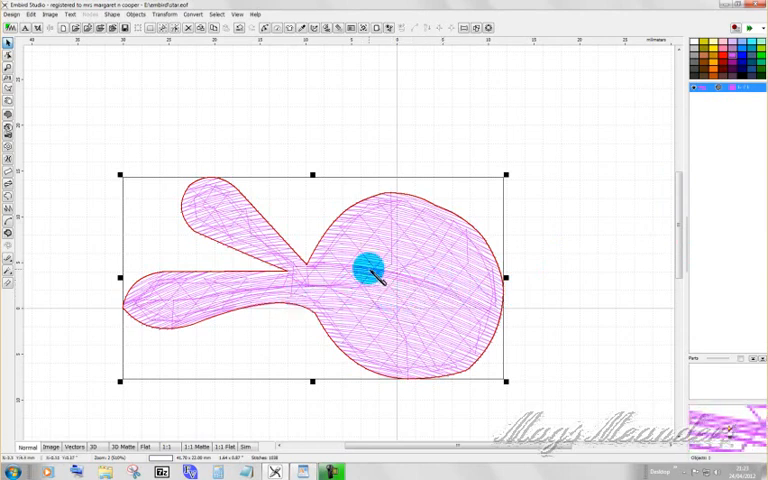
right_click(372, 270)
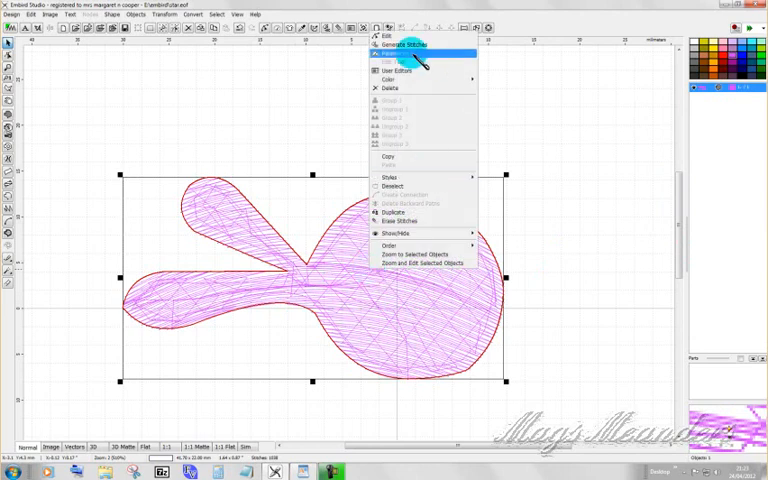
left_click(404, 44)
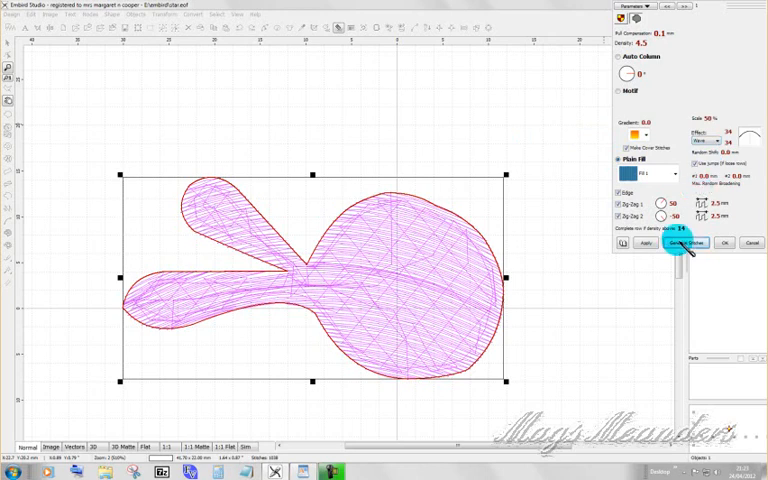
left_click(684, 244)
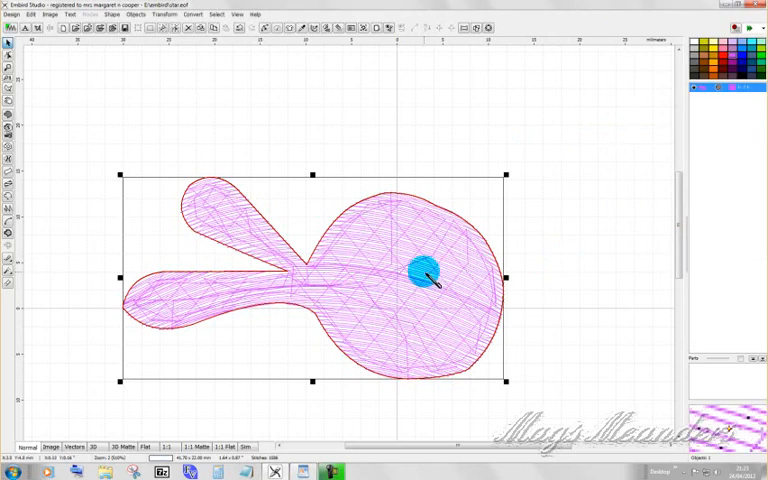
left_click_drag(424, 272, 360, 288)
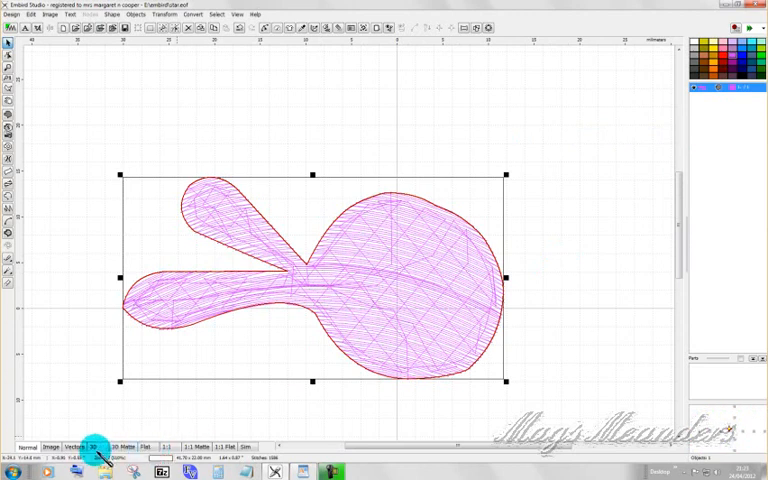
Switch the rabbit-ear design to the stitches-only view, hiding its outline and fill.
left_click(92, 446)
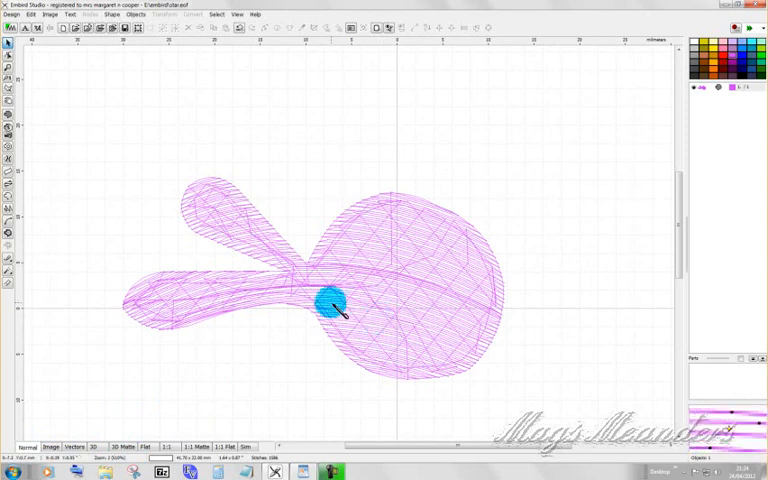
left_click_drag(330, 304, 56, 140)
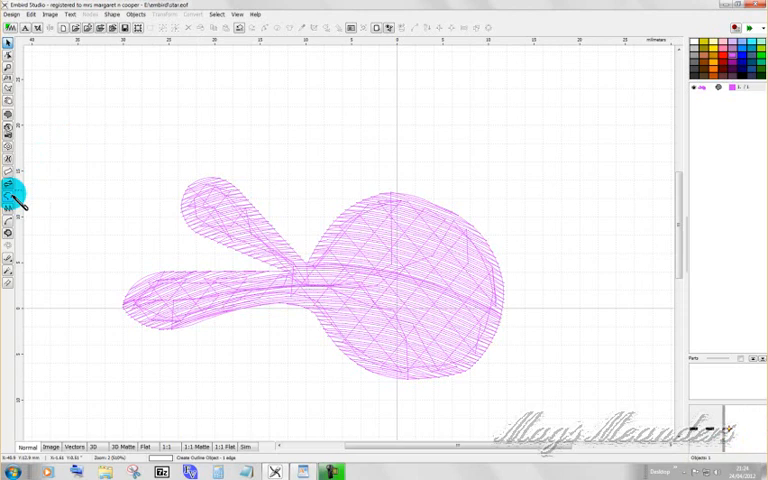
mouse_move(210, 150)
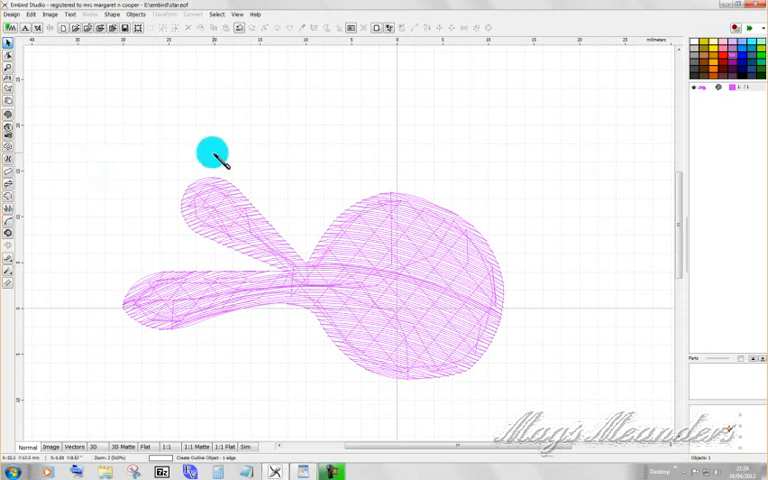